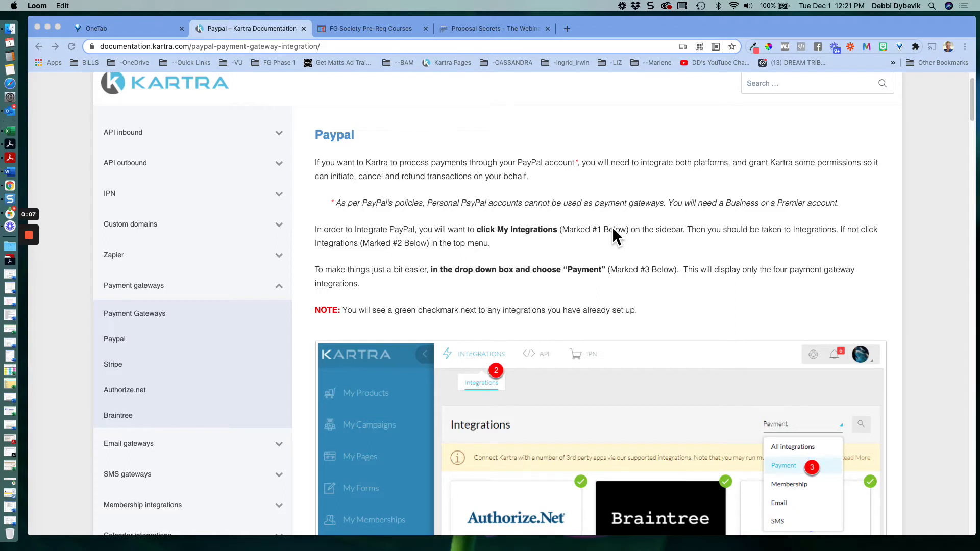
{"action": "mouse_move", "coordinate": [591, 225]}
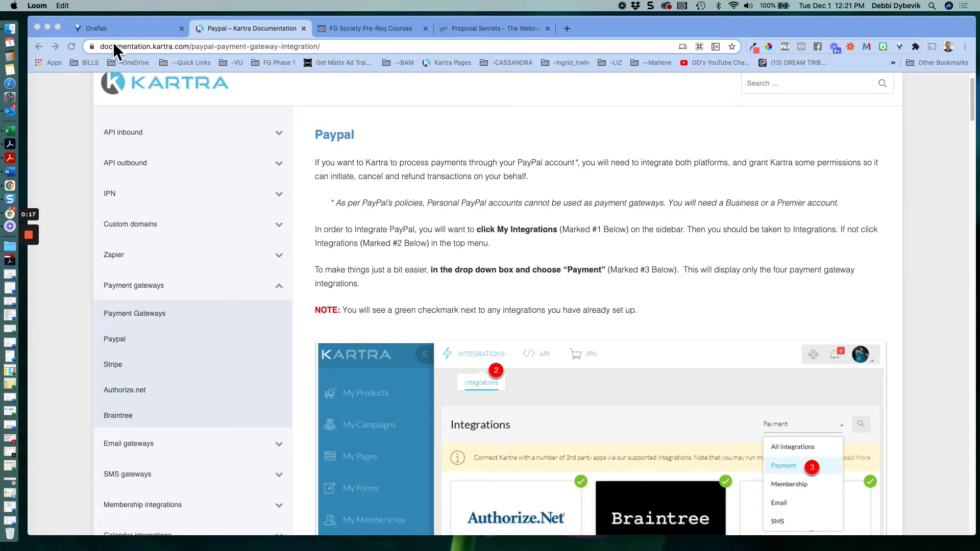
{"action": "mouse_move", "coordinate": [178, 58]}
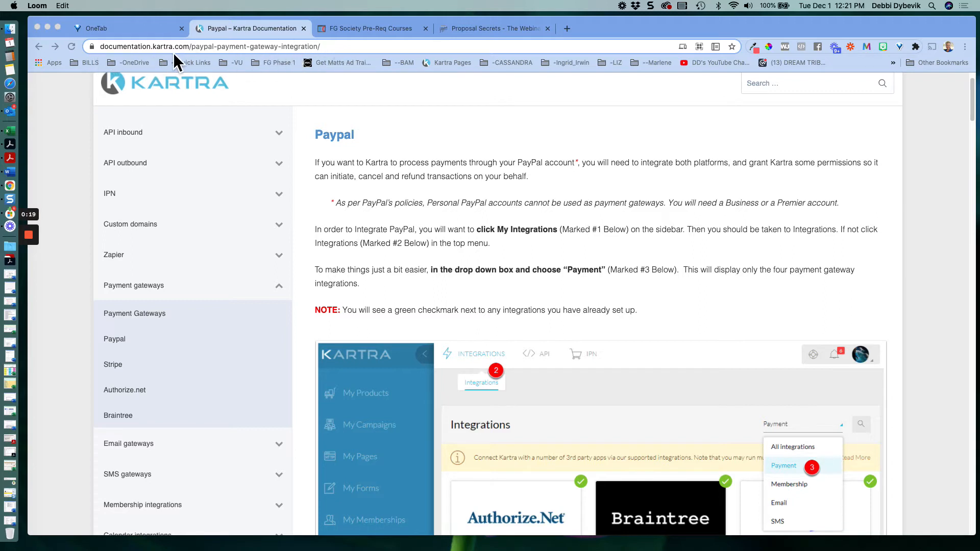
{"action": "mouse_move", "coordinate": [325, 63]}
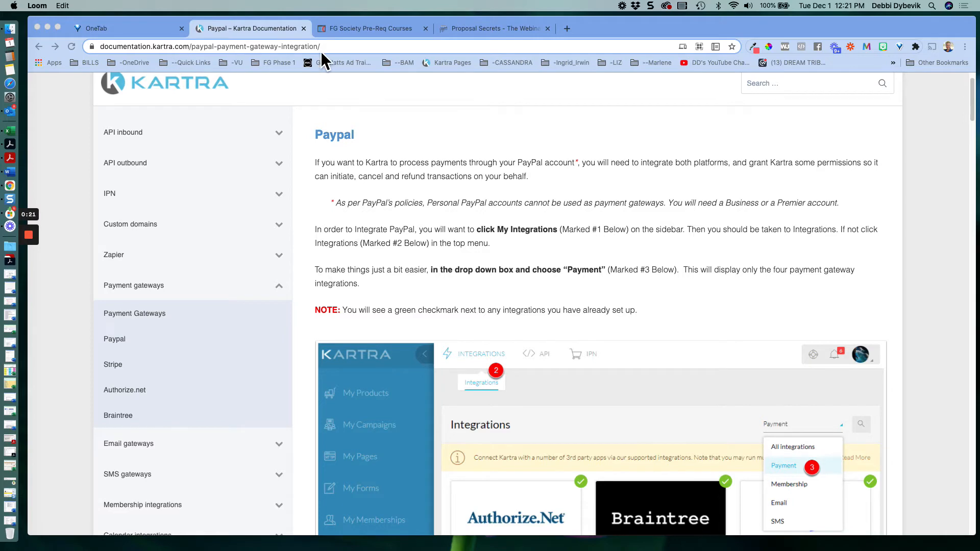
{"action": "mouse_move", "coordinate": [459, 249]}
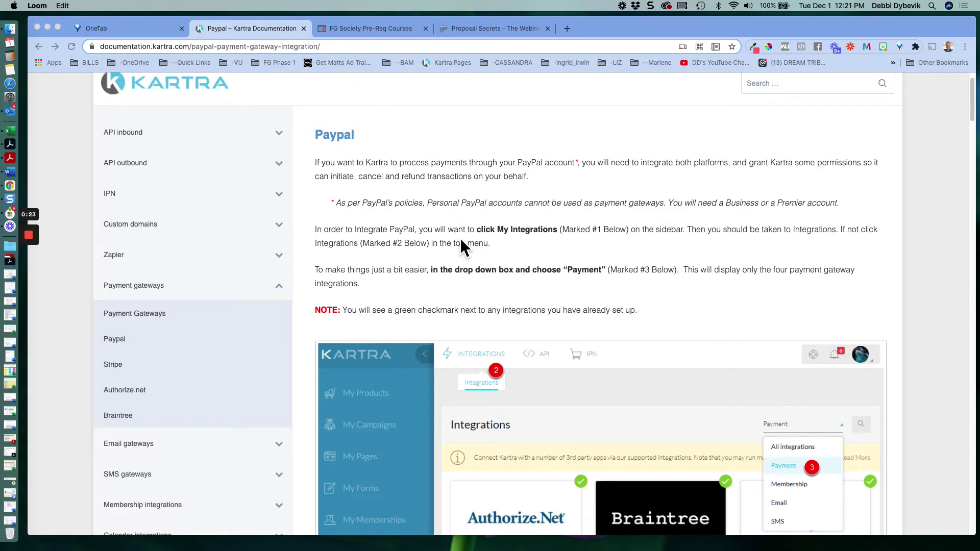
{"action": "scroll", "scroll_direction": "down", "scroll_amount": 3}
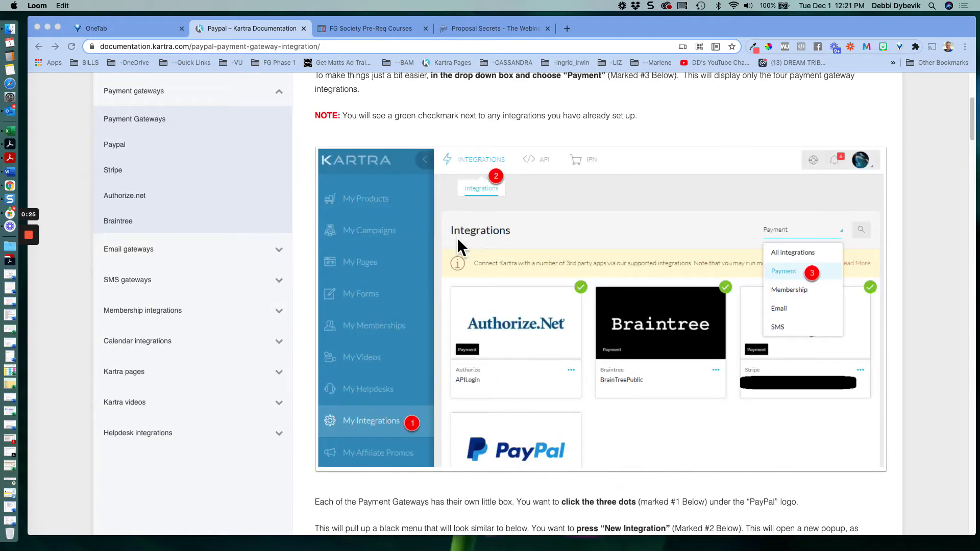
{"action": "mouse_move", "coordinate": [356, 276]}
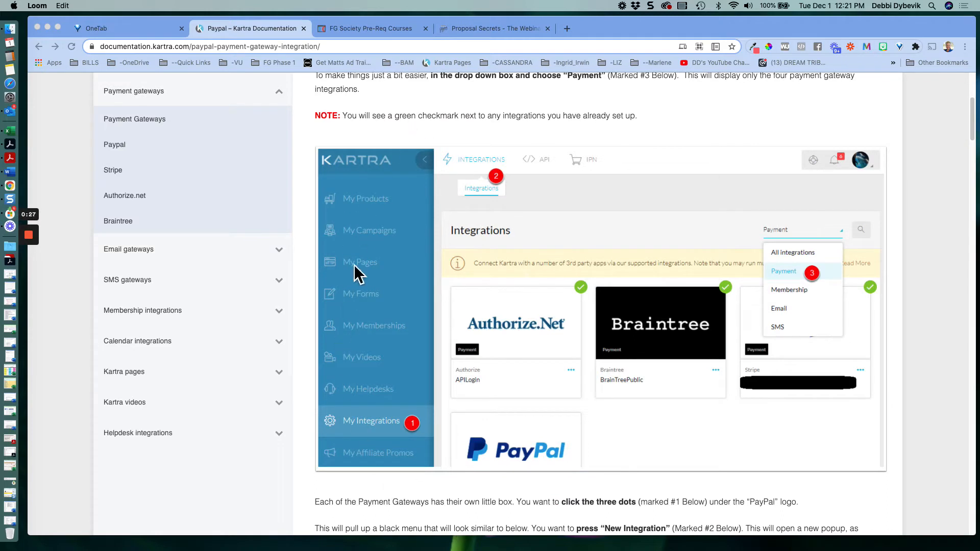
{"action": "mouse_move", "coordinate": [372, 445]}
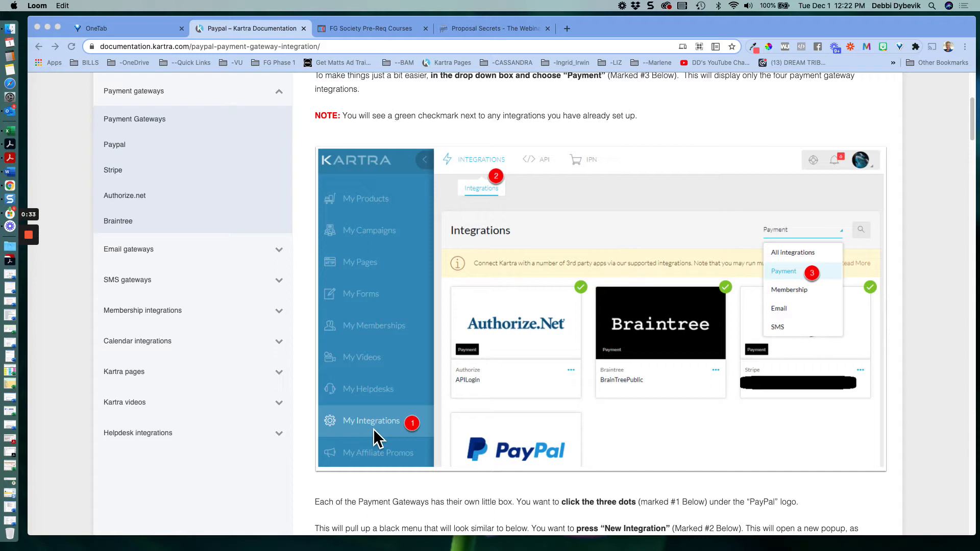
{"action": "mouse_move", "coordinate": [525, 477]}
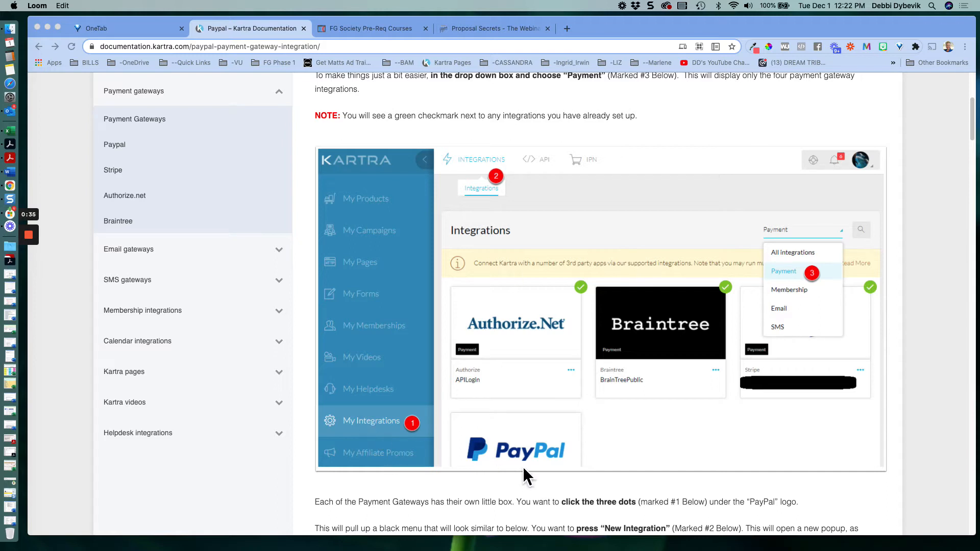
{"action": "mouse_move", "coordinate": [607, 281]}
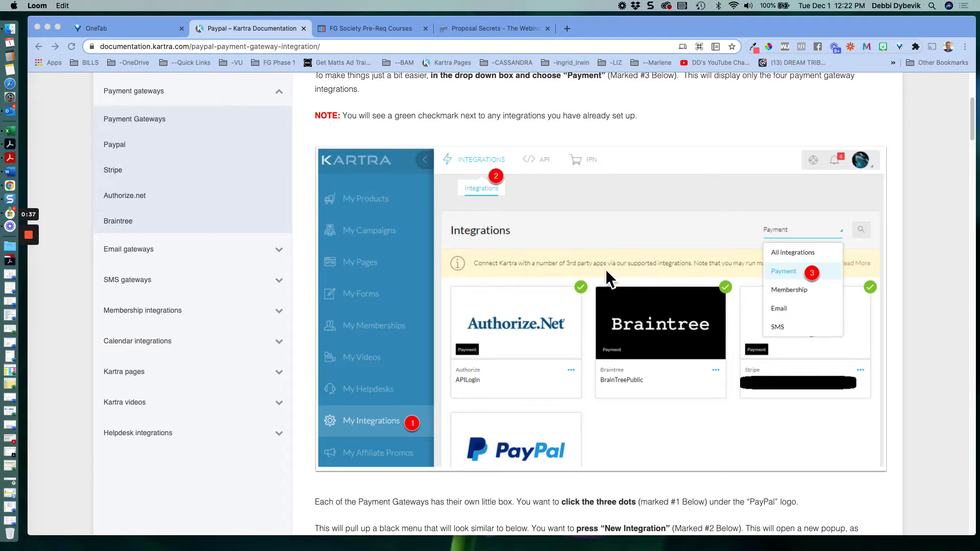
{"action": "mouse_move", "coordinate": [656, 372]}
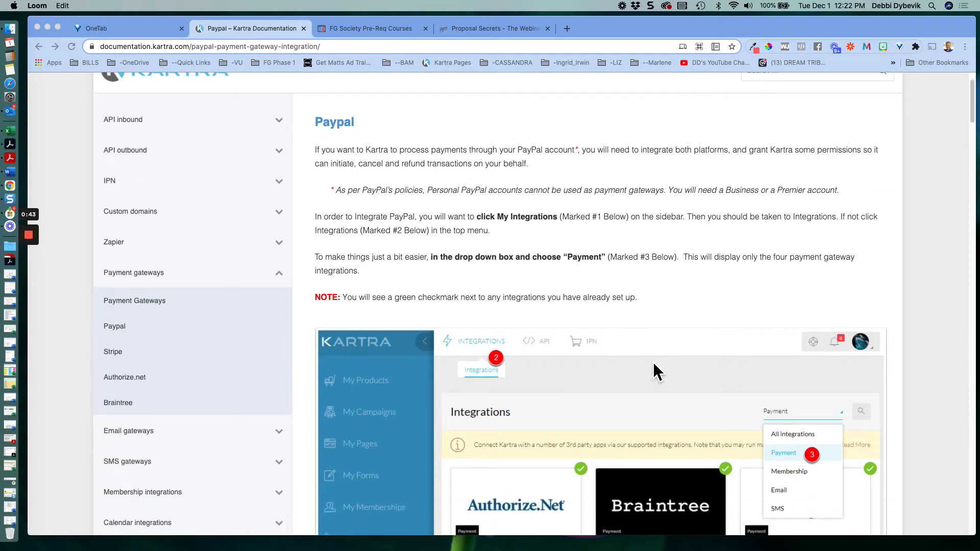
{"action": "scroll", "scroll_direction": "down", "scroll_amount": 3}
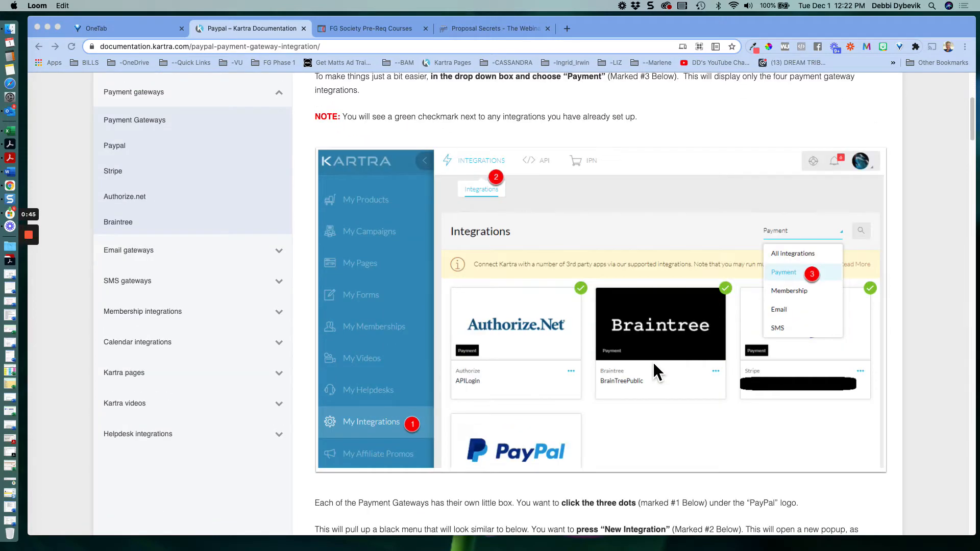
{"action": "mouse_move", "coordinate": [600, 467]}
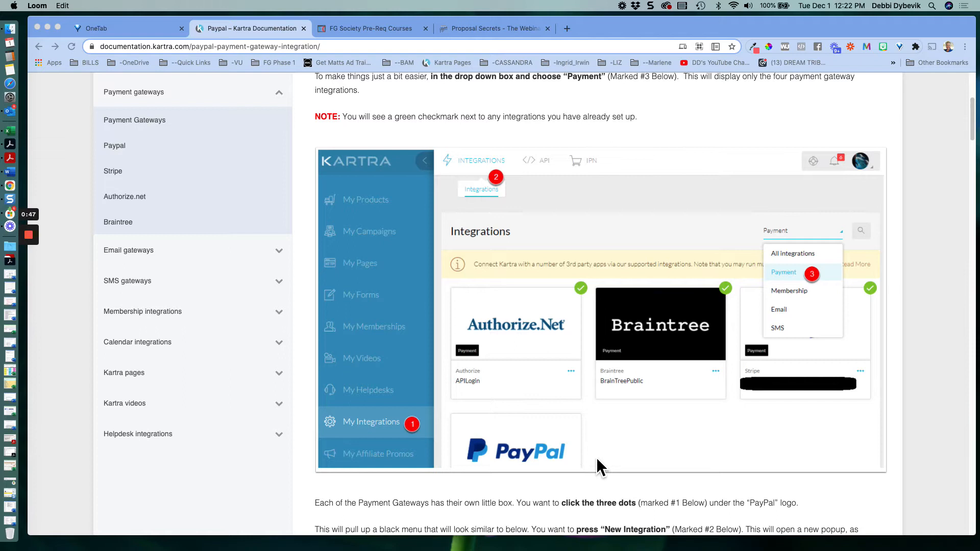
{"action": "mouse_move", "coordinate": [595, 465]}
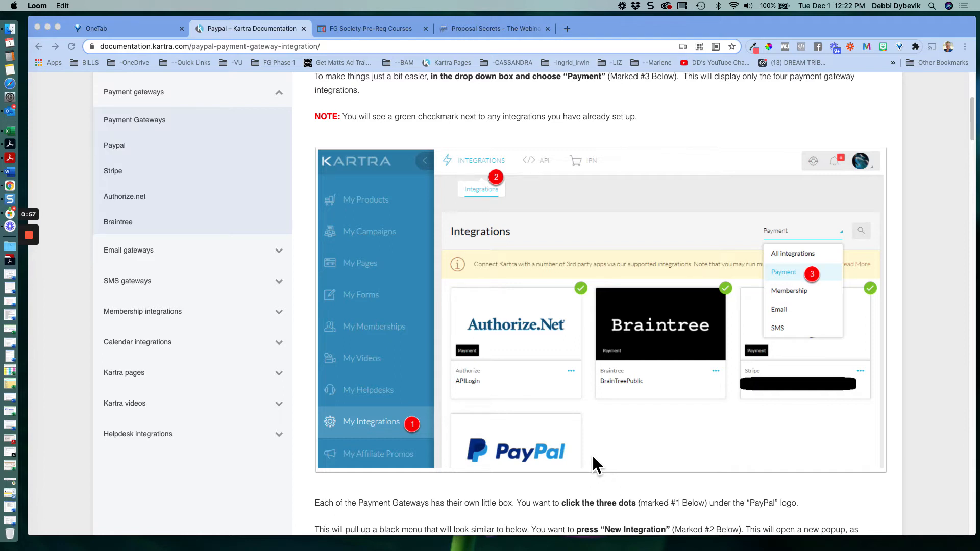
{"action": "mouse_move", "coordinate": [617, 430]}
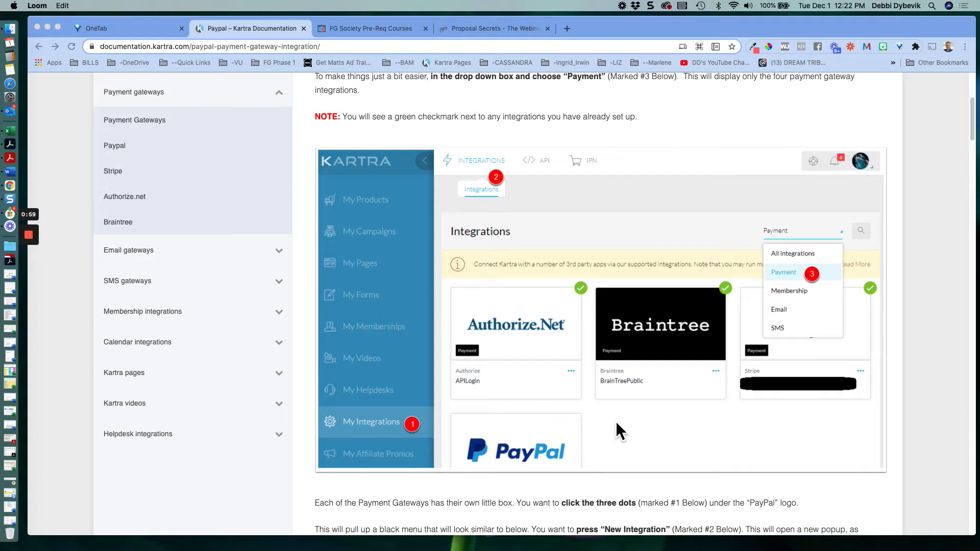
{"action": "mouse_move", "coordinate": [657, 485]}
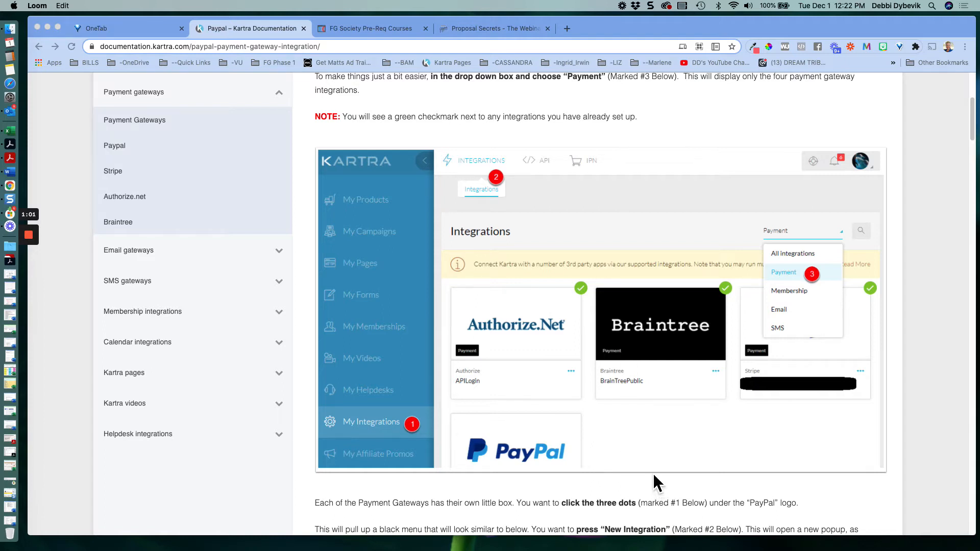
{"action": "scroll", "scroll_direction": "down", "scroll_amount": 3}
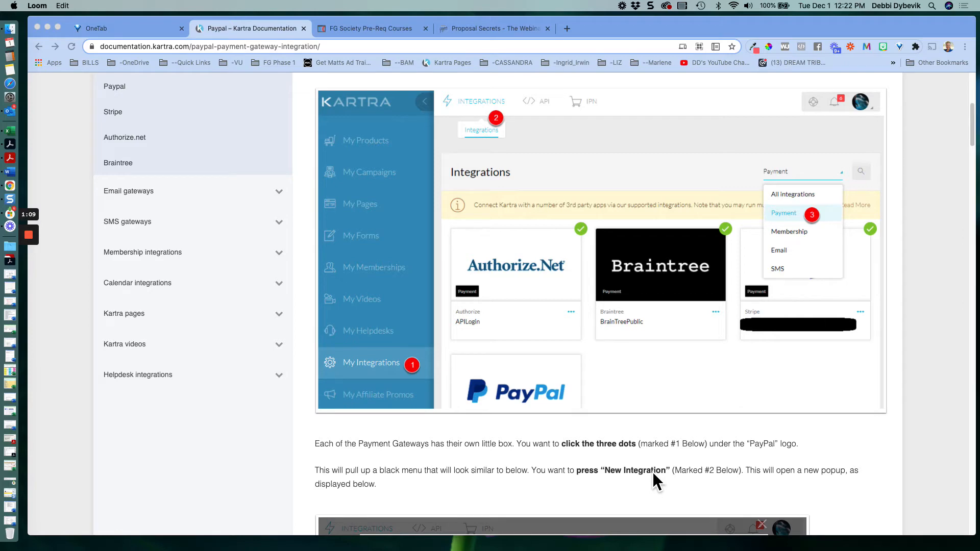
{"action": "mouse_move", "coordinate": [678, 440]}
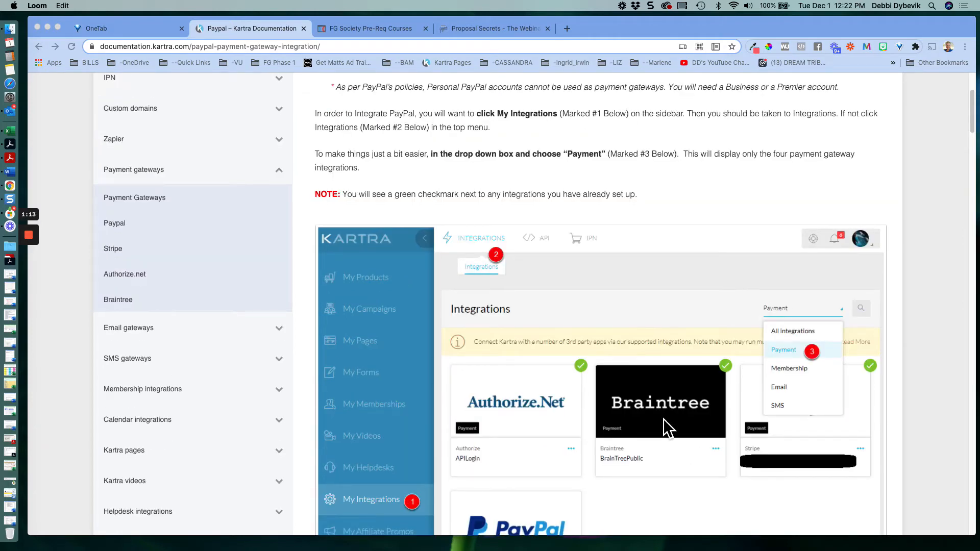
{"action": "scroll", "scroll_direction": "down", "scroll_amount": 3}
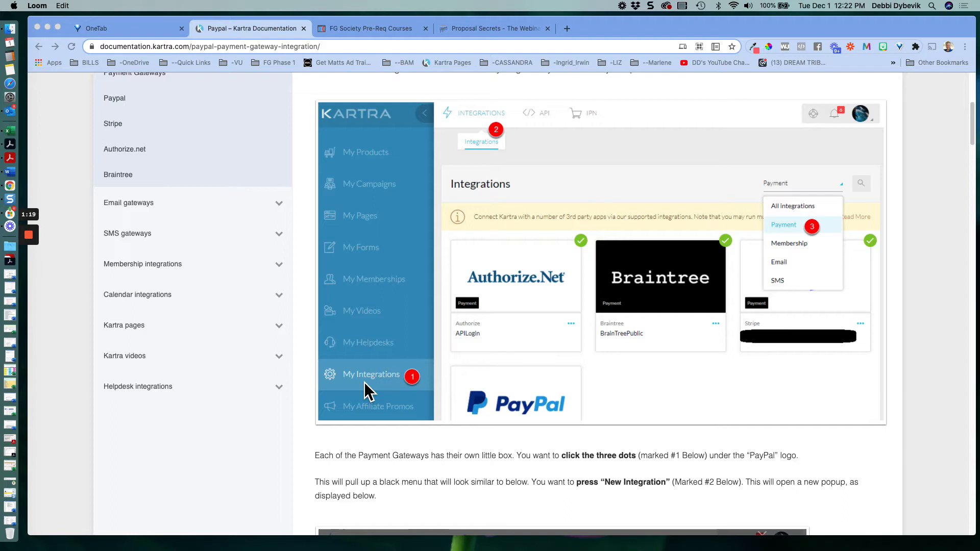
{"action": "mouse_move", "coordinate": [452, 132]}
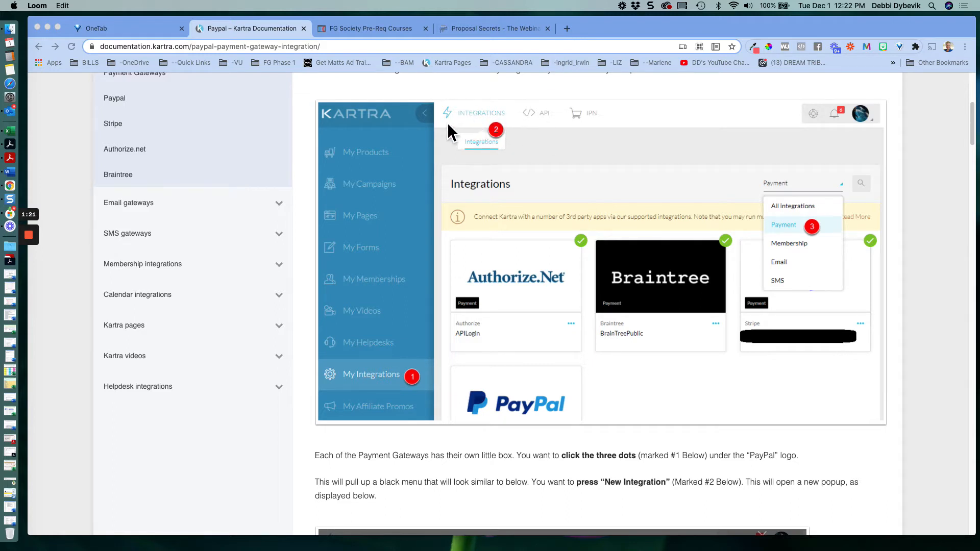
{"action": "mouse_move", "coordinate": [490, 157]}
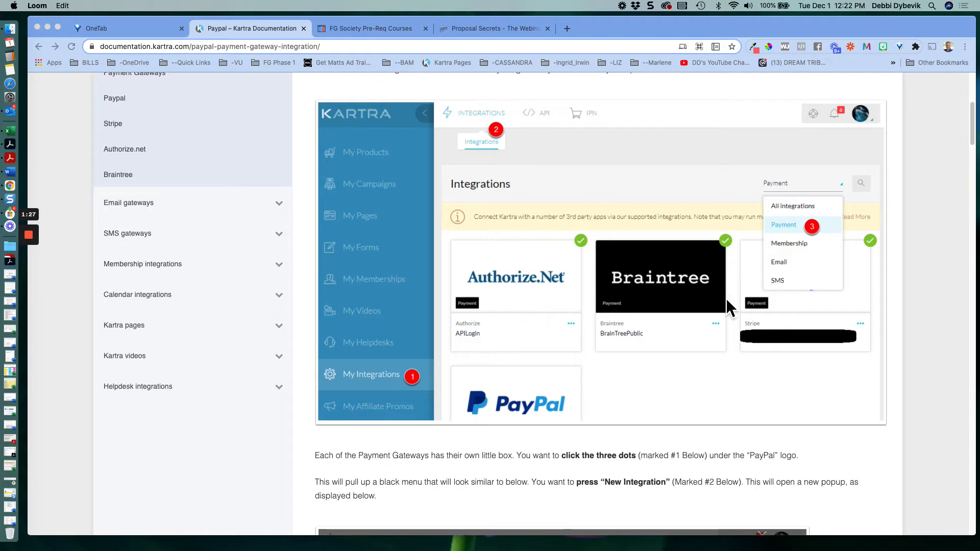
{"action": "mouse_move", "coordinate": [797, 403]}
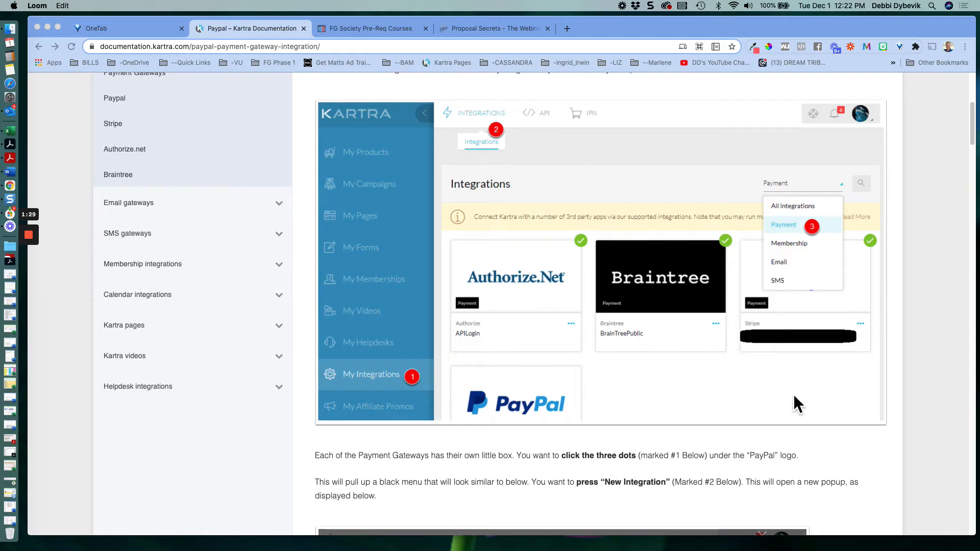
{"action": "mouse_move", "coordinate": [690, 415]}
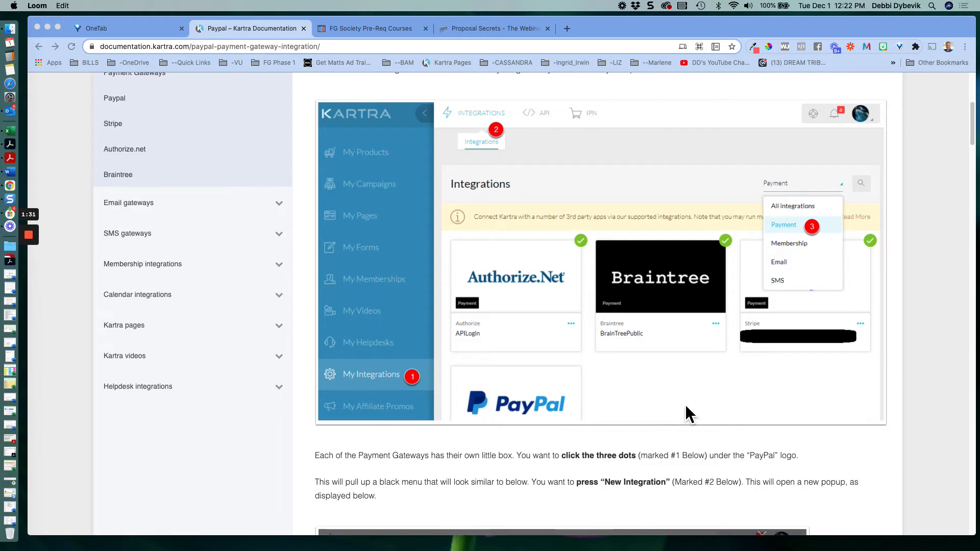
{"action": "mouse_move", "coordinate": [769, 182]}
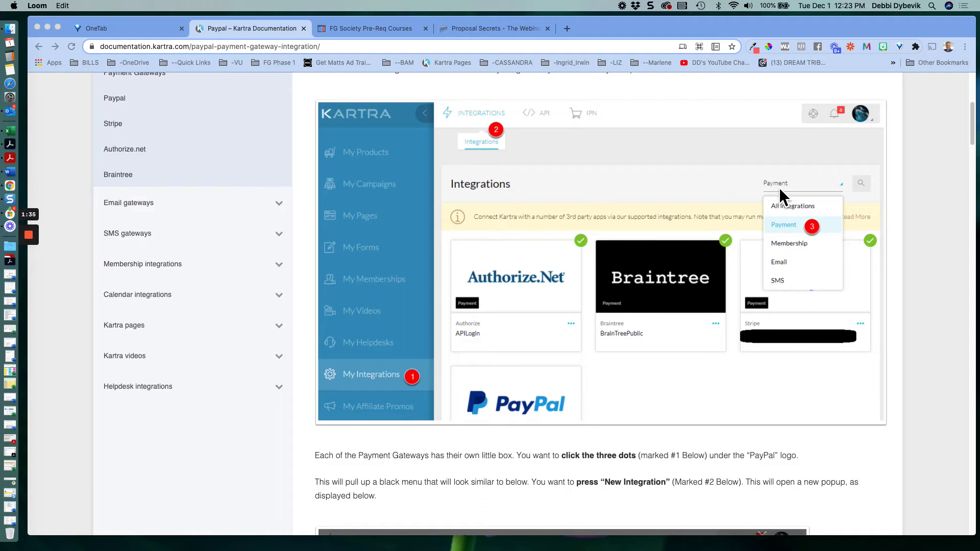
{"action": "mouse_move", "coordinate": [847, 194]}
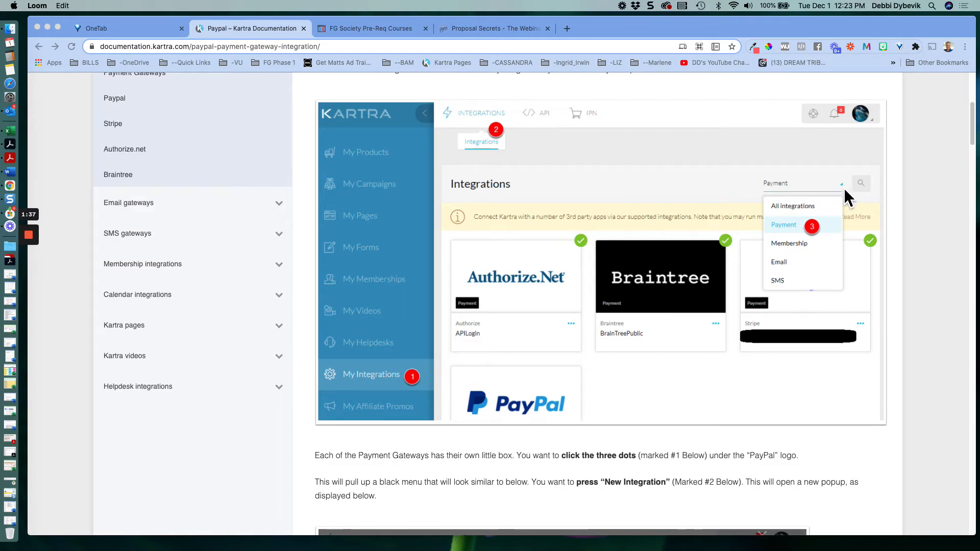
{"action": "mouse_move", "coordinate": [794, 235]}
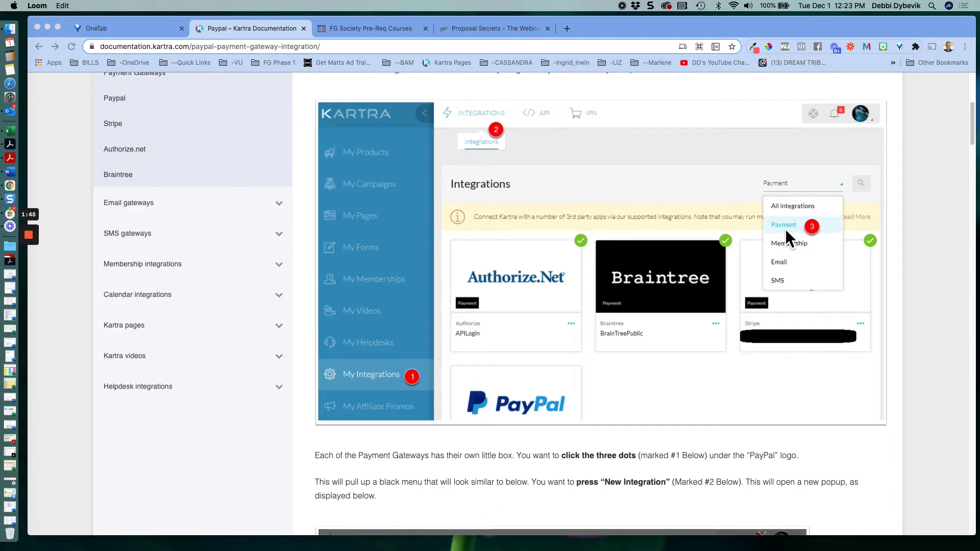
{"action": "mouse_move", "coordinate": [554, 414]}
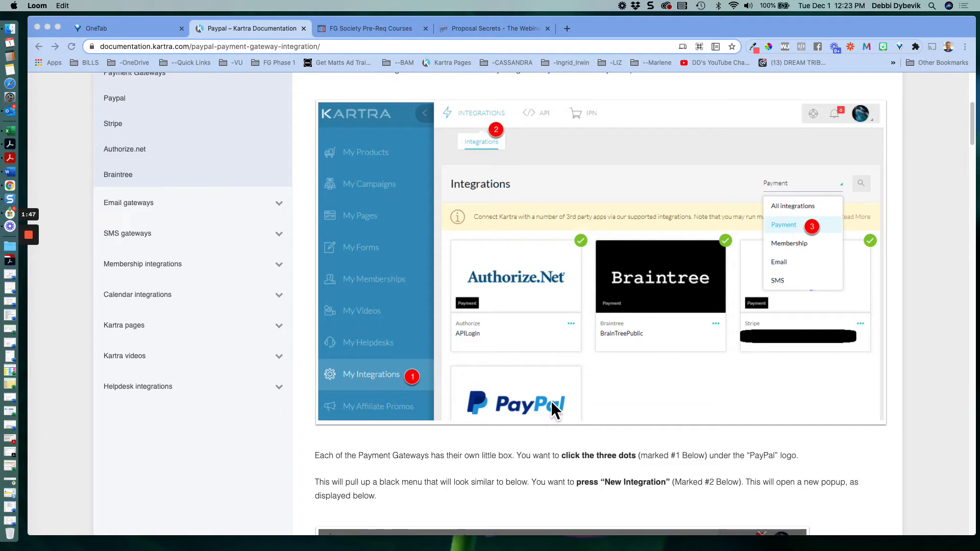
{"action": "mouse_move", "coordinate": [621, 405]}
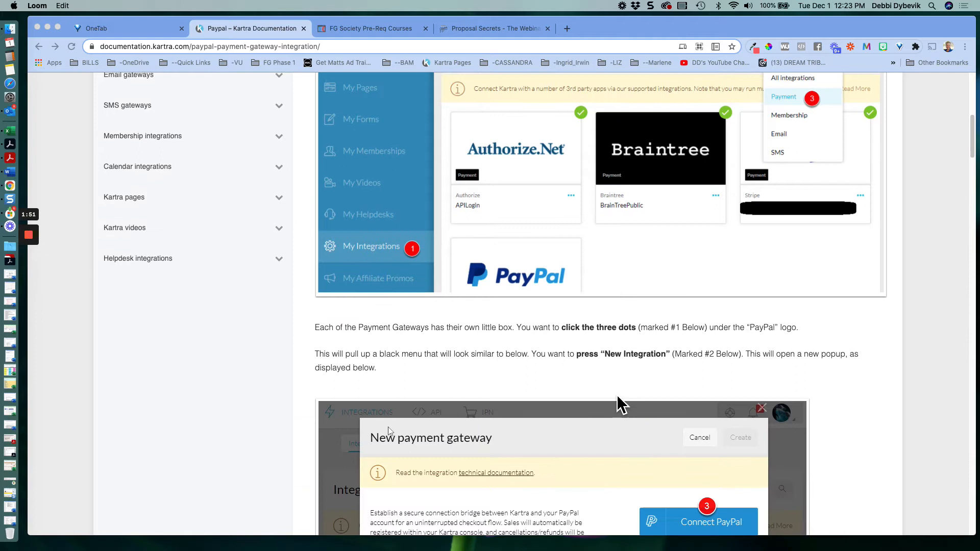
{"action": "scroll", "scroll_direction": "down", "scroll_amount": 3}
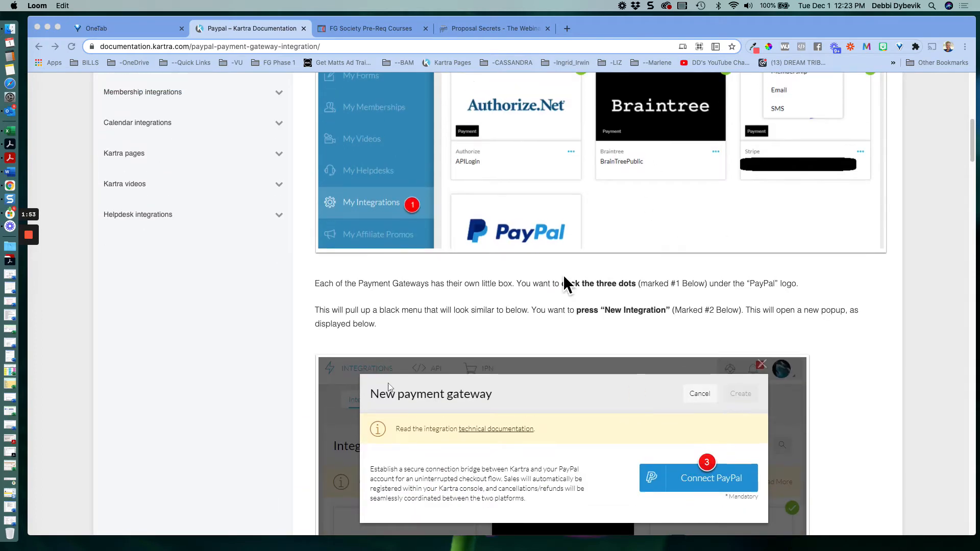
{"action": "mouse_move", "coordinate": [593, 298]}
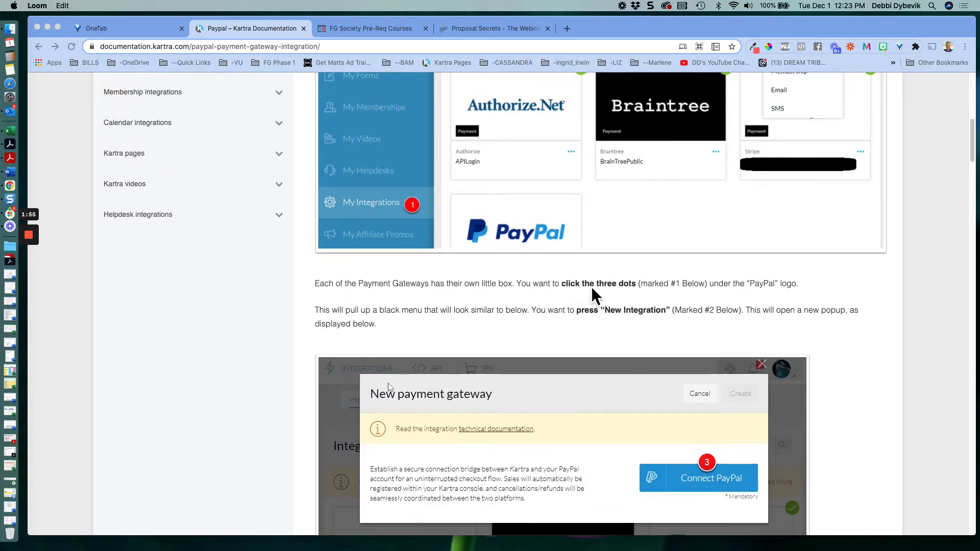
{"action": "mouse_move", "coordinate": [633, 298]}
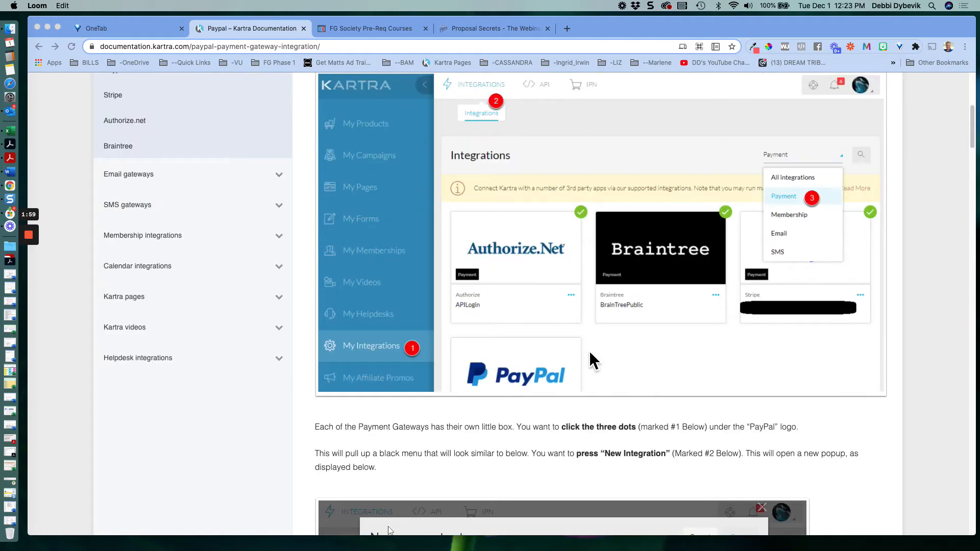
{"action": "scroll", "scroll_direction": "down", "scroll_amount": 3}
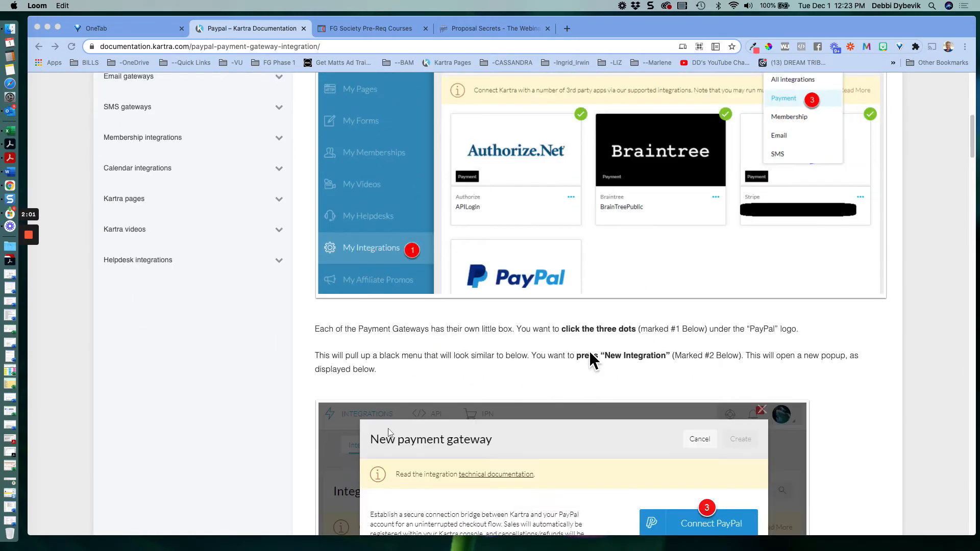
{"action": "scroll", "scroll_direction": "down", "scroll_amount": 3}
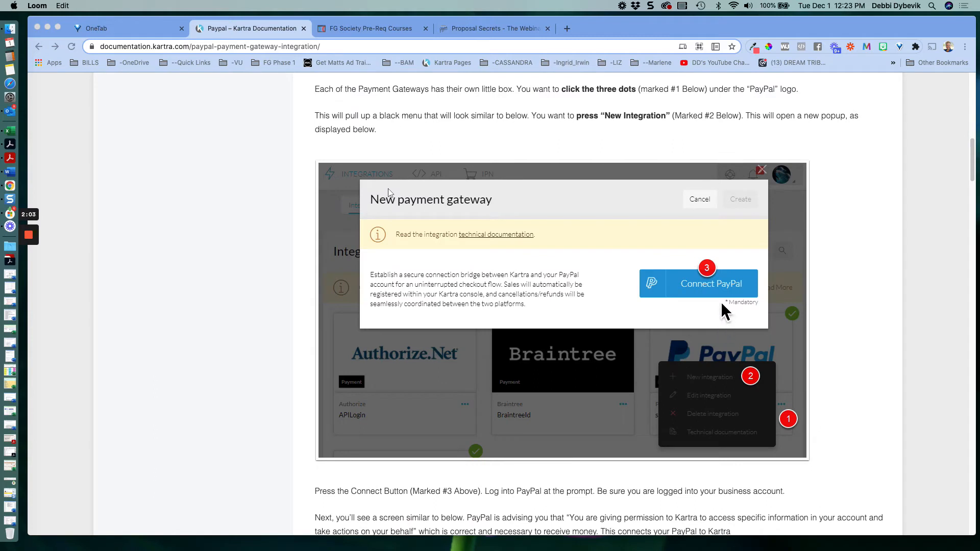
{"action": "mouse_move", "coordinate": [726, 303]}
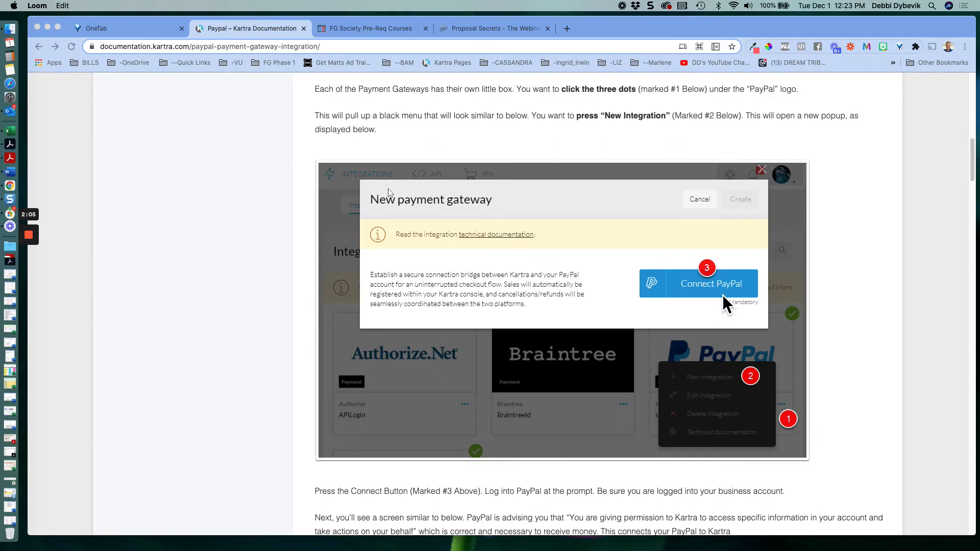
{"action": "mouse_move", "coordinate": [733, 289]}
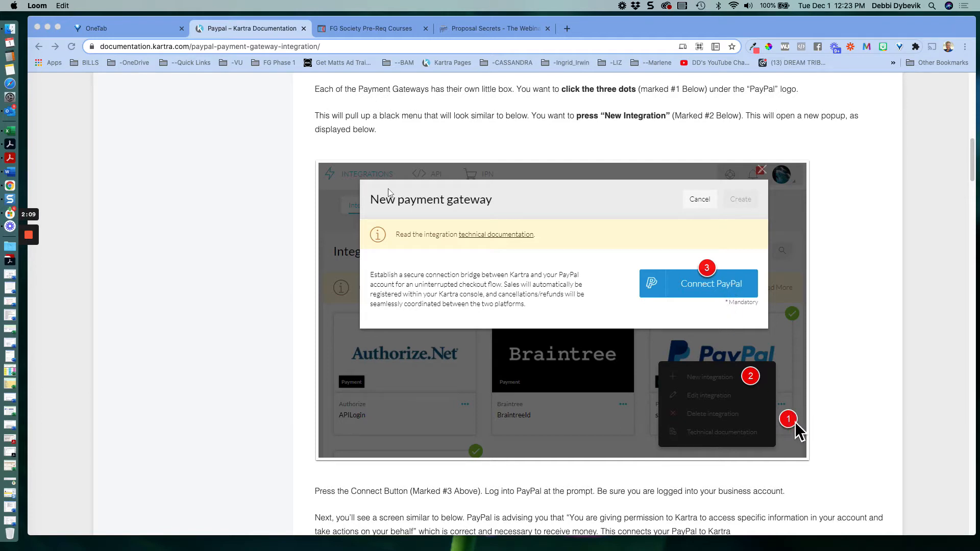
{"action": "mouse_move", "coordinate": [785, 403]}
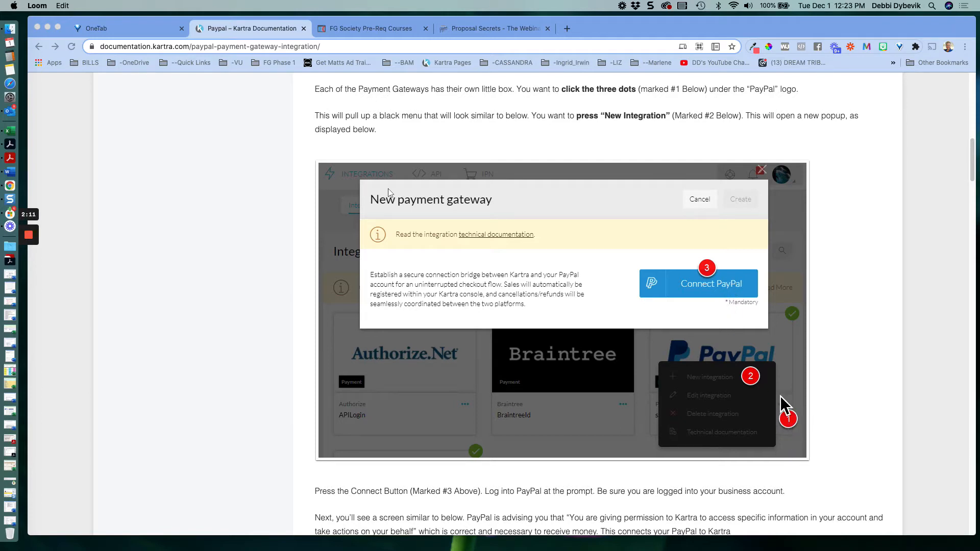
{"action": "mouse_move", "coordinate": [697, 289]}
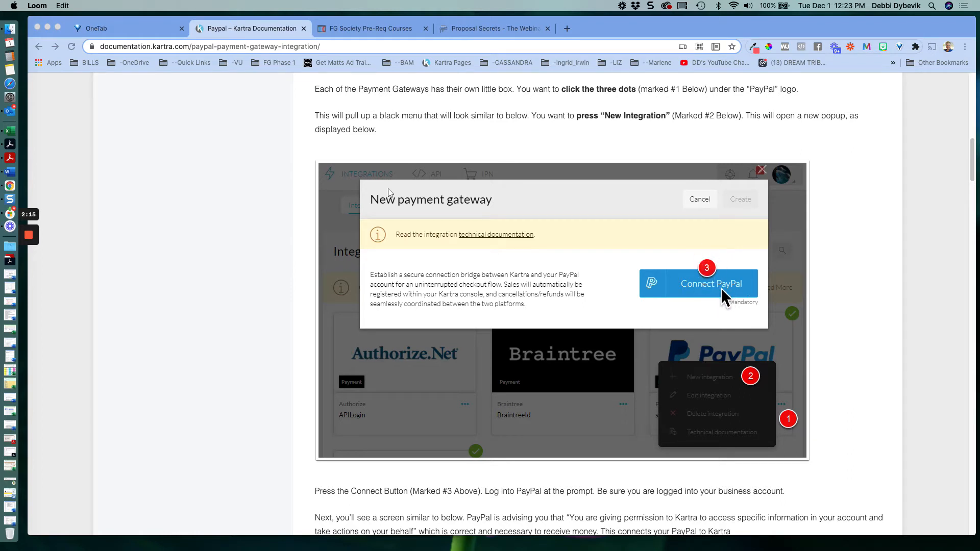
{"action": "mouse_move", "coordinate": [800, 436]}
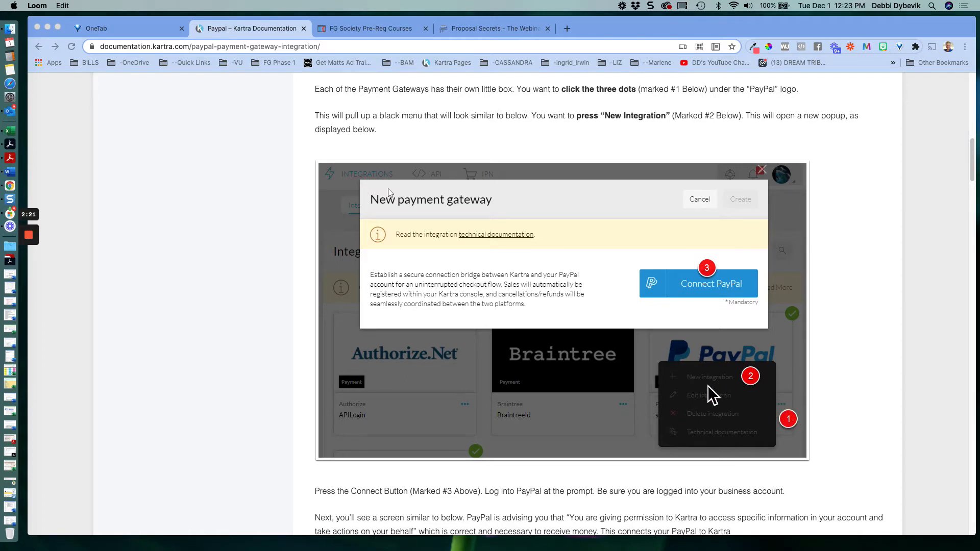
{"action": "mouse_move", "coordinate": [732, 408]}
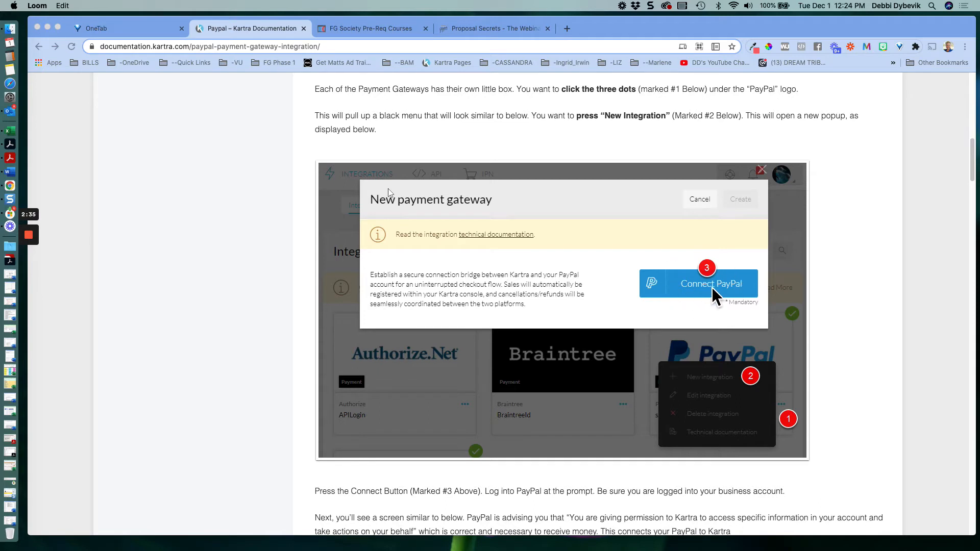
{"action": "mouse_move", "coordinate": [697, 316]}
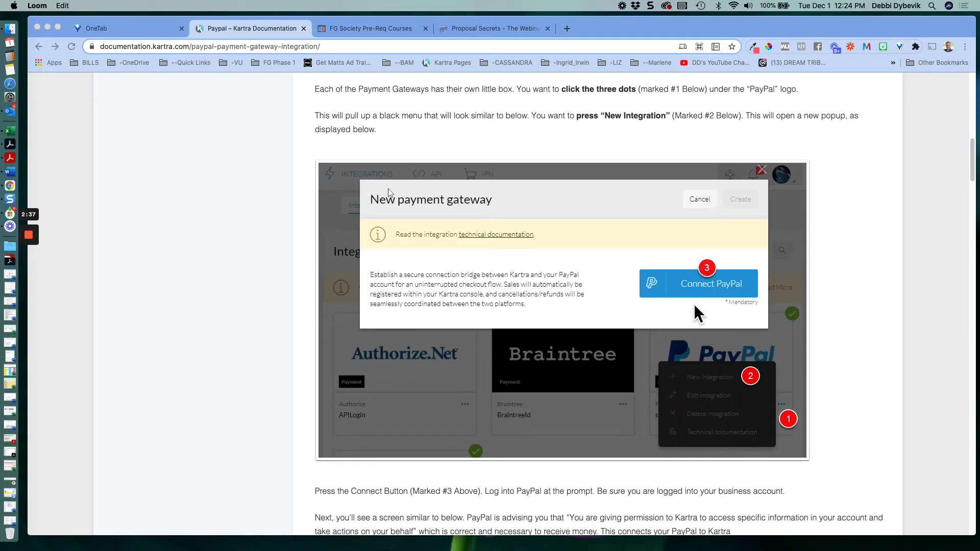
{"action": "scroll", "scroll_direction": "down", "scroll_amount": 3}
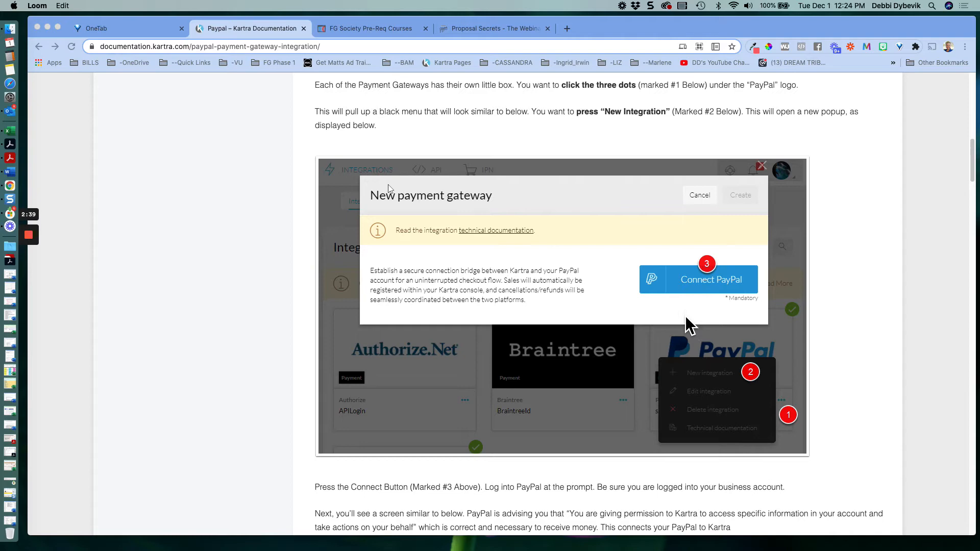
{"action": "scroll", "scroll_direction": "down", "scroll_amount": 3}
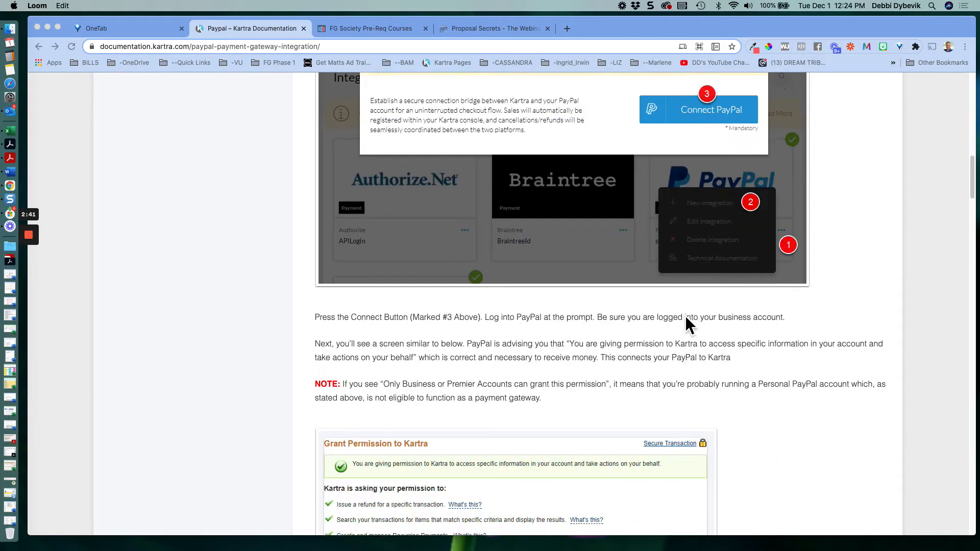
{"action": "scroll", "scroll_direction": "down", "scroll_amount": 3}
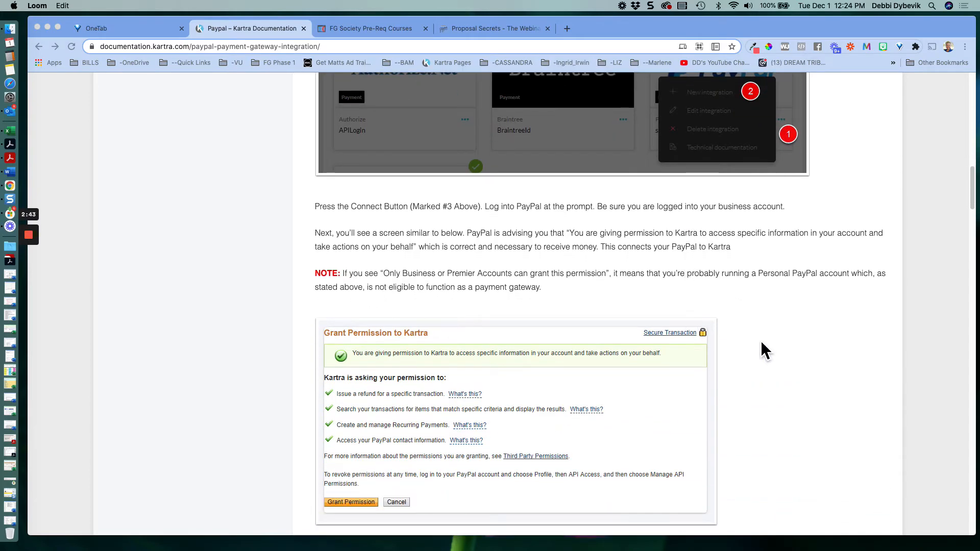
{"action": "scroll", "scroll_direction": "down", "scroll_amount": 3}
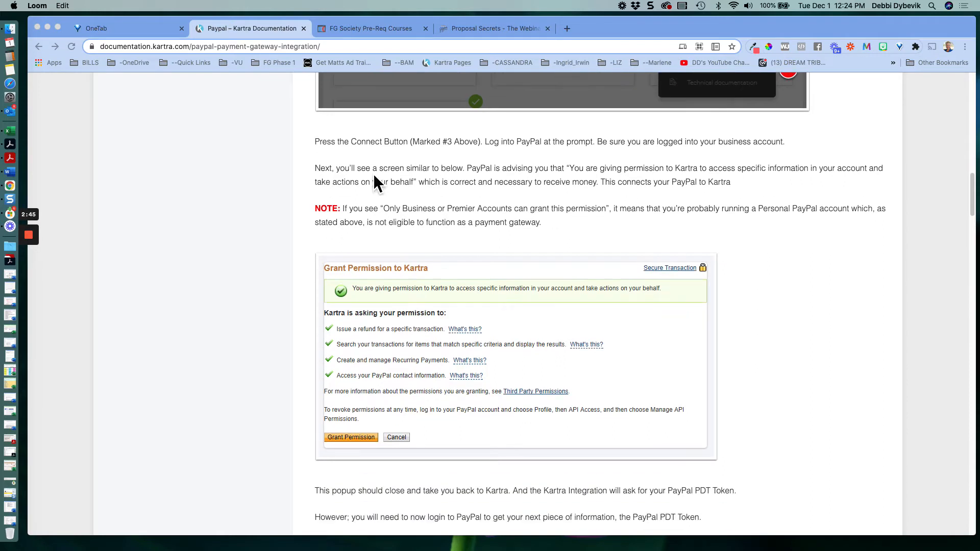
{"action": "mouse_move", "coordinate": [425, 222]}
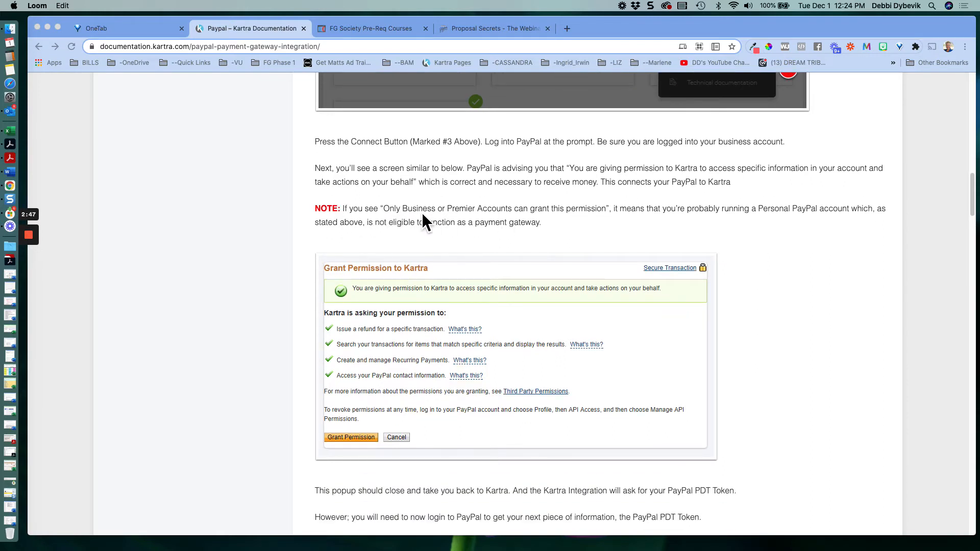
{"action": "mouse_move", "coordinate": [526, 226]}
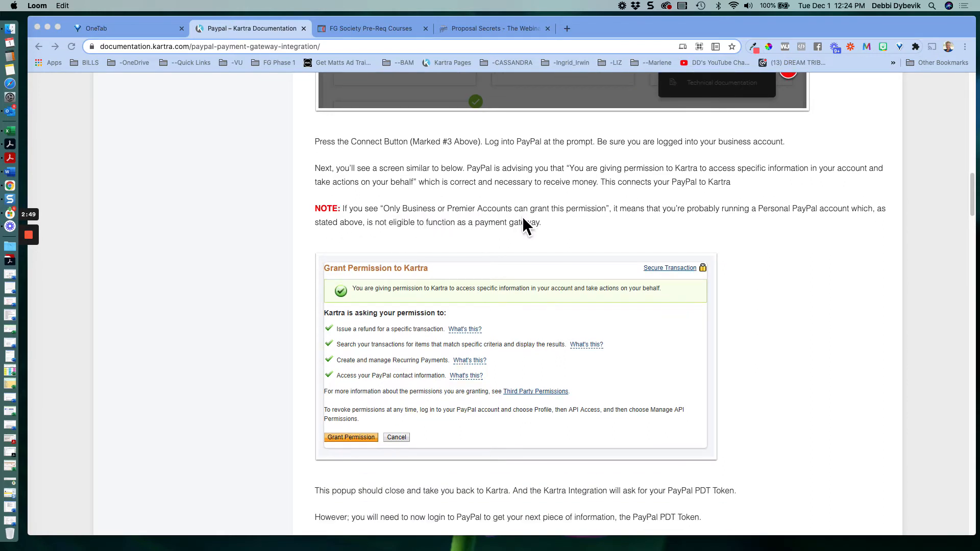
{"action": "mouse_move", "coordinate": [785, 302]}
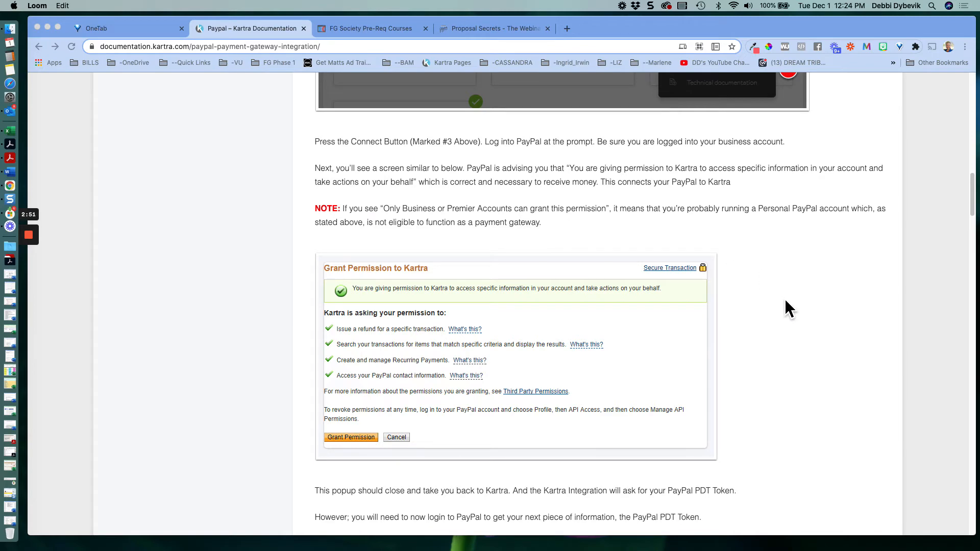
{"action": "scroll", "scroll_direction": "down", "scroll_amount": 3}
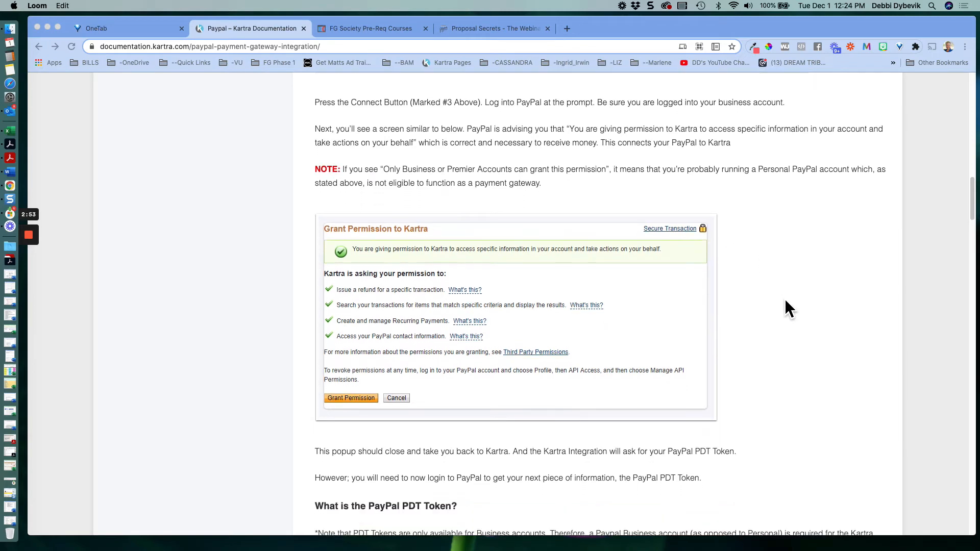
{"action": "scroll", "scroll_direction": "down", "scroll_amount": 3}
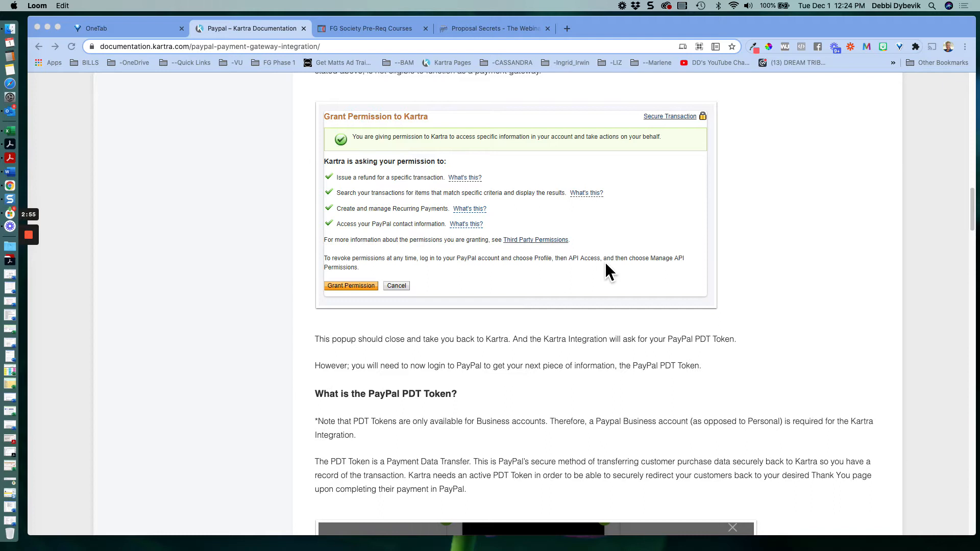
{"action": "mouse_move", "coordinate": [542, 297]}
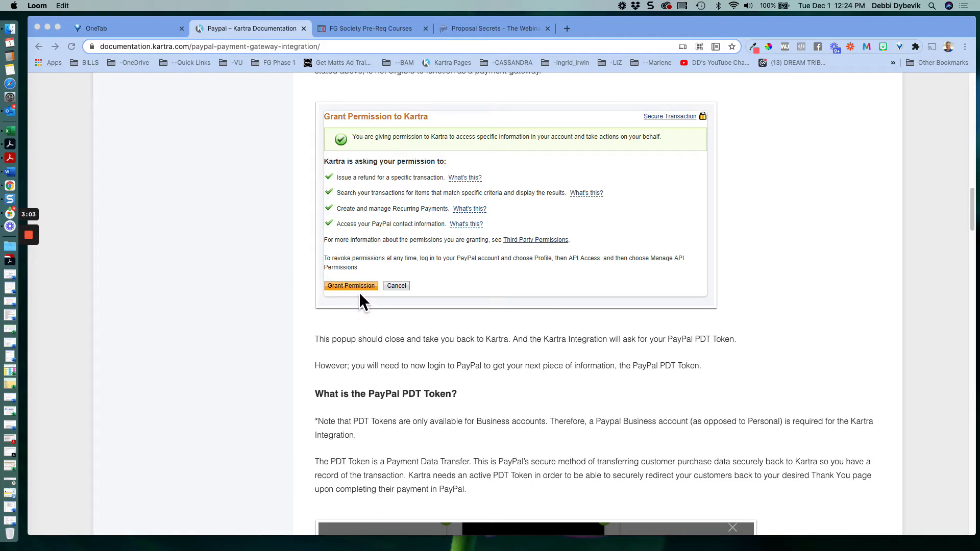
{"action": "mouse_move", "coordinate": [413, 202]}
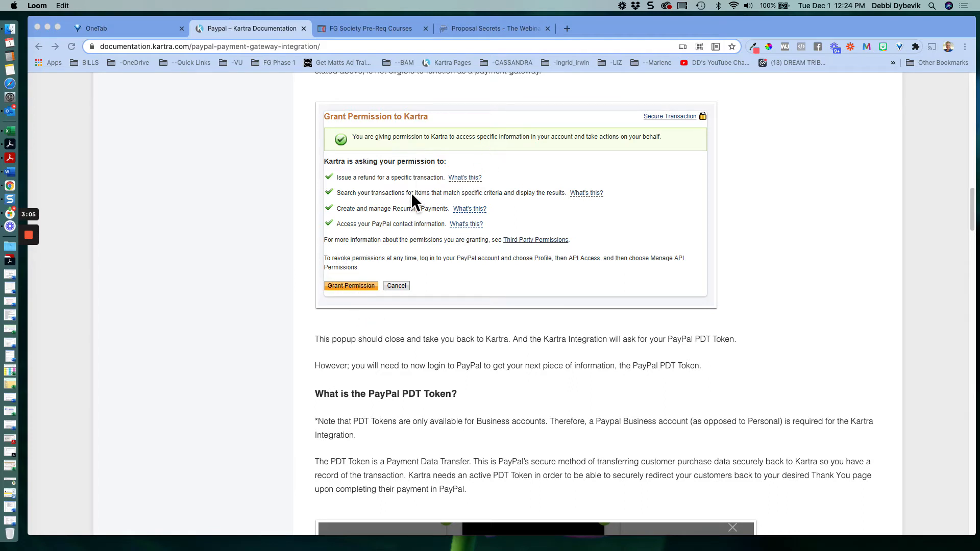
{"action": "mouse_move", "coordinate": [456, 235]}
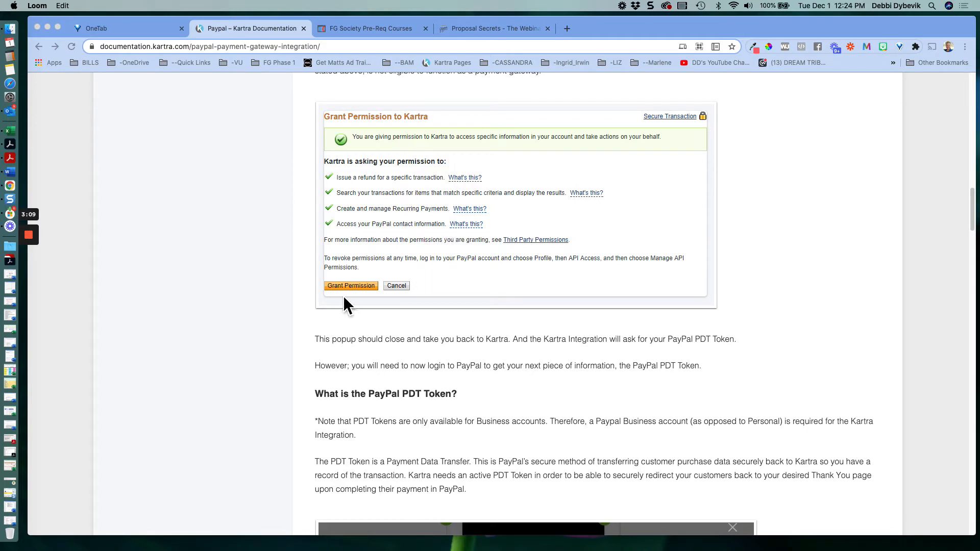
{"action": "mouse_move", "coordinate": [352, 302]}
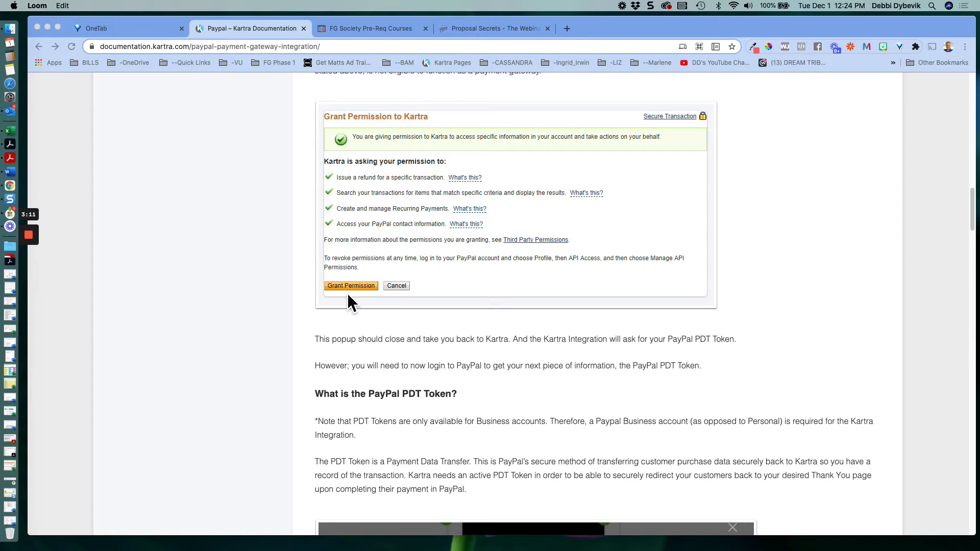
{"action": "scroll", "scroll_direction": "down", "scroll_amount": 3}
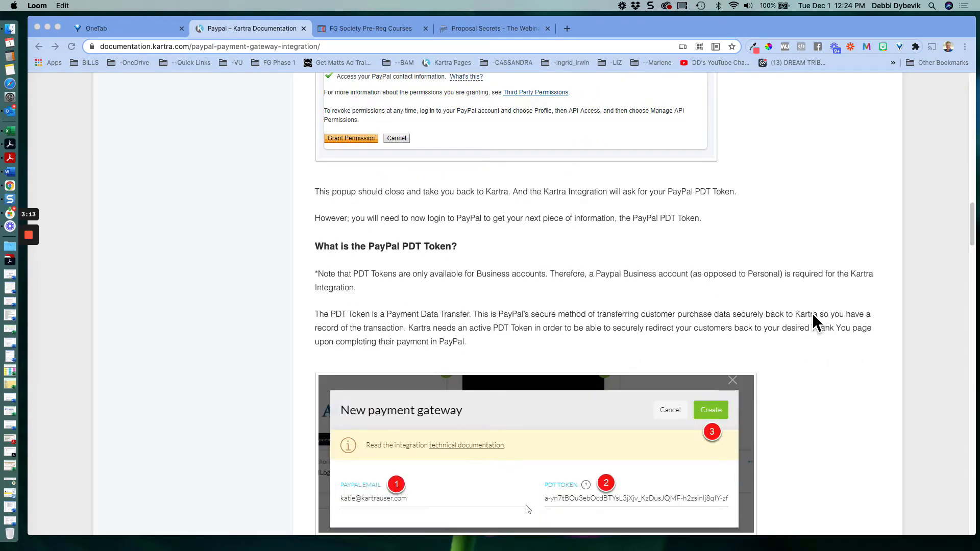
{"action": "scroll", "scroll_direction": "down", "scroll_amount": 3}
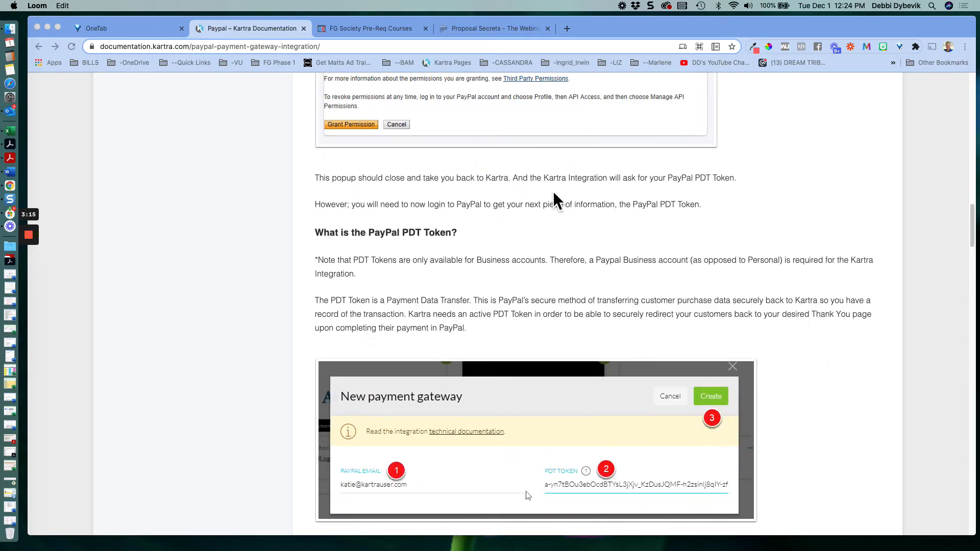
{"action": "mouse_move", "coordinate": [675, 193]}
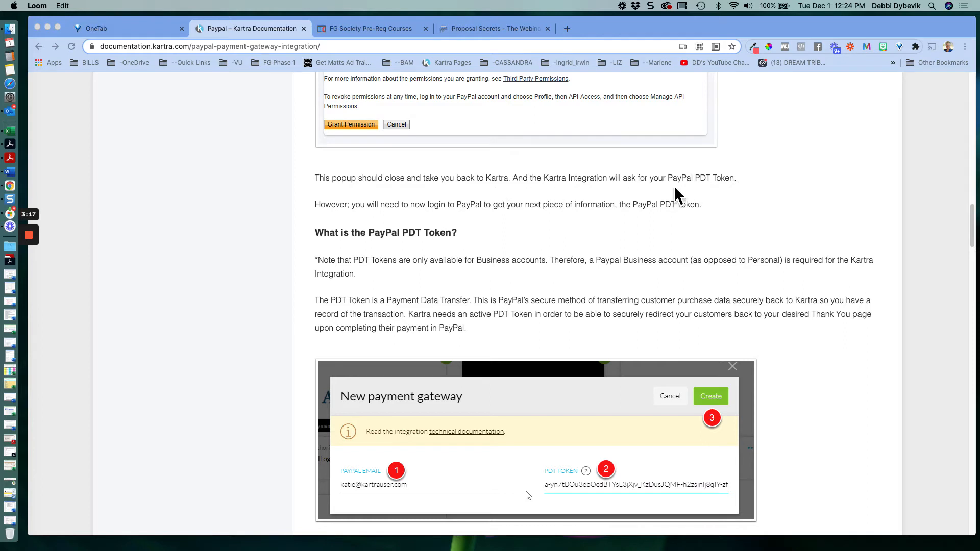
{"action": "mouse_move", "coordinate": [703, 192]}
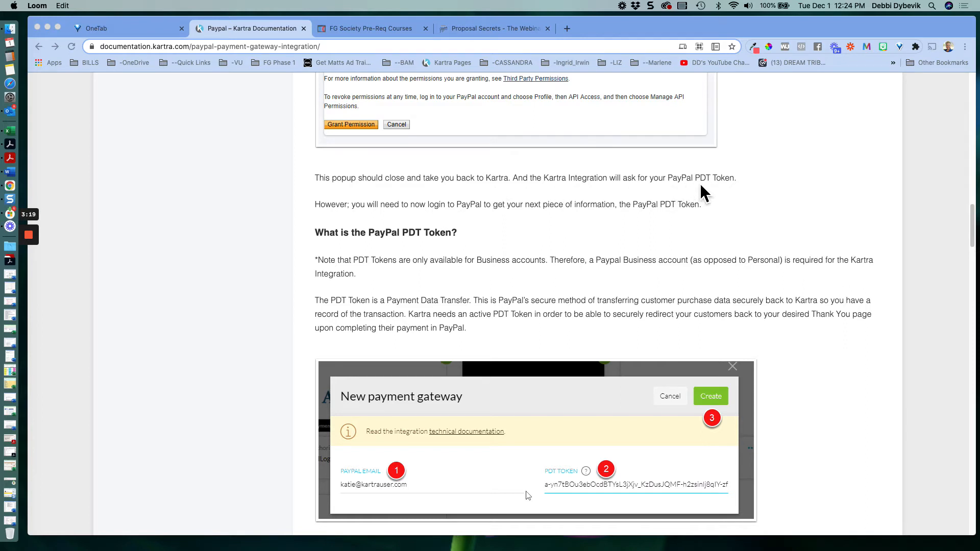
{"action": "mouse_move", "coordinate": [729, 194]}
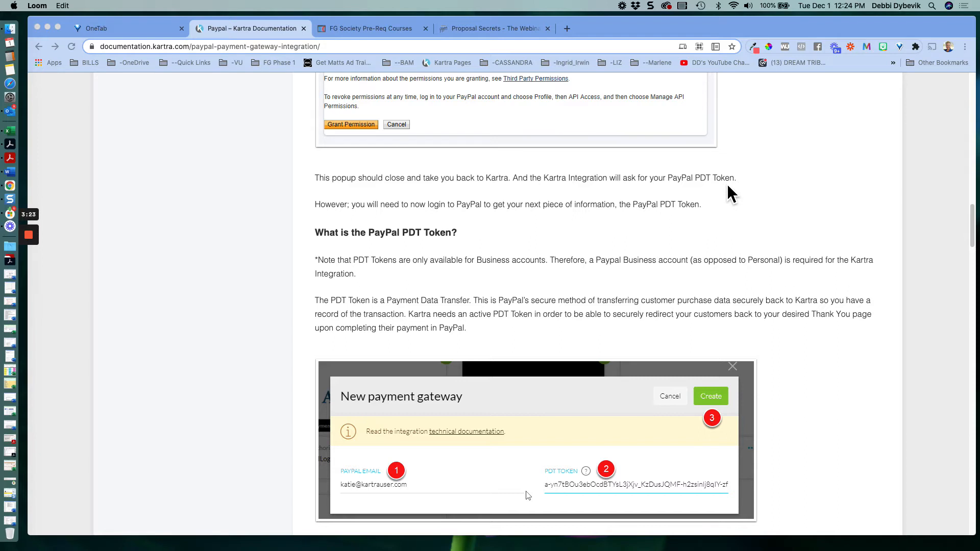
{"action": "scroll", "scroll_direction": "down", "scroll_amount": 3}
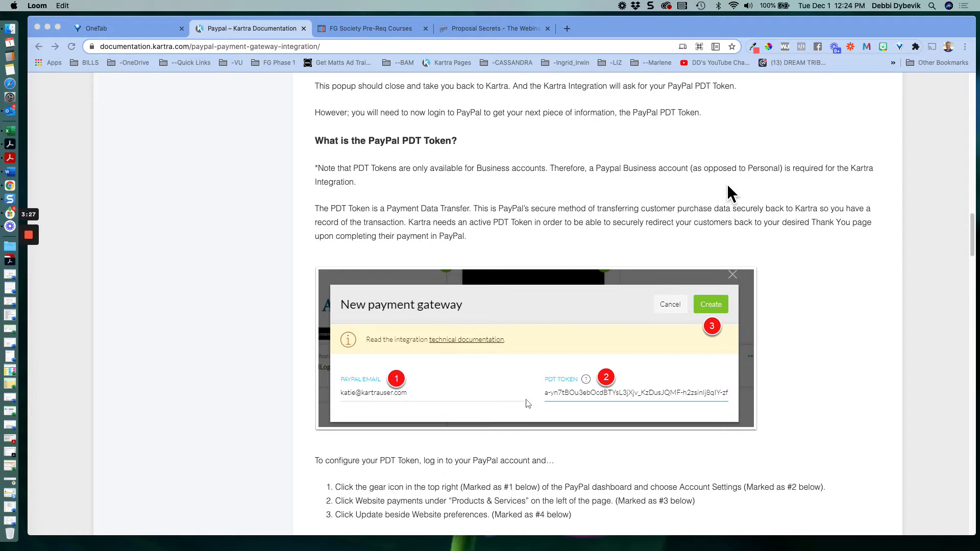
{"action": "scroll", "scroll_direction": "down", "scroll_amount": 3}
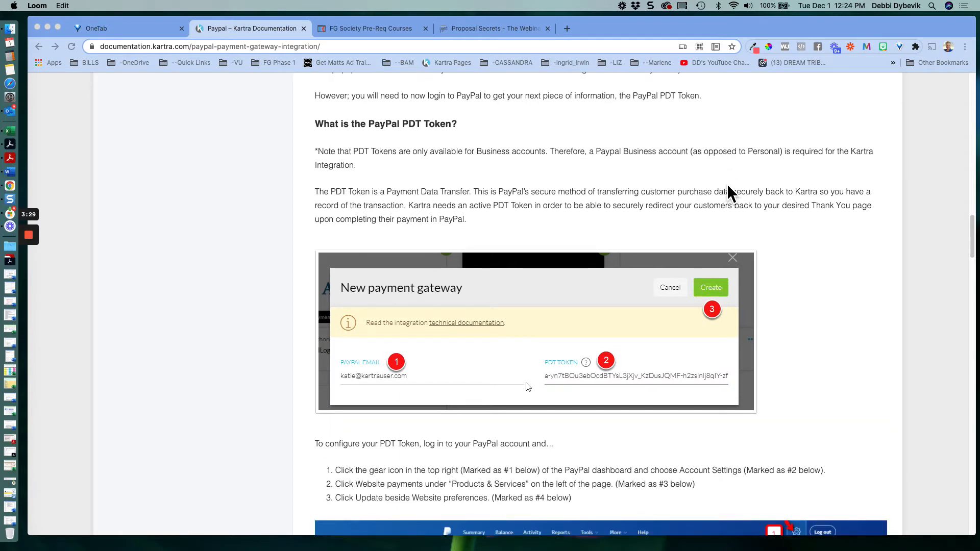
{"action": "scroll", "scroll_direction": "down", "scroll_amount": 3}
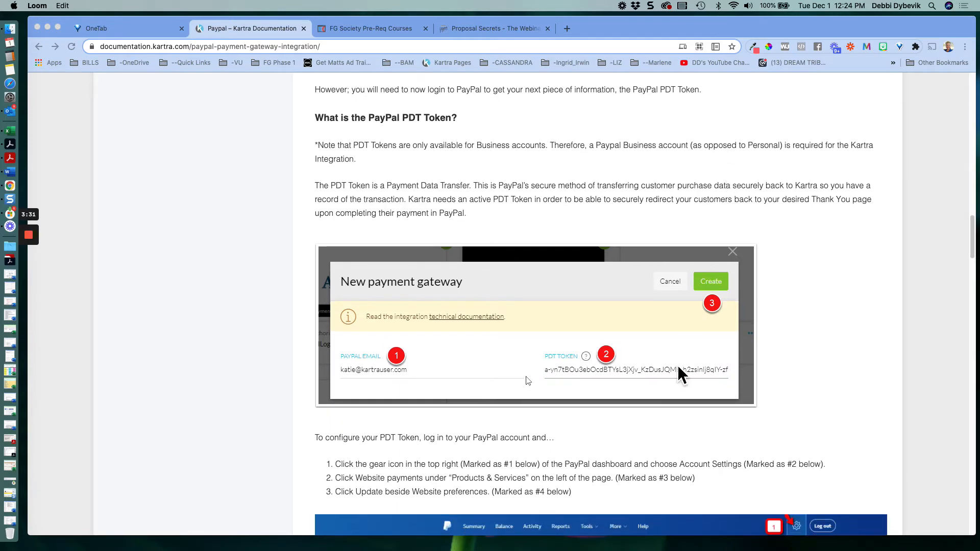
{"action": "mouse_move", "coordinate": [657, 396]}
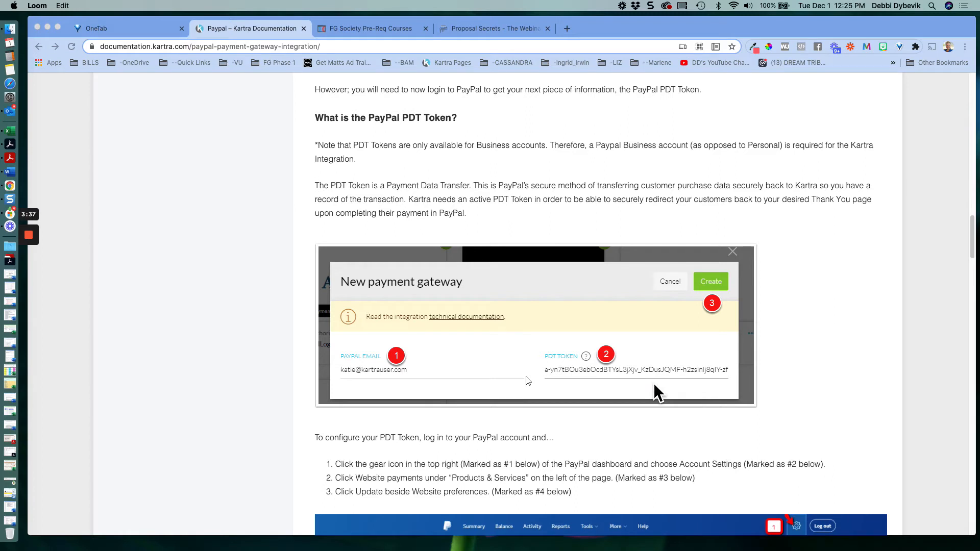
{"action": "mouse_move", "coordinate": [653, 390]}
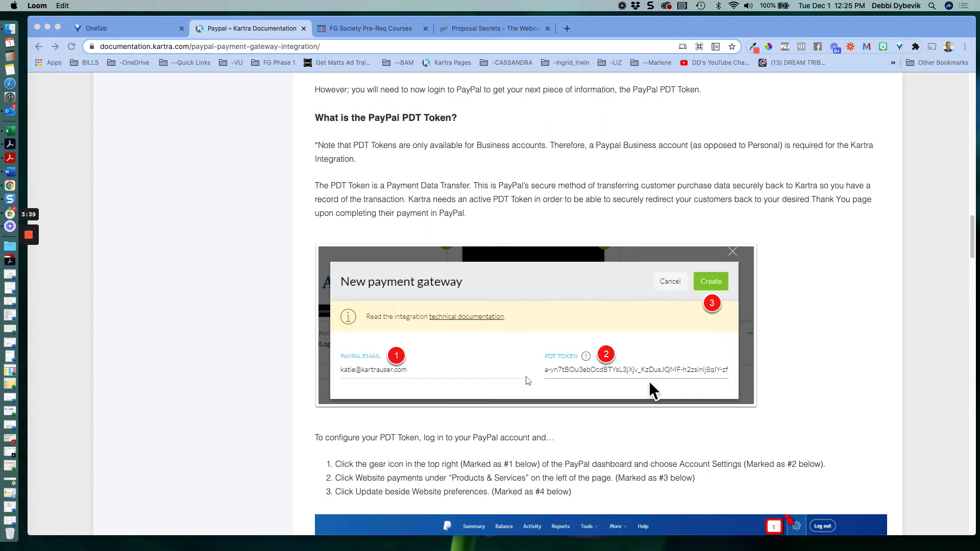
{"action": "mouse_move", "coordinate": [556, 384]}
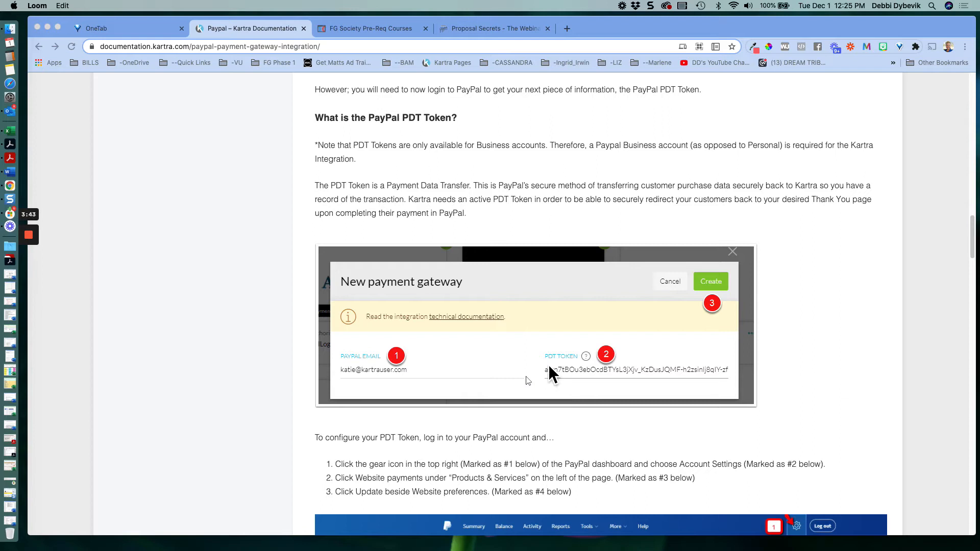
{"action": "mouse_move", "coordinate": [578, 392]}
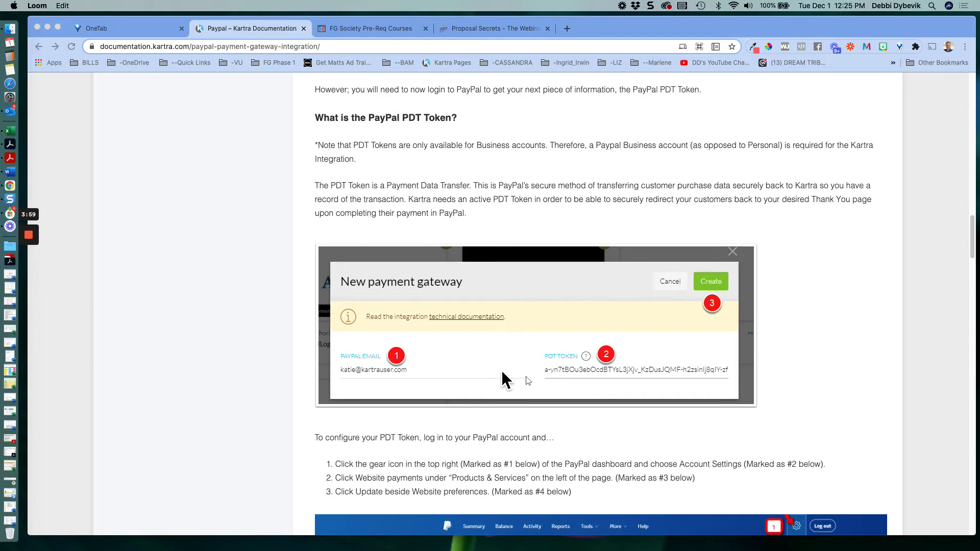
{"action": "mouse_move", "coordinate": [569, 393]}
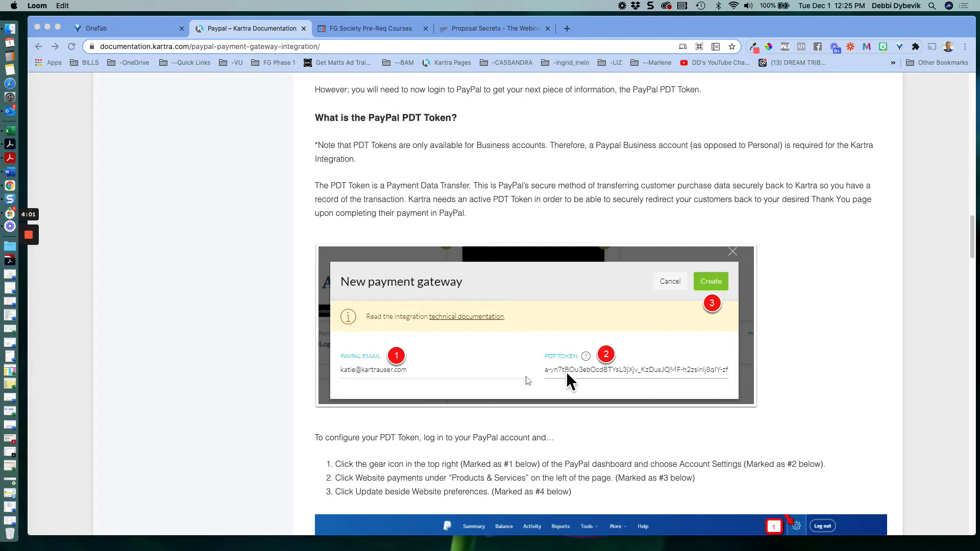
{"action": "mouse_move", "coordinate": [576, 387]}
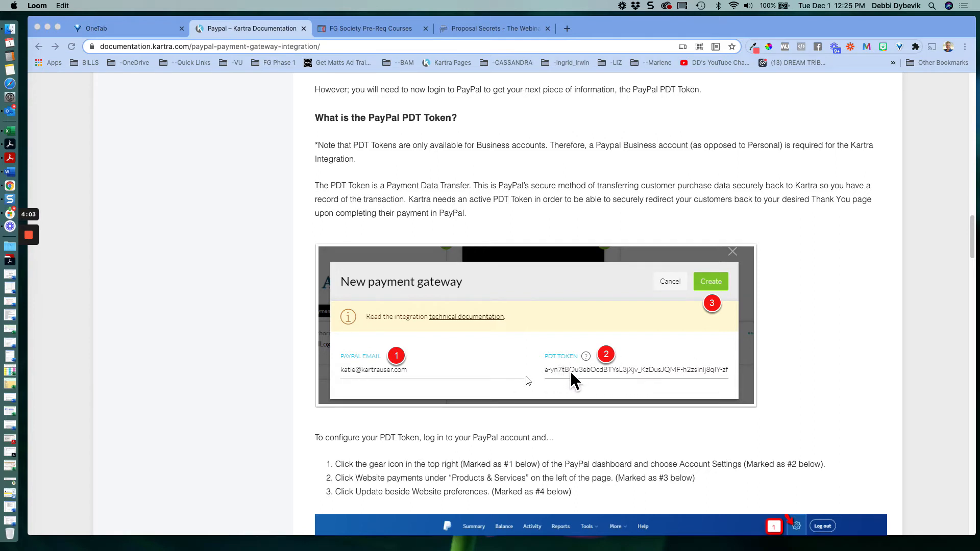
{"action": "scroll", "scroll_direction": "down", "scroll_amount": 3}
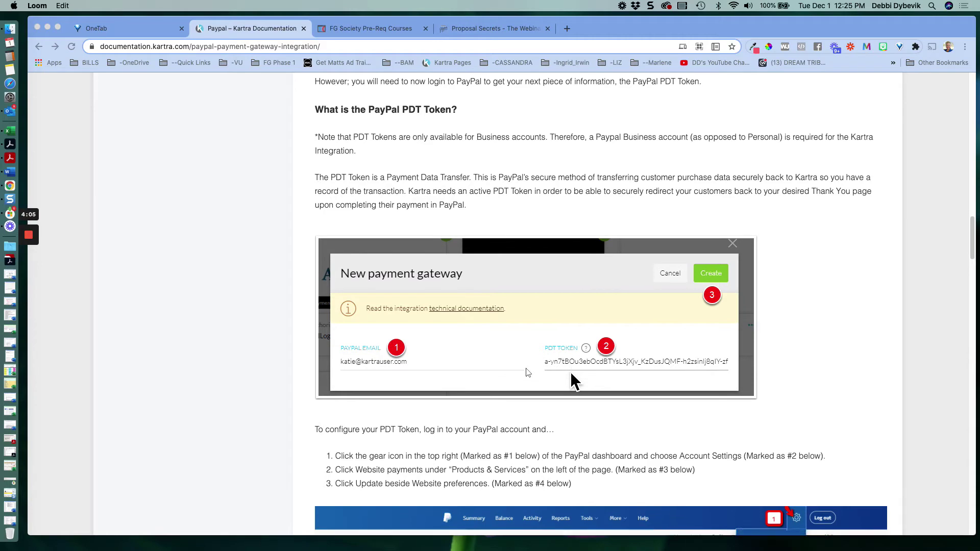
{"action": "scroll", "scroll_direction": "down", "scroll_amount": 3}
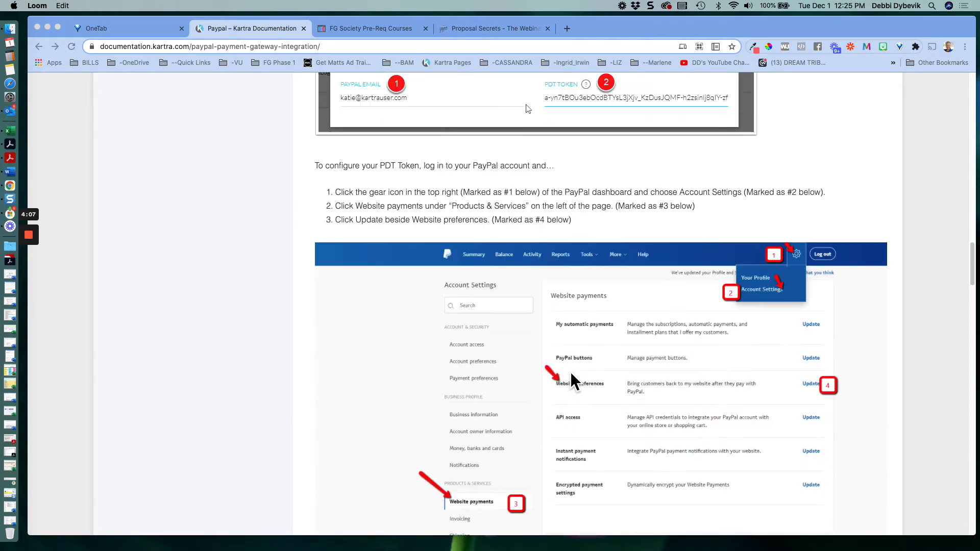
{"action": "scroll", "scroll_direction": "down", "scroll_amount": 3}
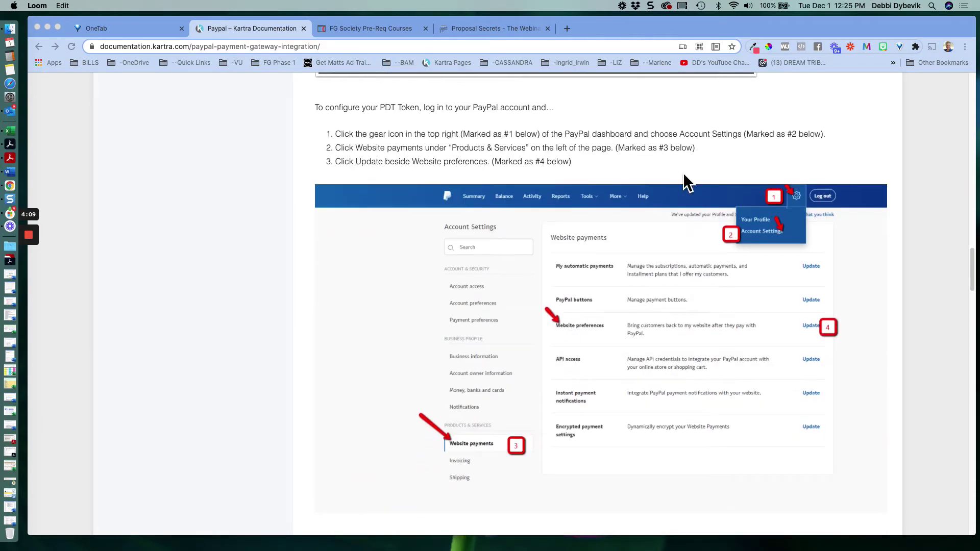
{"action": "mouse_move", "coordinate": [265, 32]}
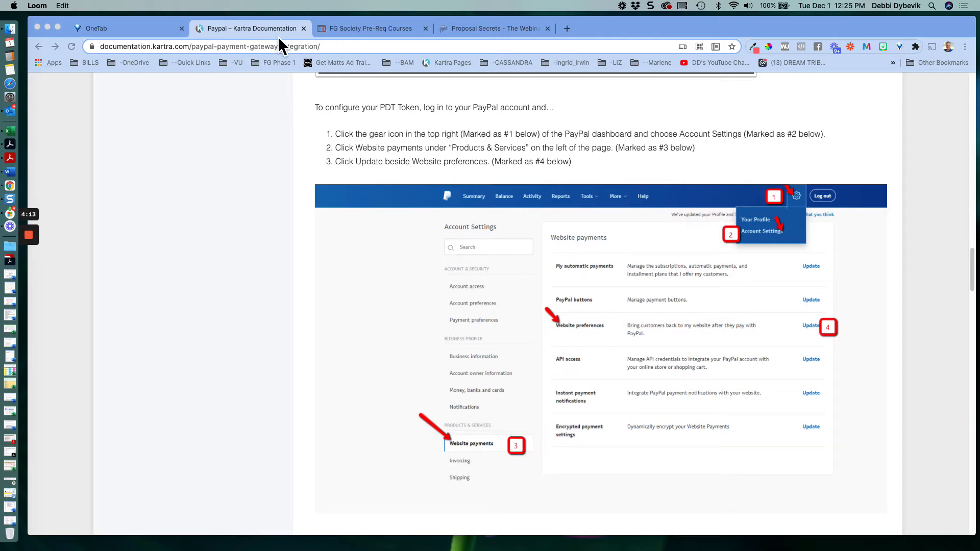
{"action": "mouse_move", "coordinate": [378, 243]}
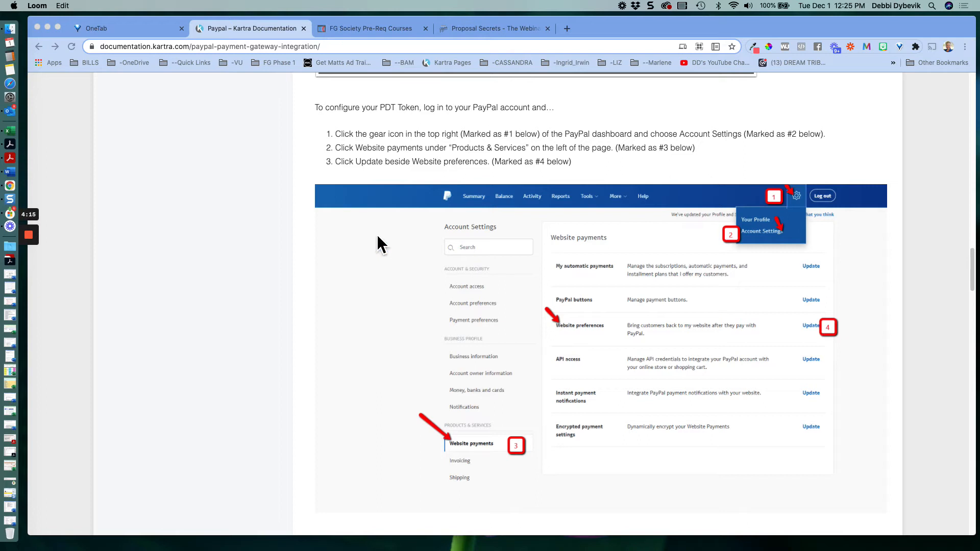
{"action": "mouse_move", "coordinate": [376, 253]}
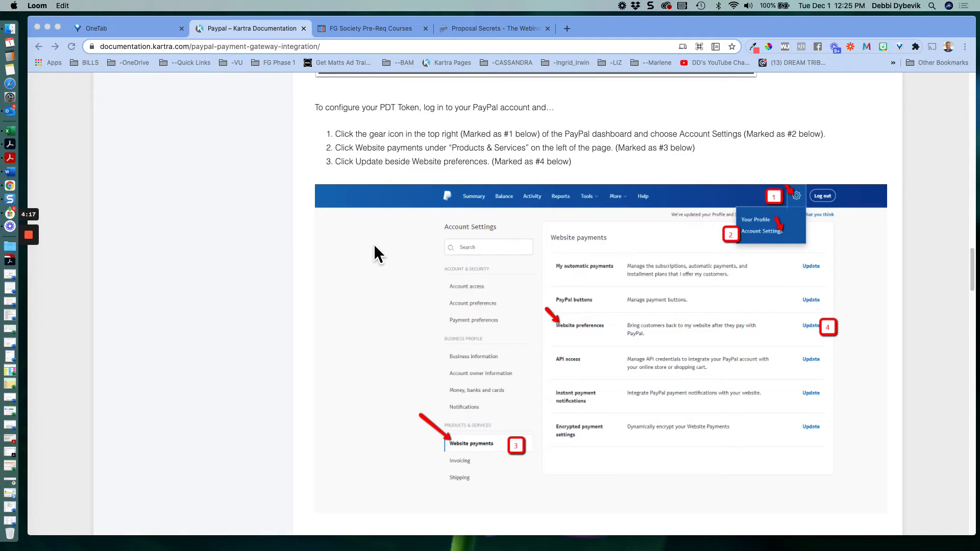
{"action": "mouse_move", "coordinate": [811, 210]}
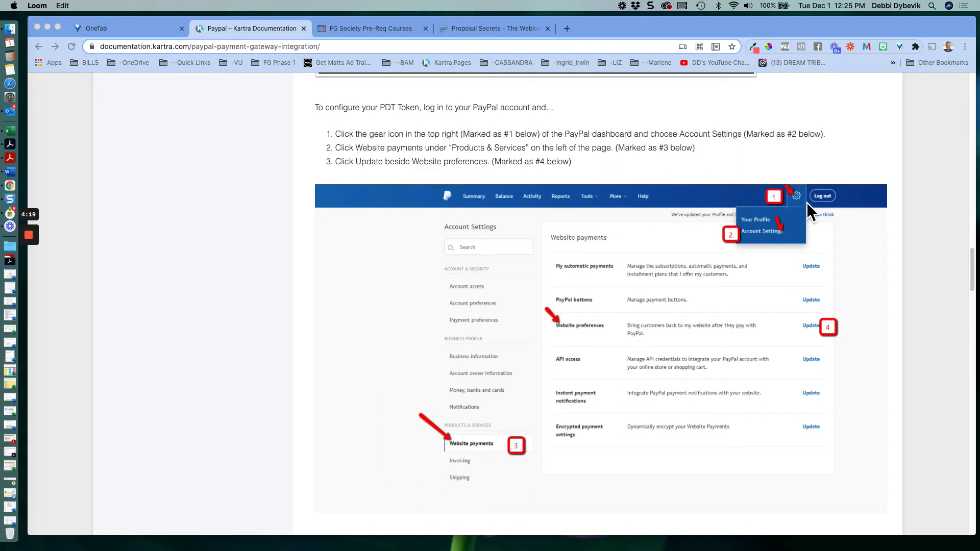
{"action": "mouse_move", "coordinate": [805, 218]}
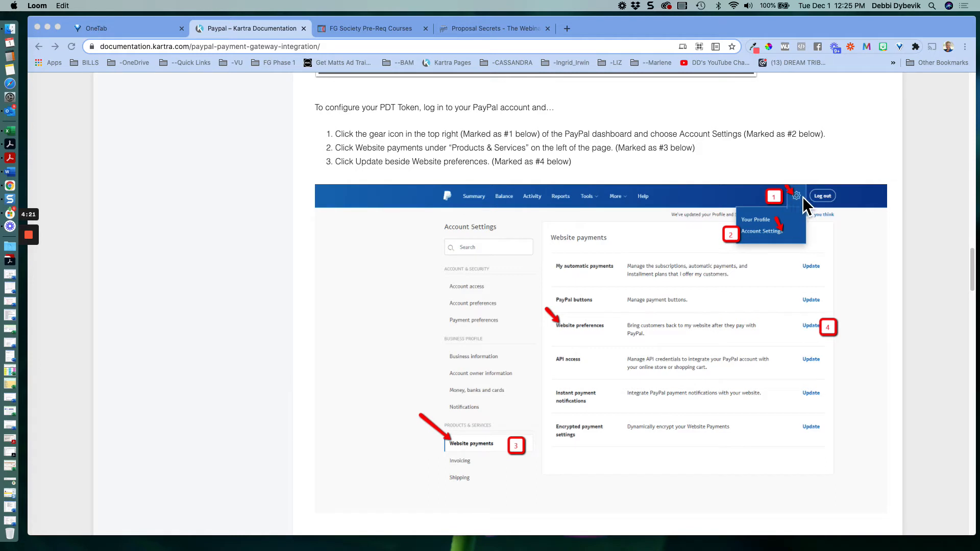
{"action": "mouse_move", "coordinate": [805, 211]}
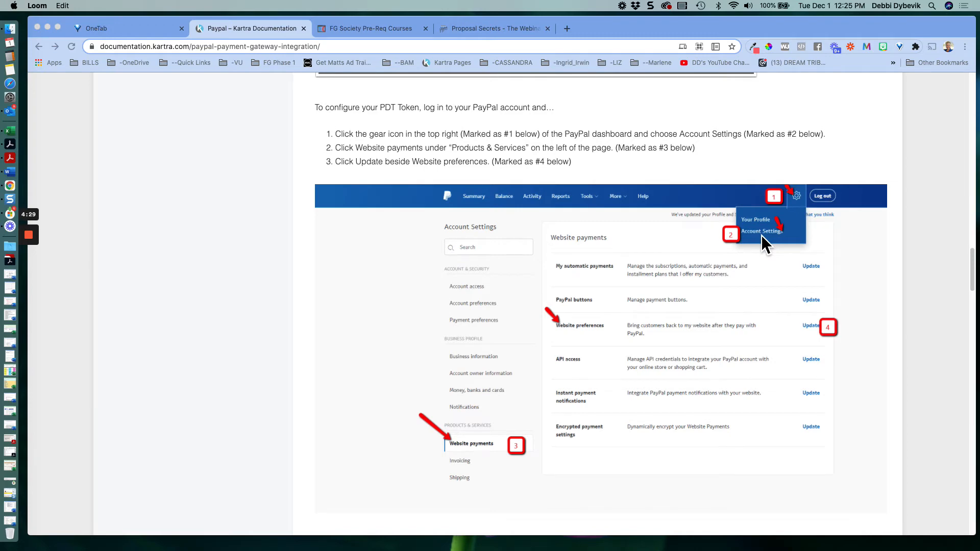
{"action": "scroll", "scroll_direction": "down", "scroll_amount": 3}
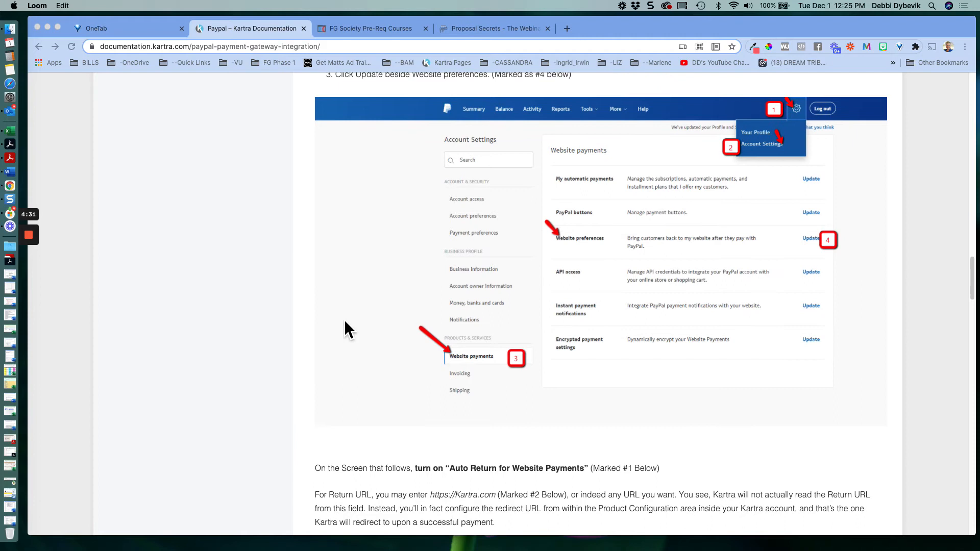
{"action": "mouse_move", "coordinate": [506, 330]}
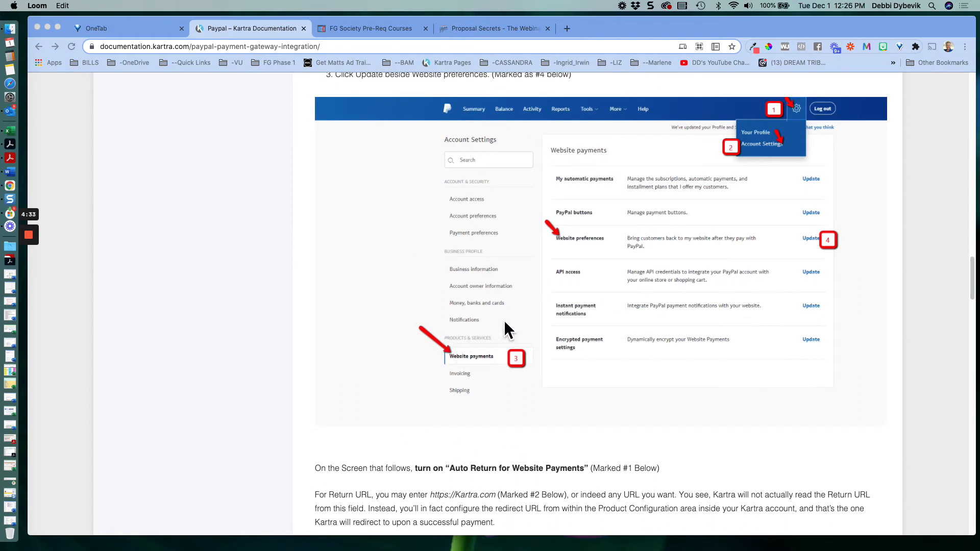
{"action": "mouse_move", "coordinate": [535, 373]}
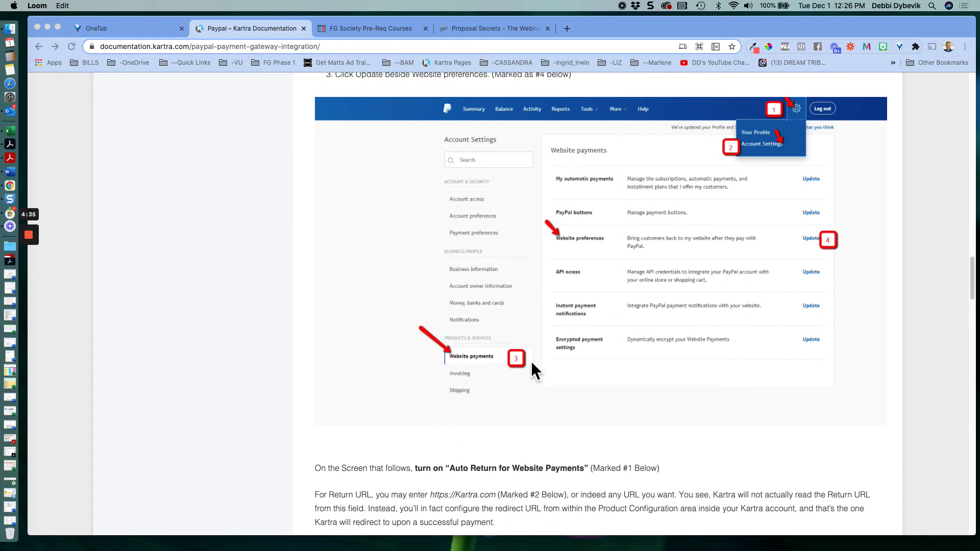
{"action": "mouse_move", "coordinate": [452, 355]}
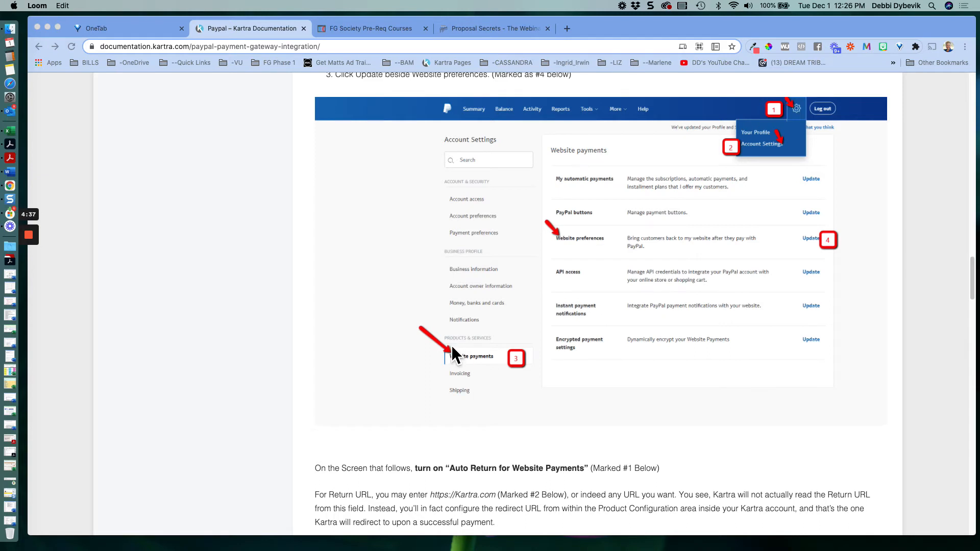
{"action": "mouse_move", "coordinate": [480, 348]}
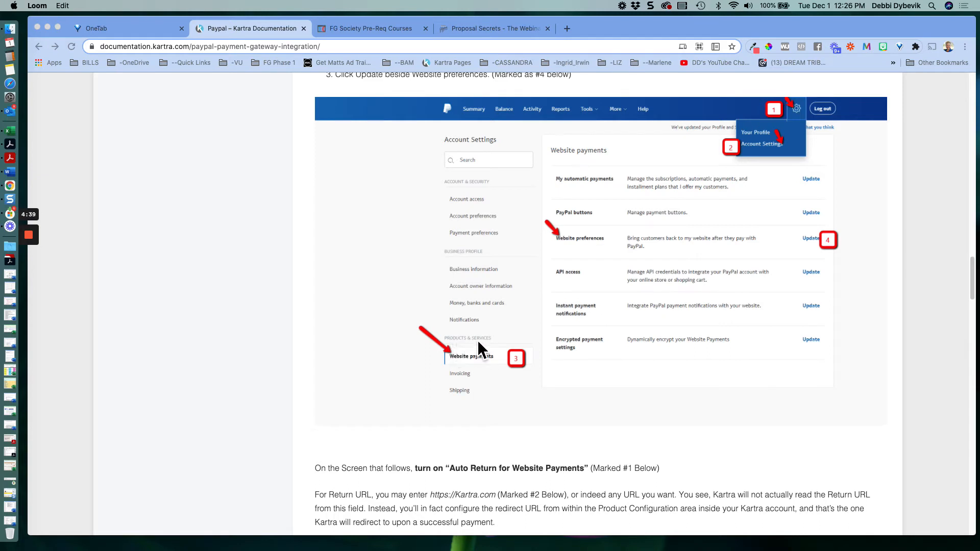
{"action": "mouse_move", "coordinate": [520, 341]}
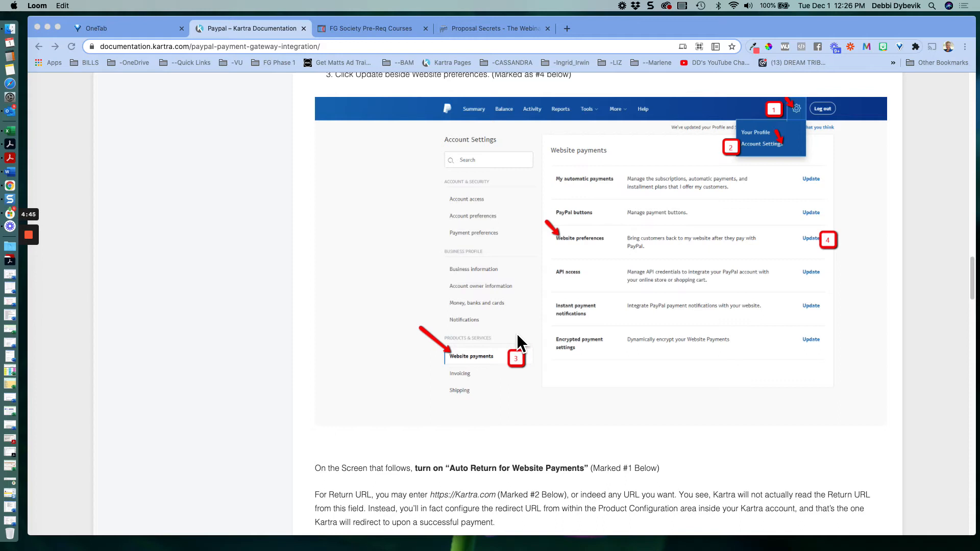
{"action": "mouse_move", "coordinate": [466, 374]}
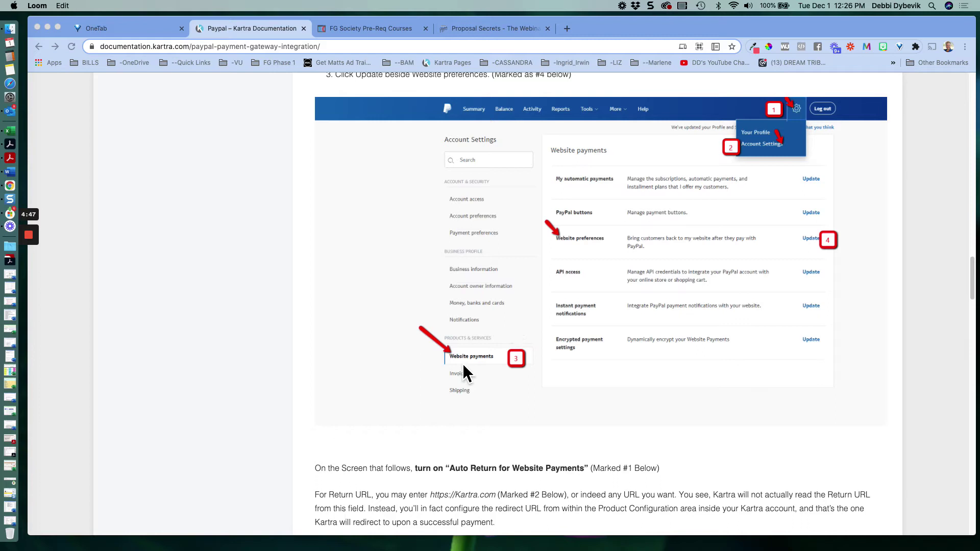
{"action": "mouse_move", "coordinate": [479, 378]}
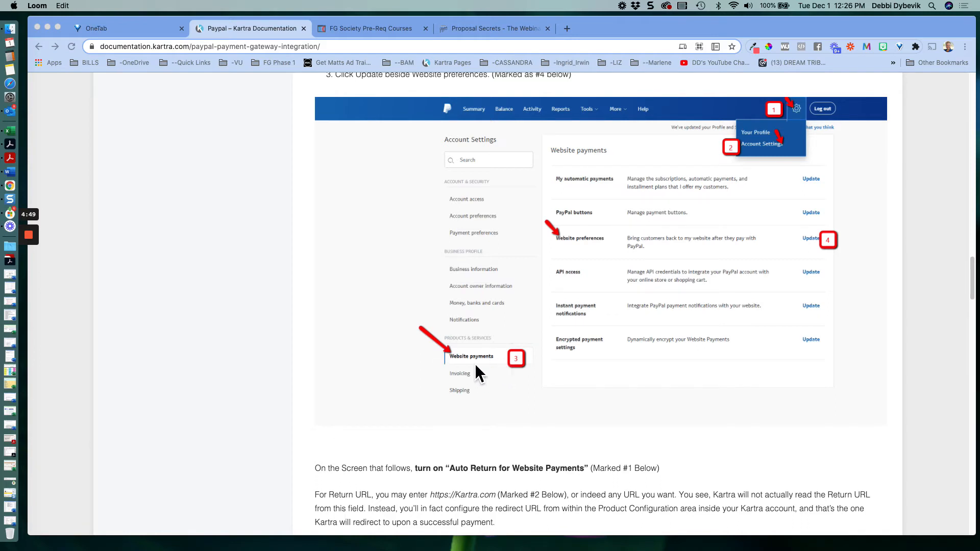
{"action": "mouse_move", "coordinate": [486, 371]}
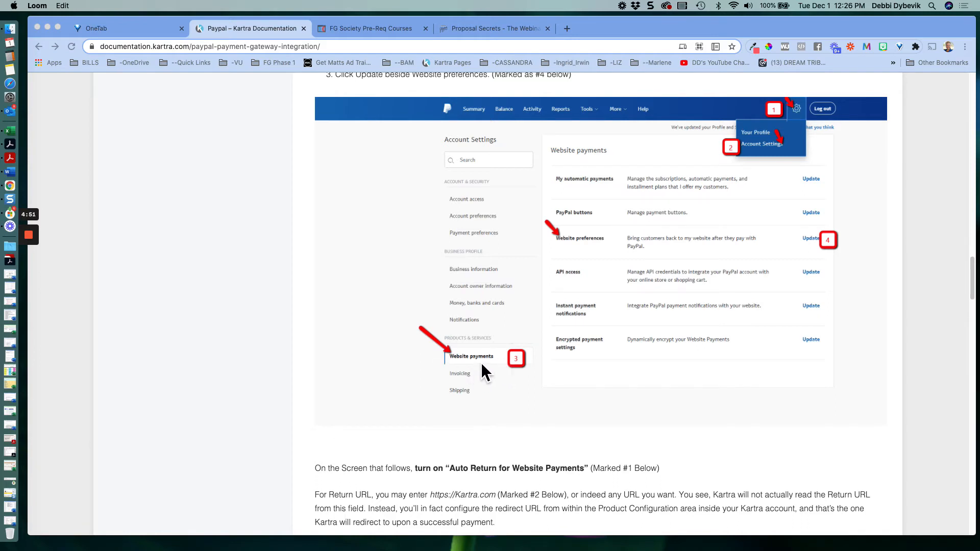
{"action": "mouse_move", "coordinate": [650, 186]}
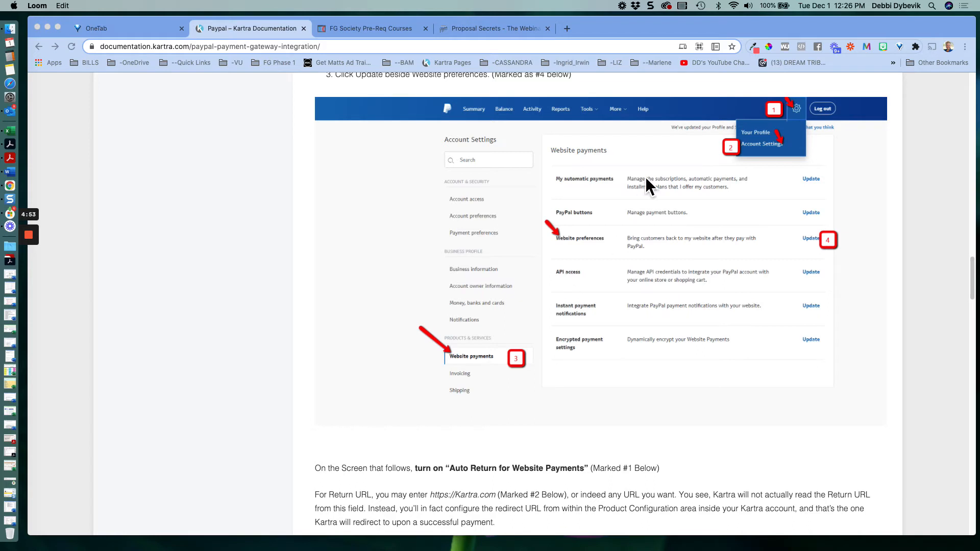
{"action": "mouse_move", "coordinate": [576, 263]}
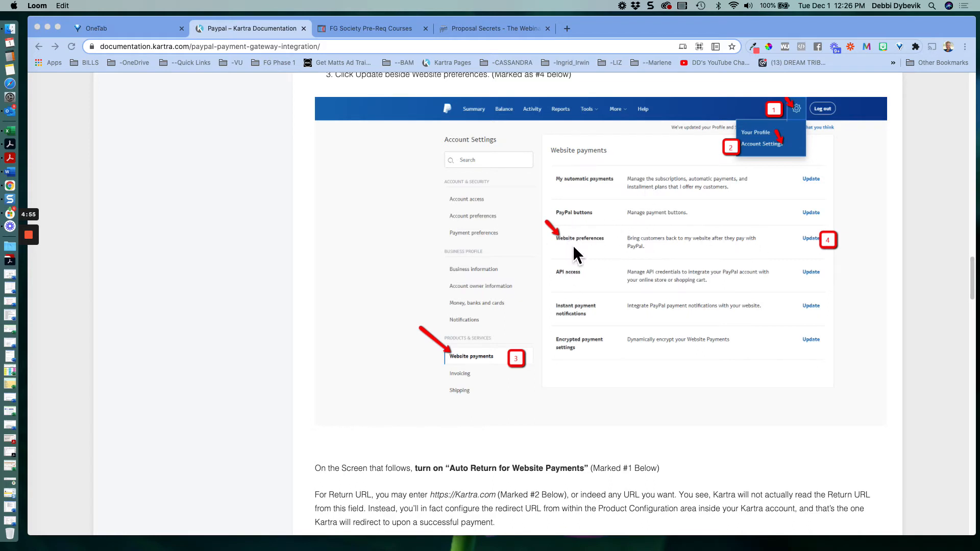
{"action": "mouse_move", "coordinate": [594, 254]}
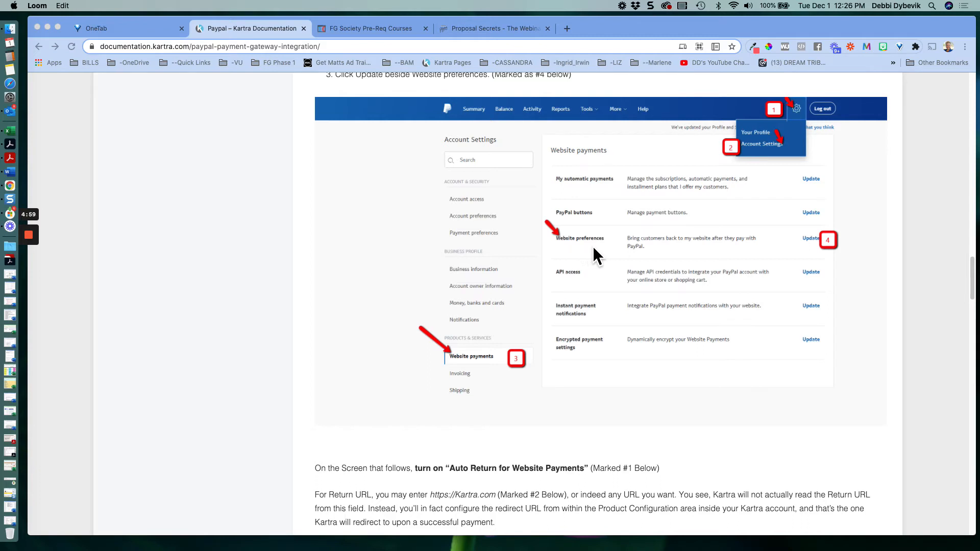
{"action": "mouse_move", "coordinate": [698, 259]}
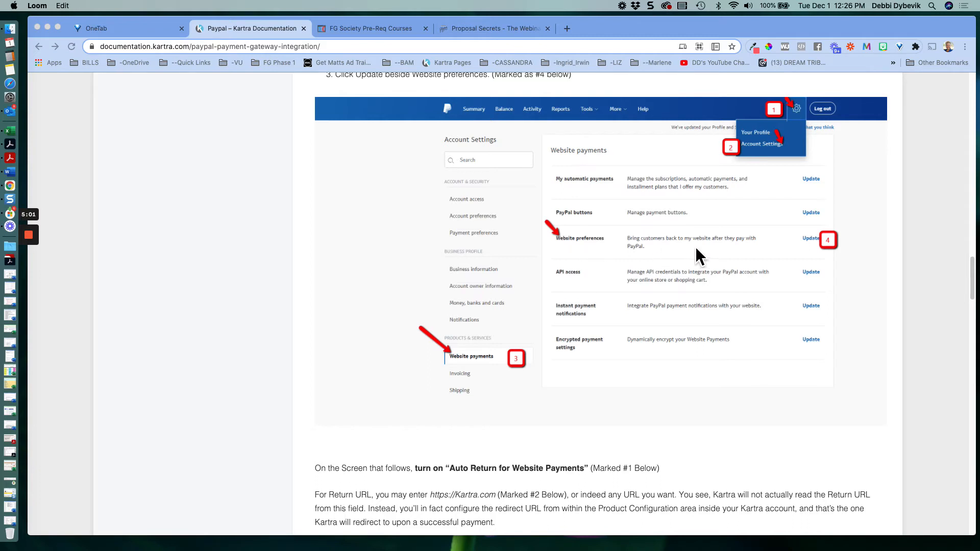
{"action": "mouse_move", "coordinate": [678, 249]}
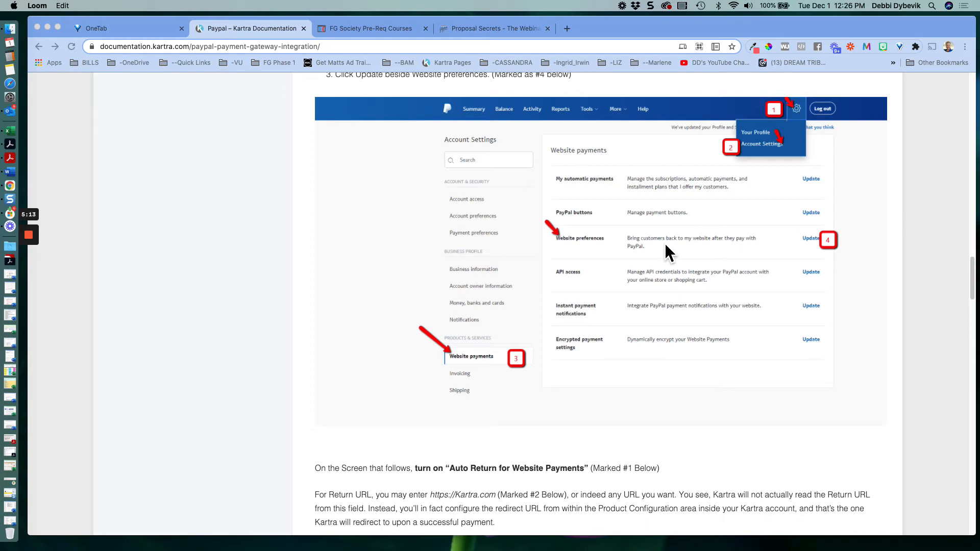
{"action": "mouse_move", "coordinate": [868, 250]}
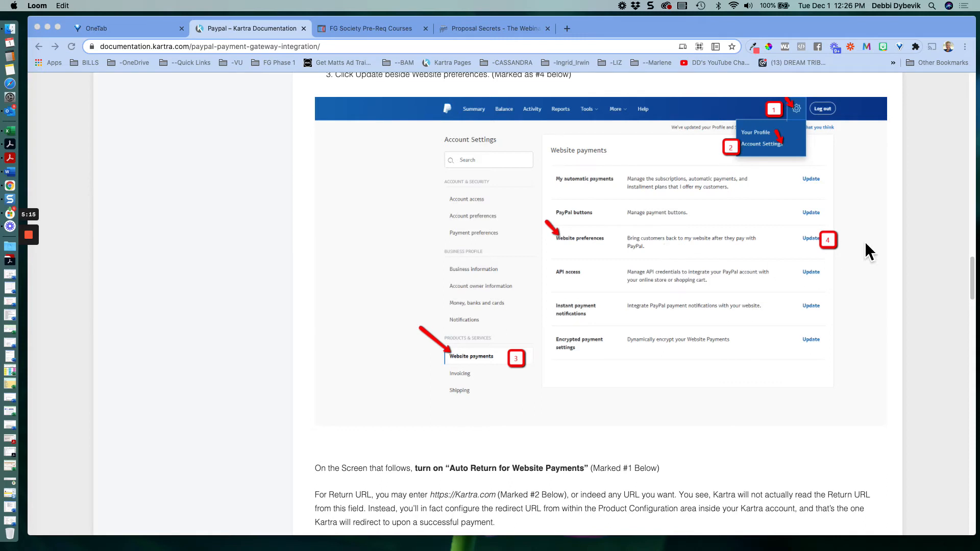
{"action": "mouse_move", "coordinate": [818, 259]}
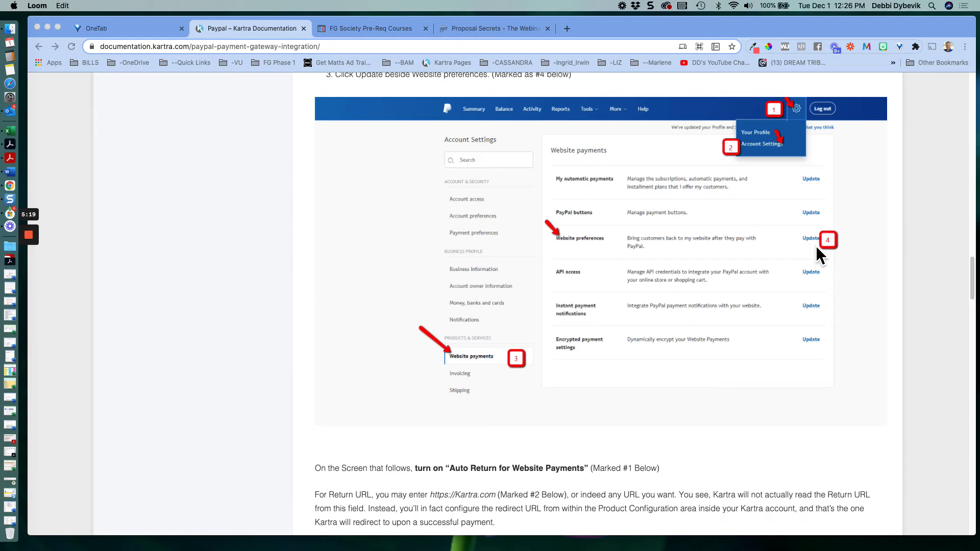
{"action": "scroll", "scroll_direction": "down", "scroll_amount": 3}
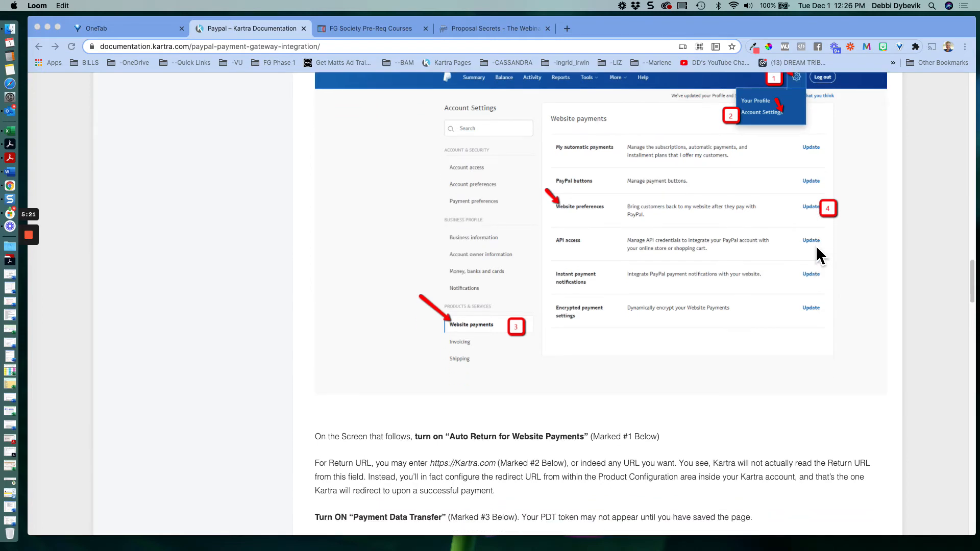
{"action": "scroll", "scroll_direction": "down", "scroll_amount": 3}
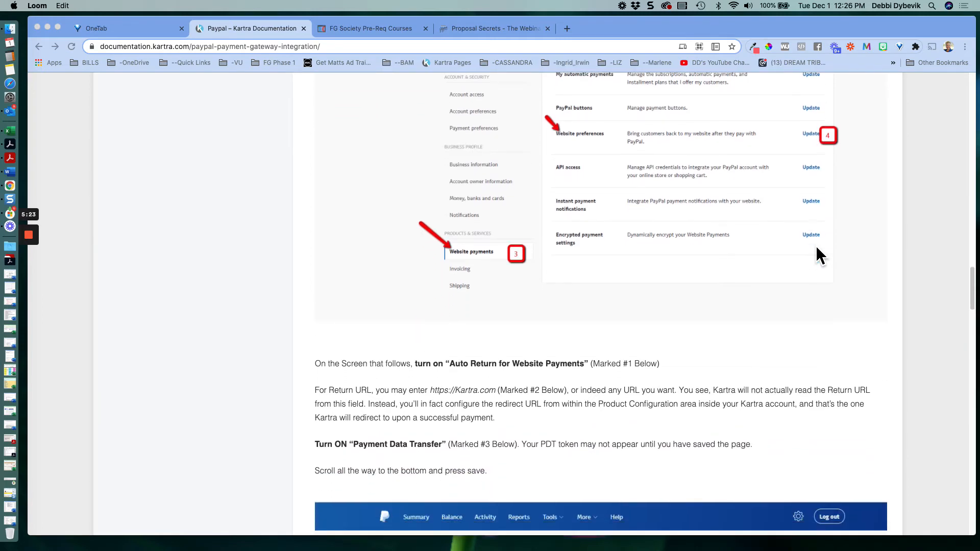
{"action": "scroll", "scroll_direction": "down", "scroll_amount": 3}
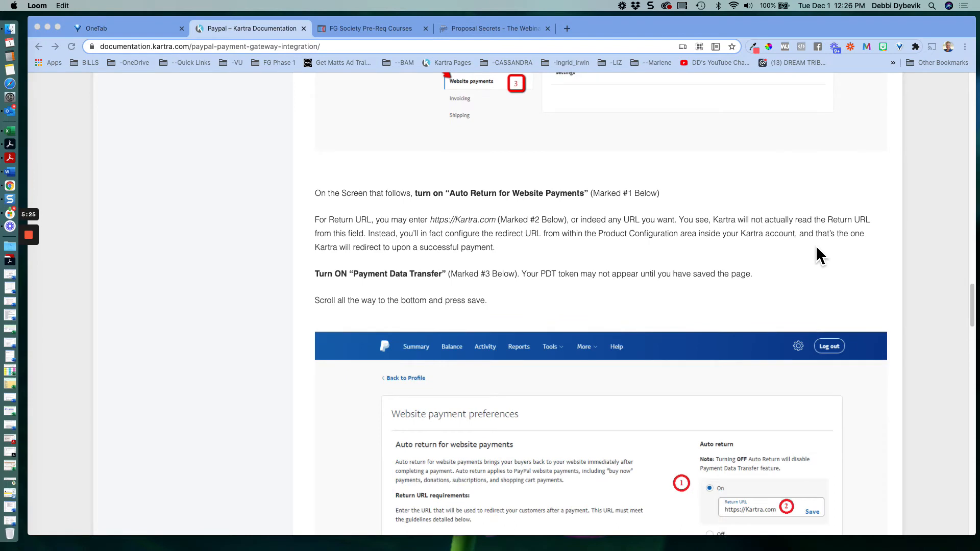
{"action": "scroll", "scroll_direction": "down", "scroll_amount": 3}
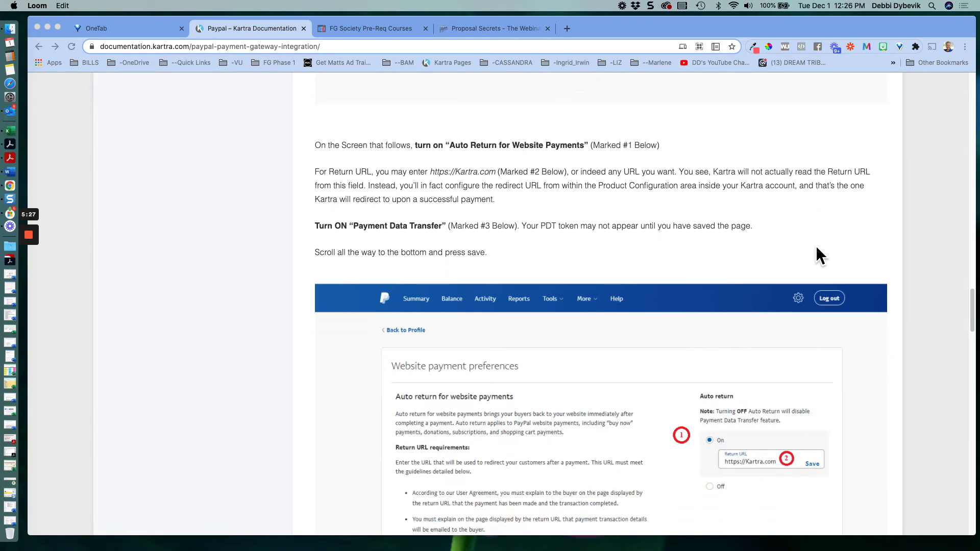
{"action": "scroll", "scroll_direction": "down", "scroll_amount": 3}
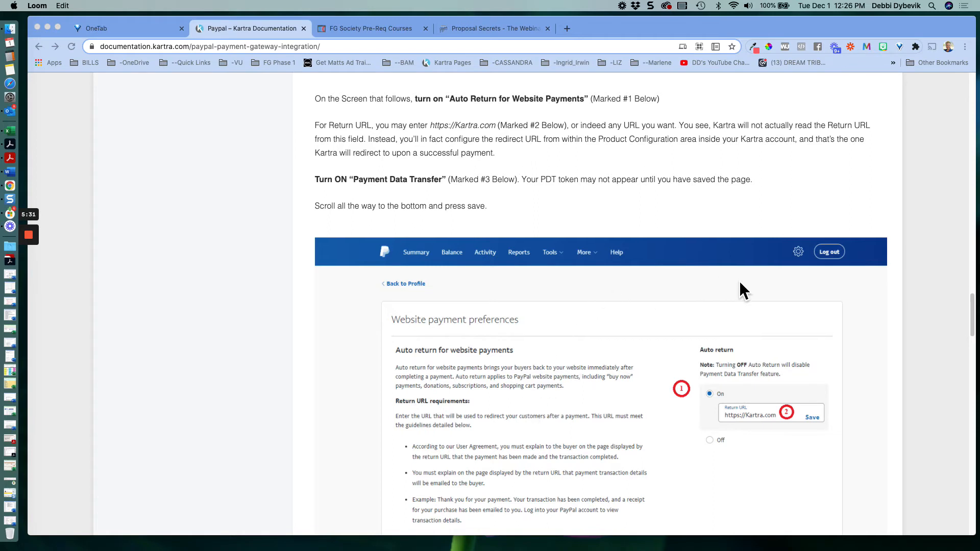
{"action": "scroll", "scroll_direction": "down", "scroll_amount": 3}
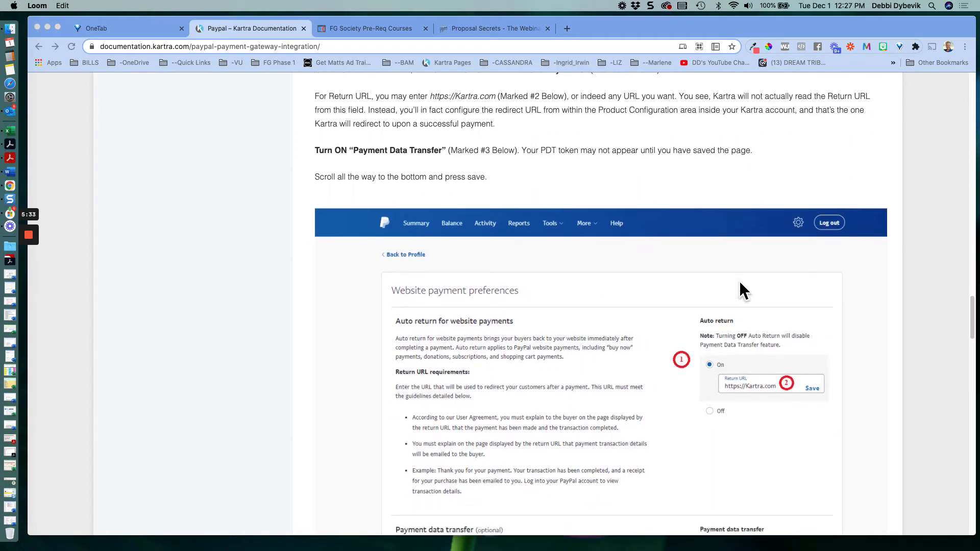
{"action": "mouse_move", "coordinate": [661, 279]}
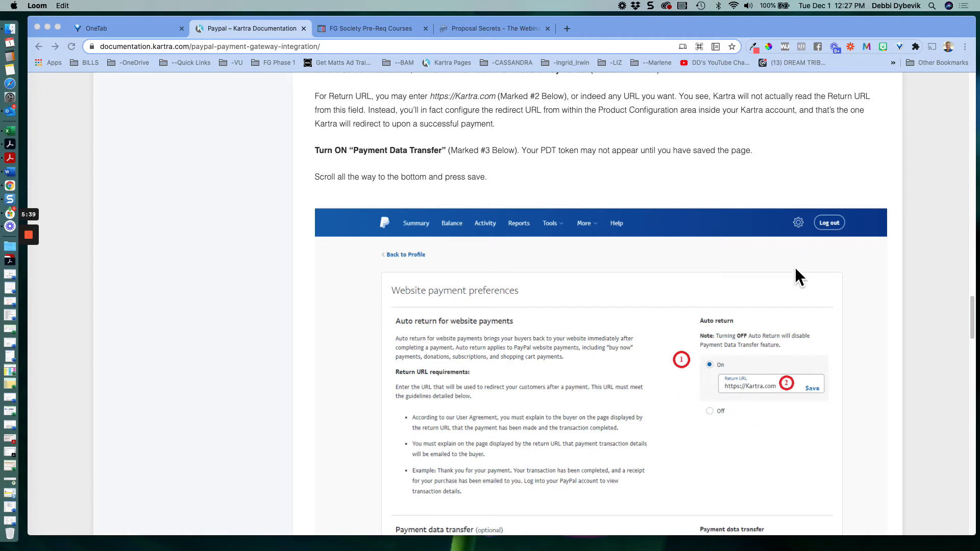
{"action": "scroll", "scroll_direction": "down", "scroll_amount": 3}
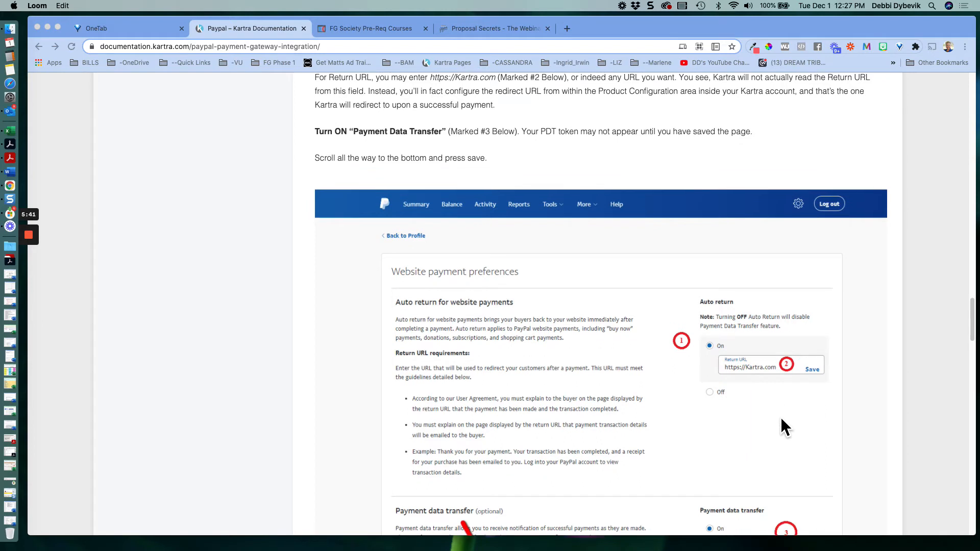
{"action": "mouse_move", "coordinate": [755, 321]}
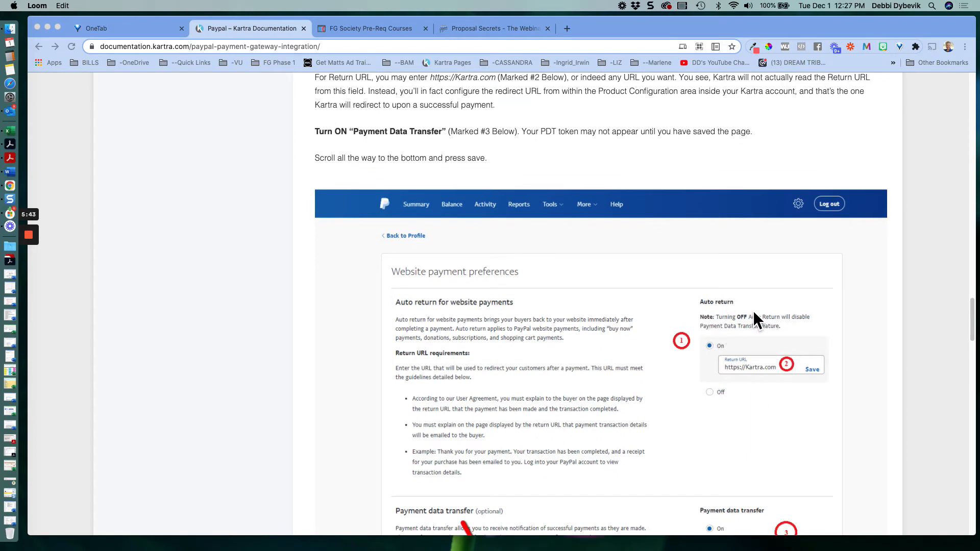
{"action": "mouse_move", "coordinate": [742, 407]}
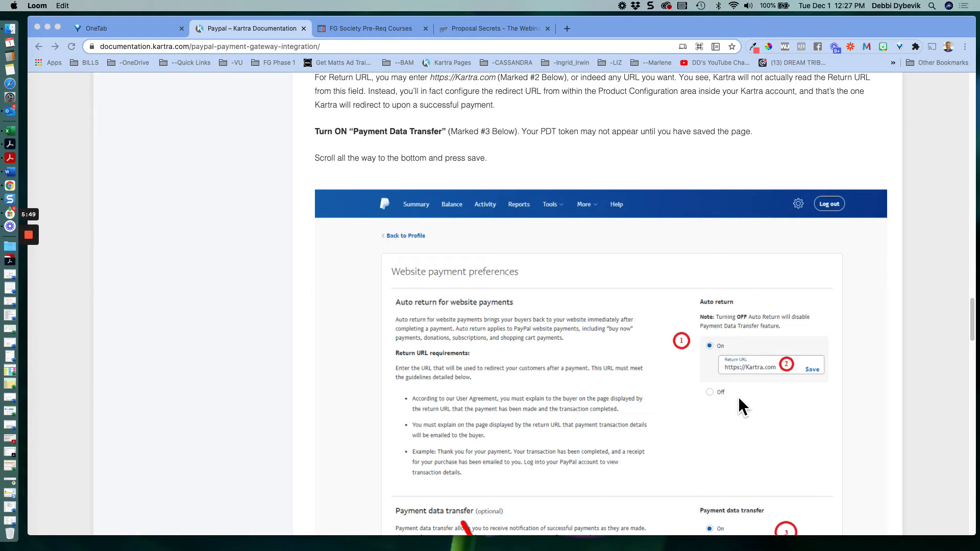
{"action": "mouse_move", "coordinate": [750, 388]}
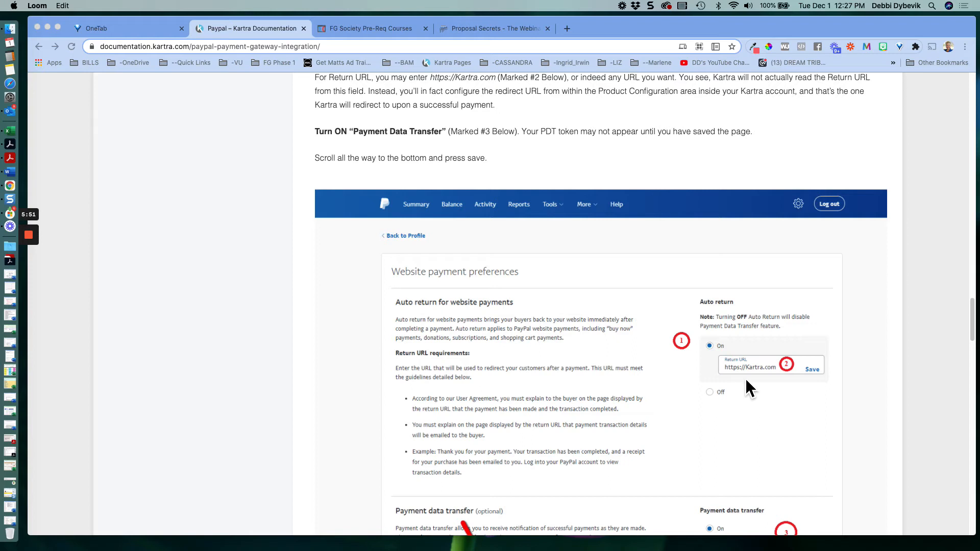
{"action": "mouse_move", "coordinate": [737, 380]}
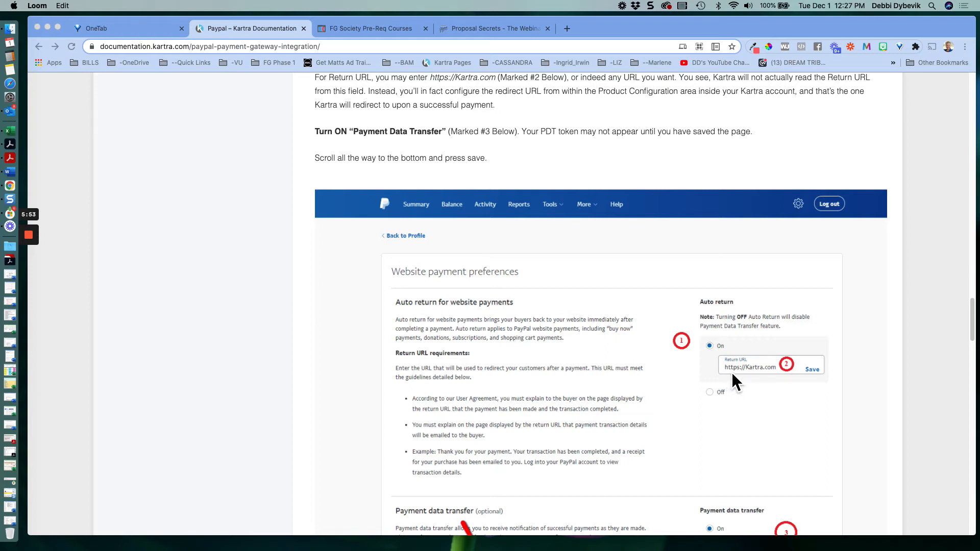
{"action": "mouse_move", "coordinate": [750, 393]}
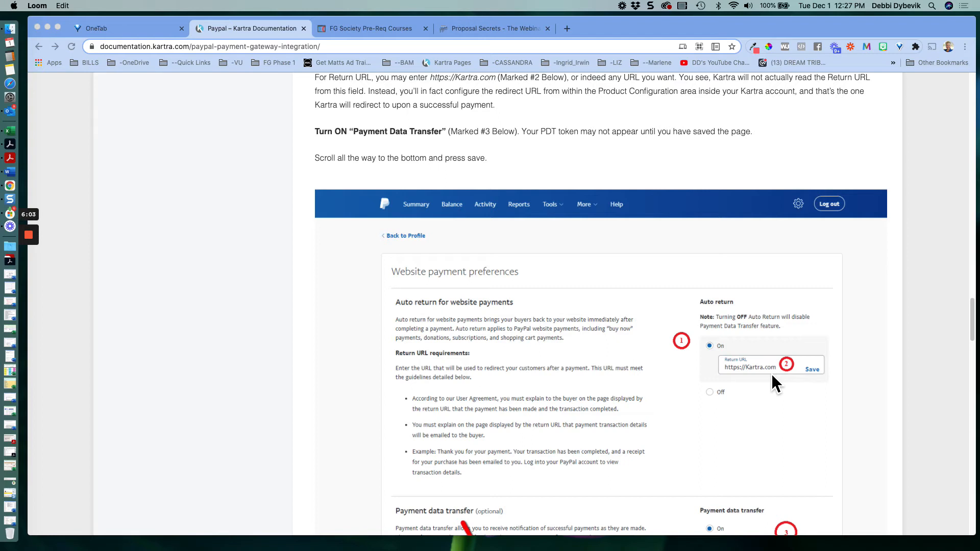
{"action": "mouse_move", "coordinate": [833, 383]}
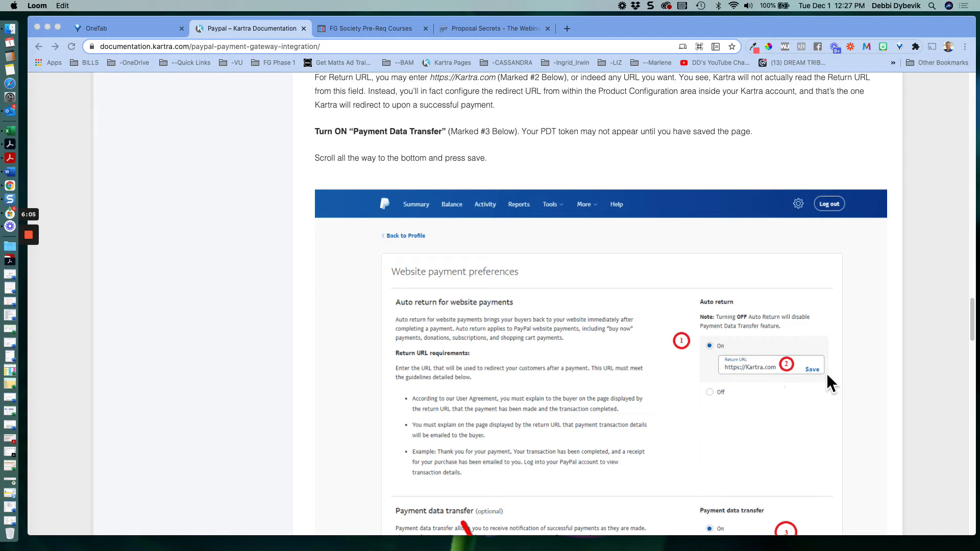
{"action": "mouse_move", "coordinate": [779, 431]}
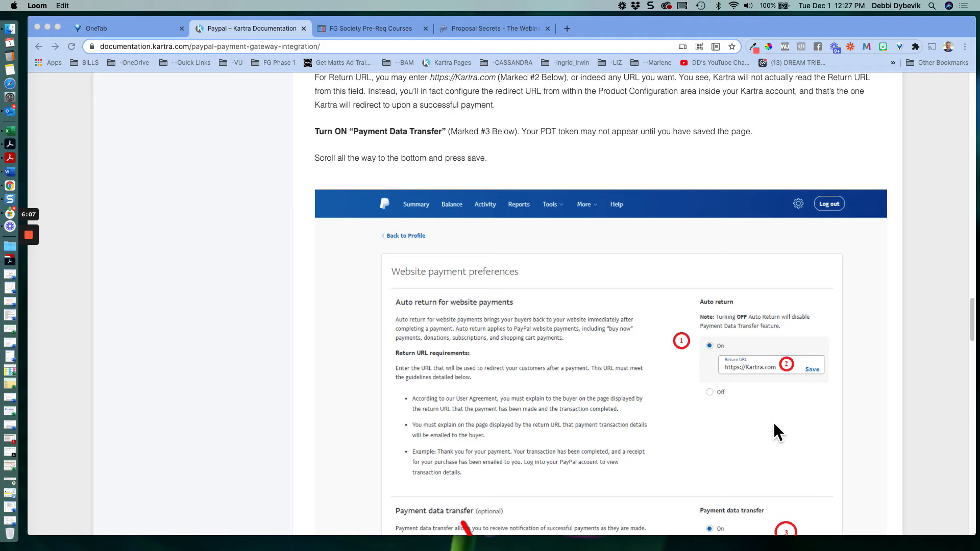
{"action": "scroll", "scroll_direction": "down", "scroll_amount": 3}
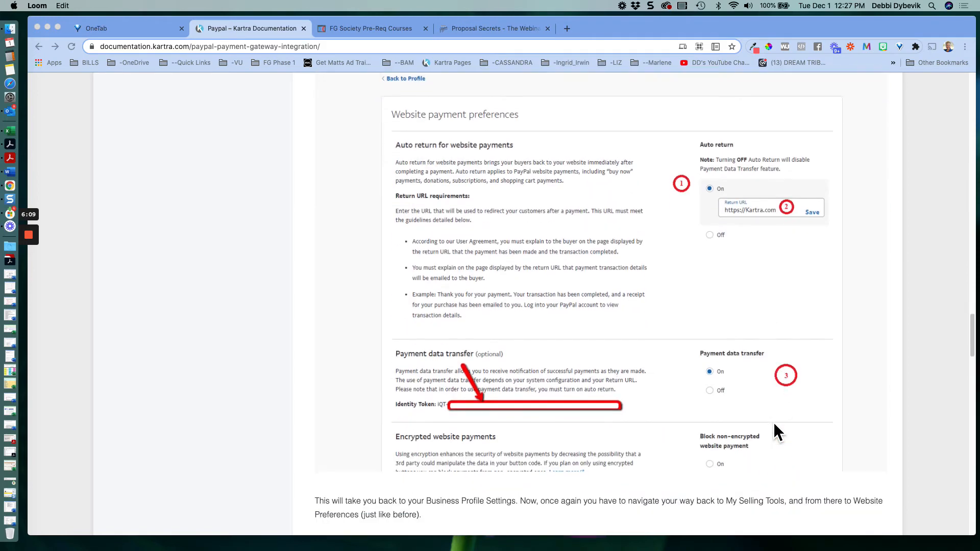
{"action": "scroll", "scroll_direction": "down", "scroll_amount": 3}
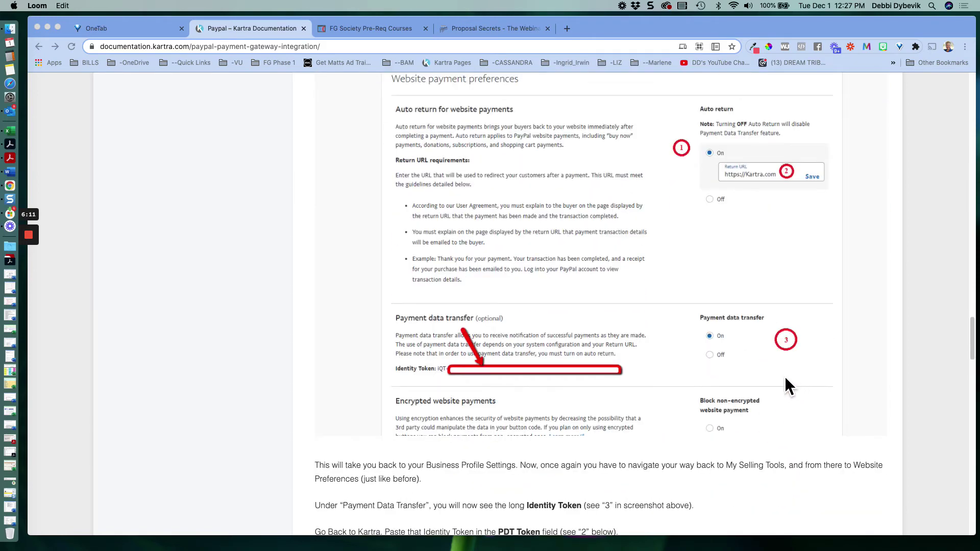
{"action": "scroll", "scroll_direction": "down", "scroll_amount": 3}
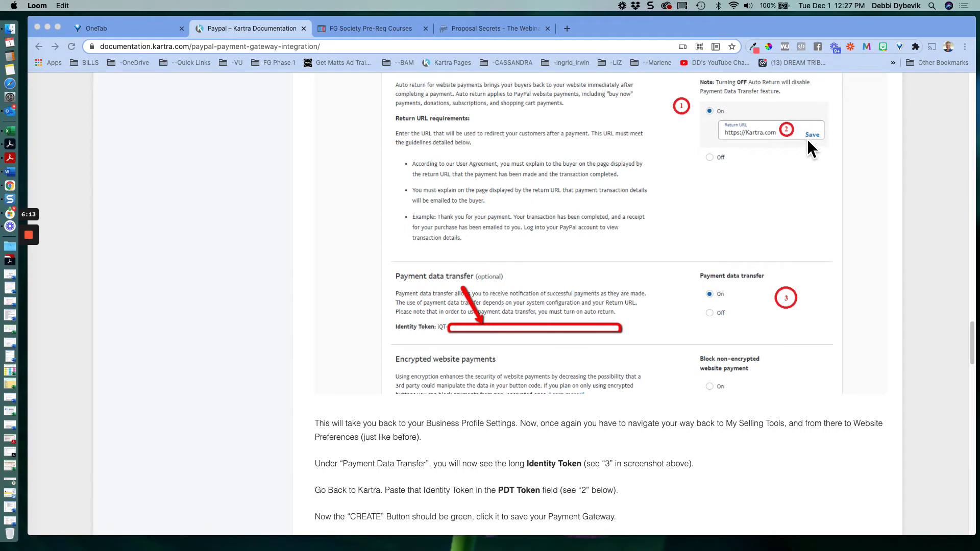
{"action": "mouse_move", "coordinate": [820, 155]}
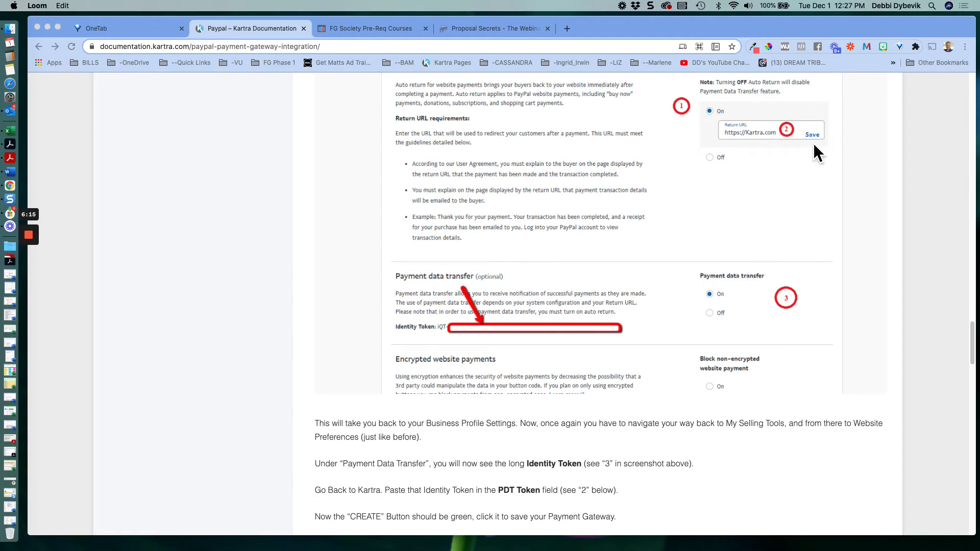
{"action": "mouse_move", "coordinate": [418, 342]}
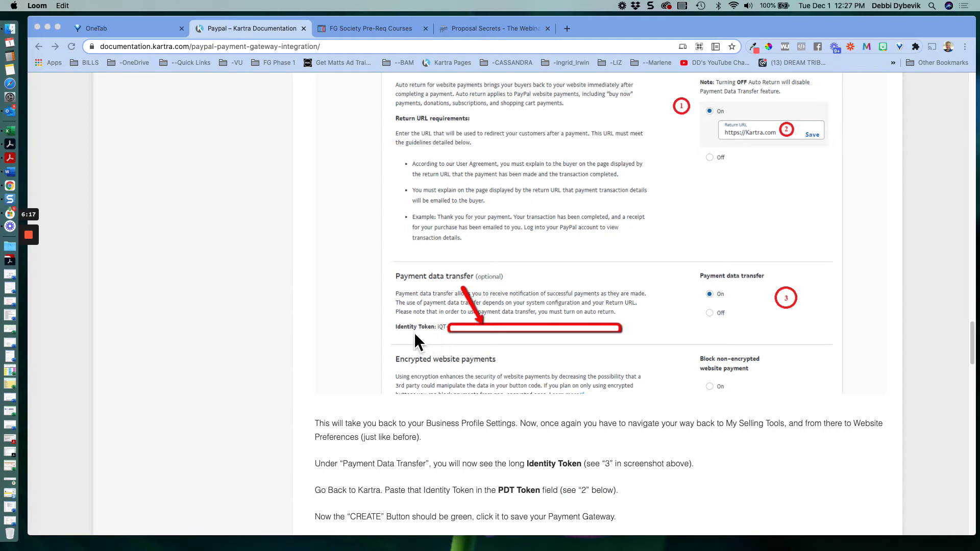
{"action": "mouse_move", "coordinate": [526, 340]}
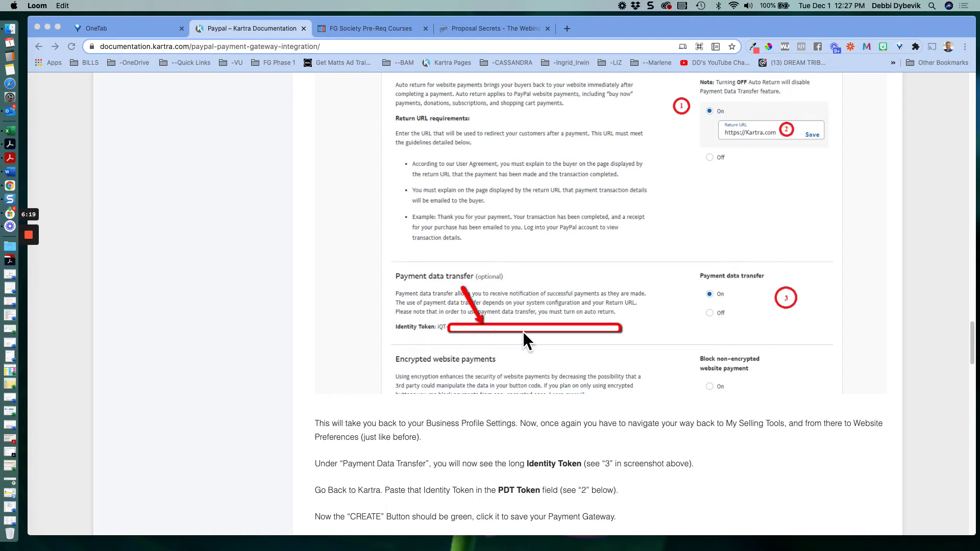
{"action": "mouse_move", "coordinate": [781, 158]}
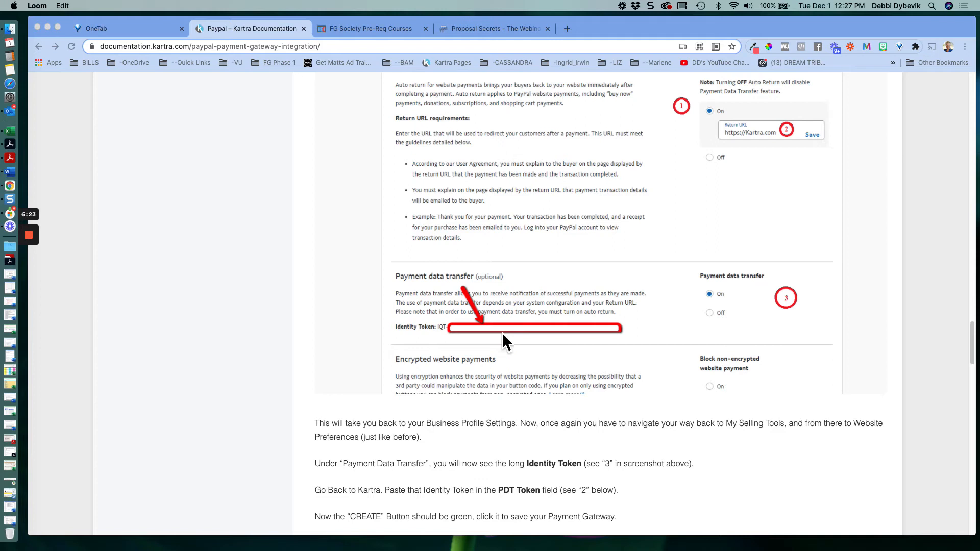
{"action": "mouse_move", "coordinate": [499, 347]}
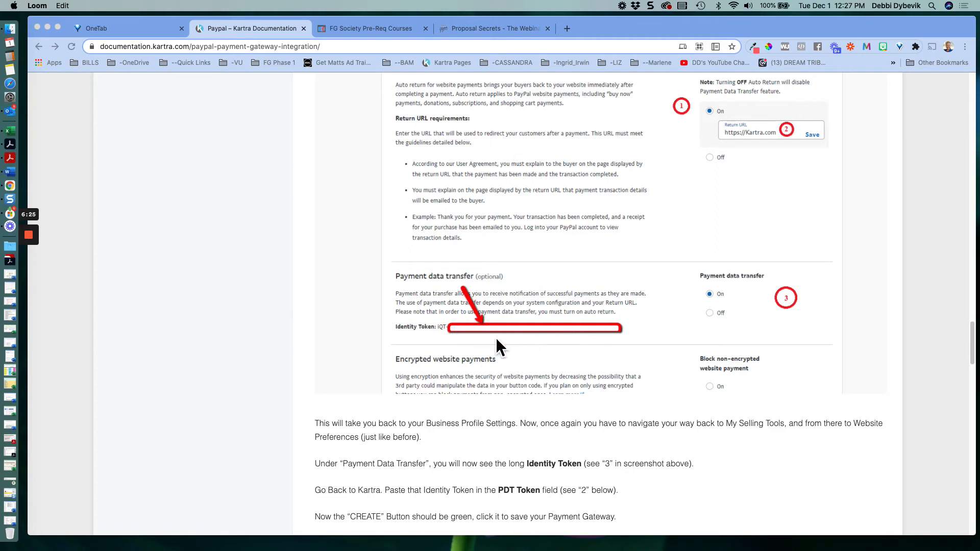
{"action": "mouse_move", "coordinate": [455, 289]}
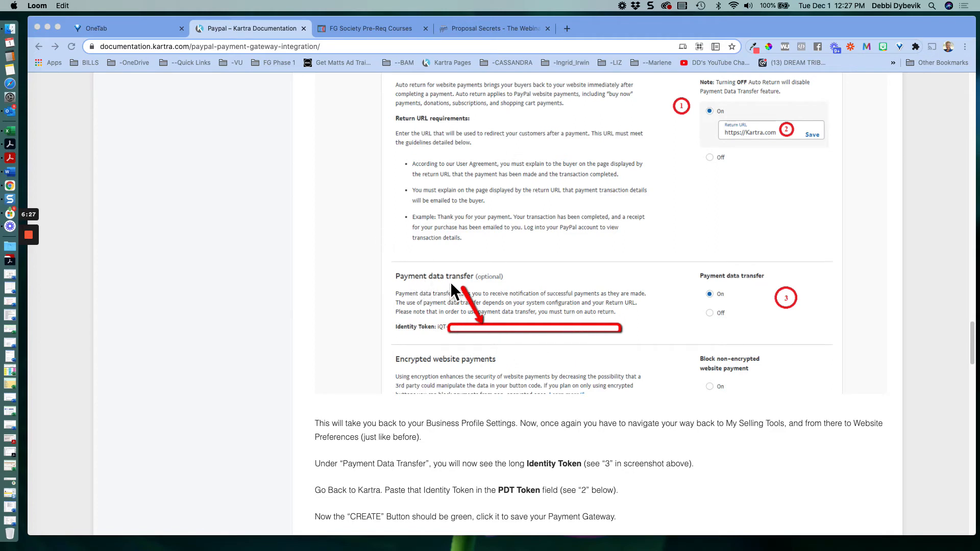
{"action": "mouse_move", "coordinate": [512, 267]}
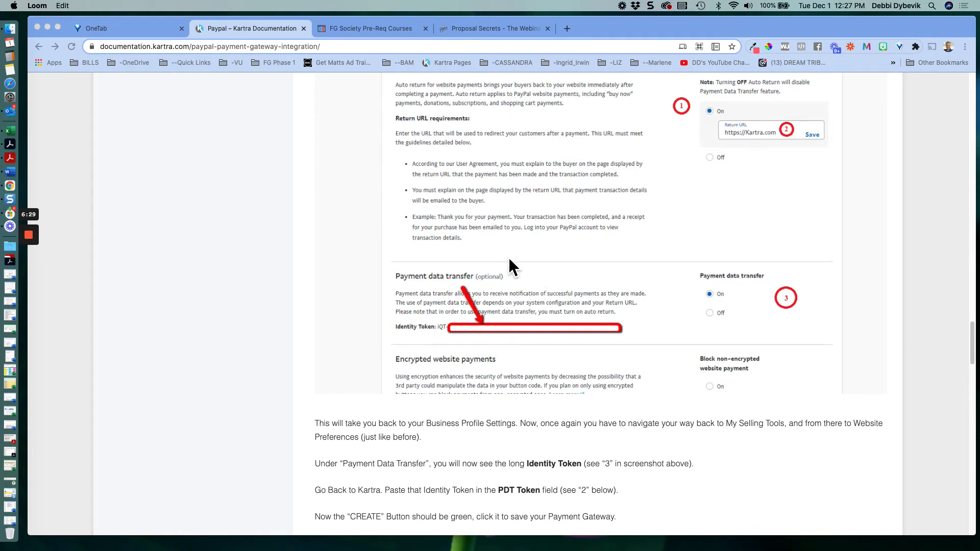
{"action": "mouse_move", "coordinate": [493, 339]}
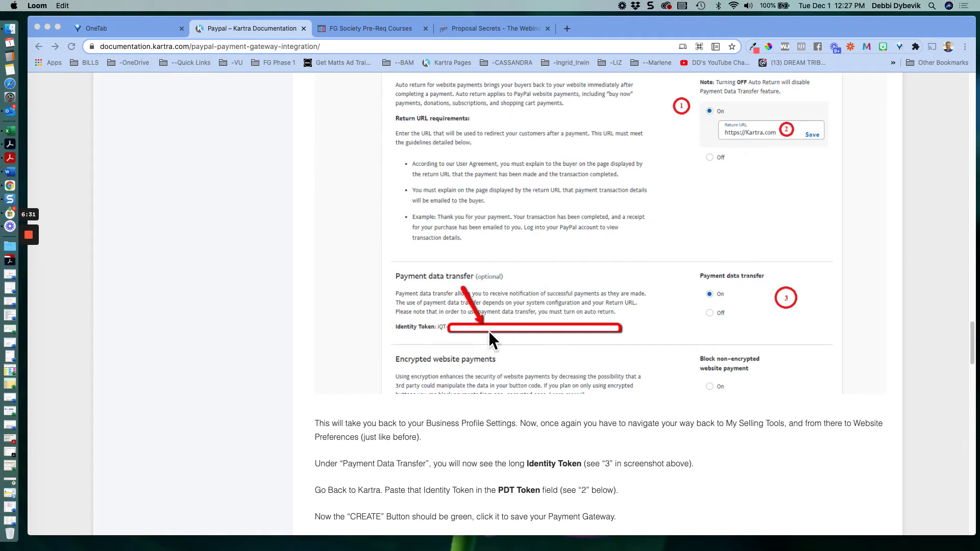
{"action": "mouse_move", "coordinate": [595, 338]}
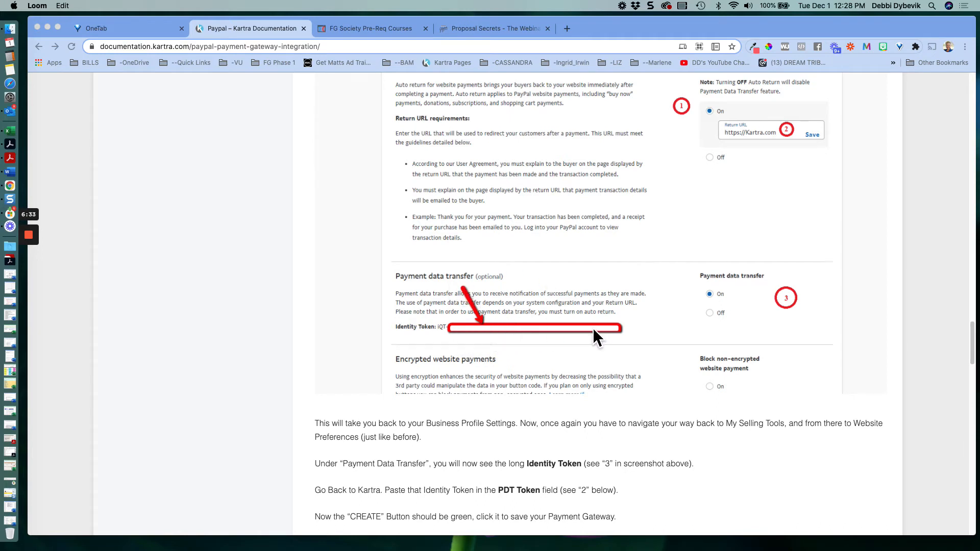
{"action": "mouse_move", "coordinate": [523, 341]}
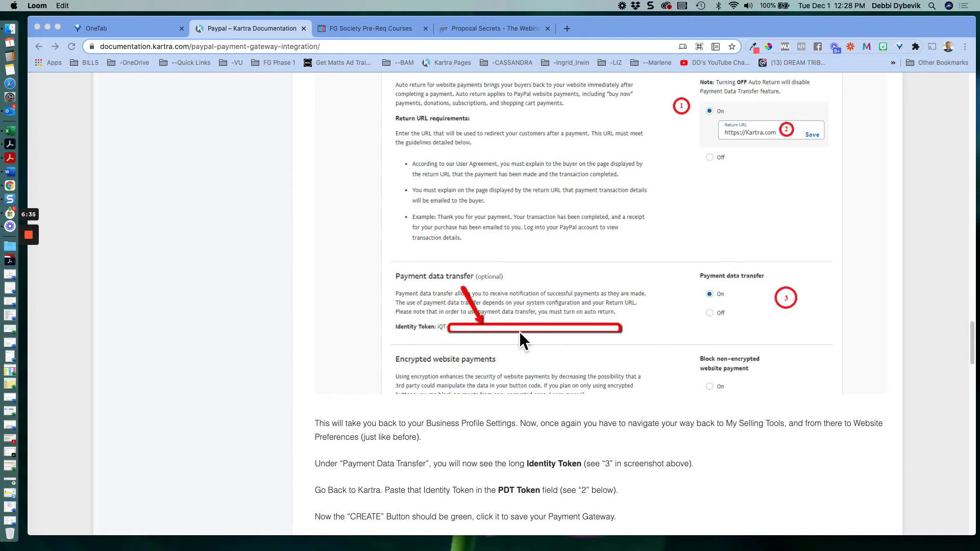
{"action": "mouse_move", "coordinate": [551, 338]}
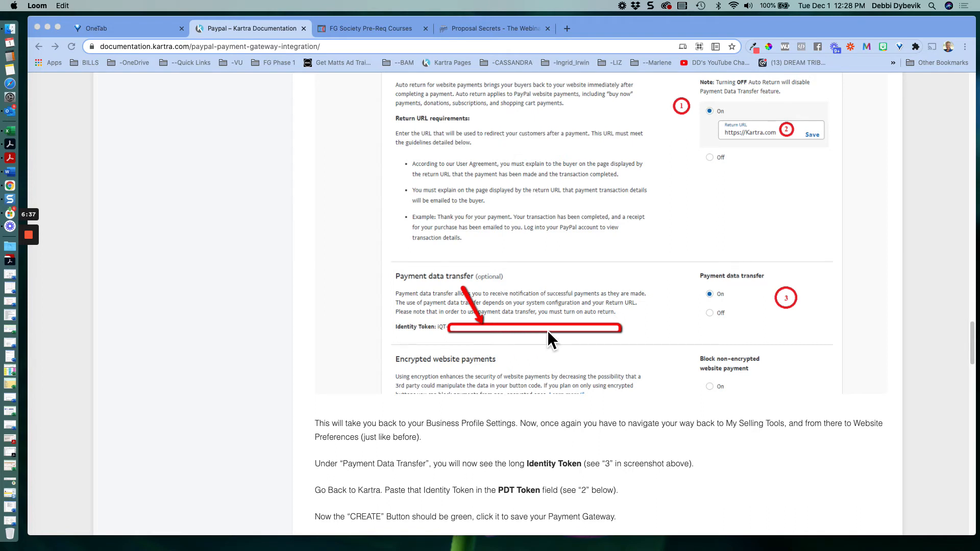
{"action": "mouse_move", "coordinate": [737, 288]}
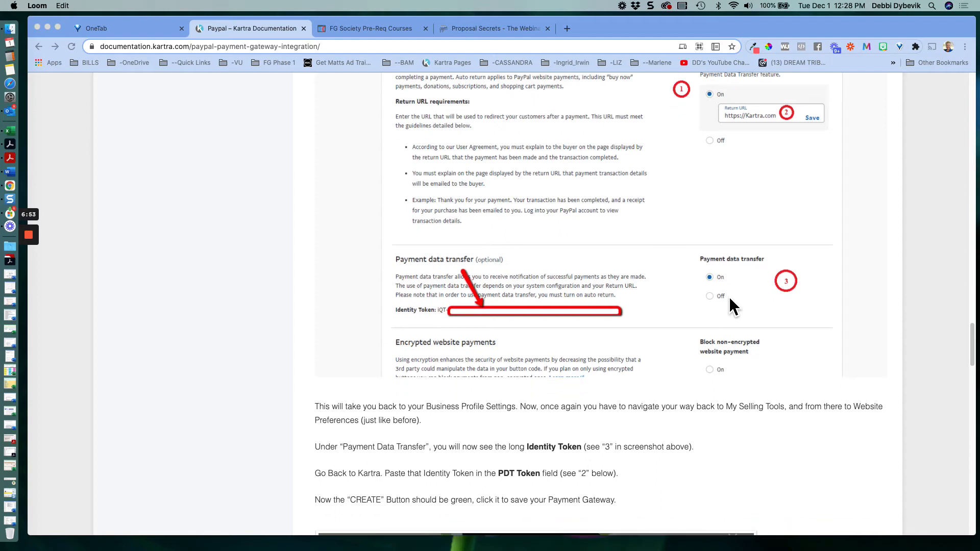
{"action": "scroll", "scroll_direction": "down", "scroll_amount": 3}
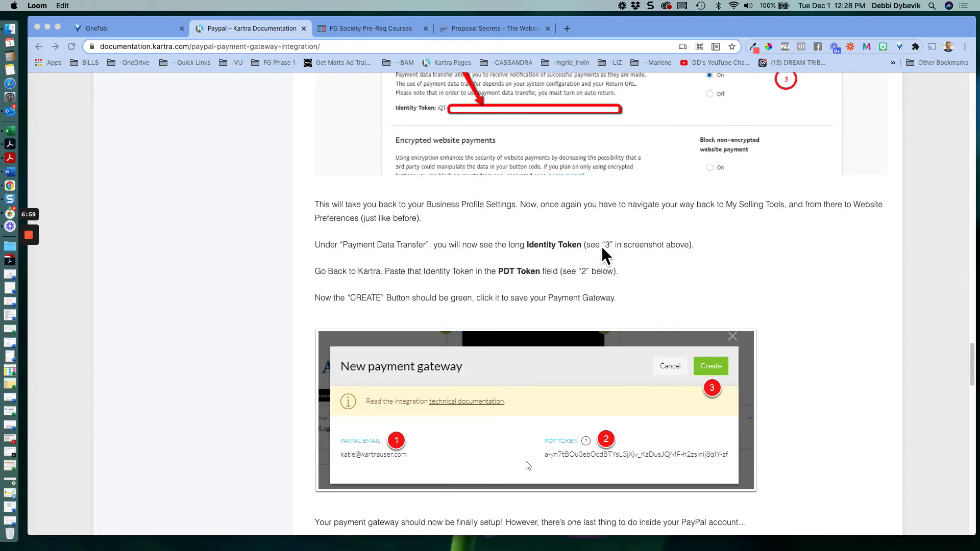
{"action": "scroll", "scroll_direction": "up", "scroll_amount": 3}
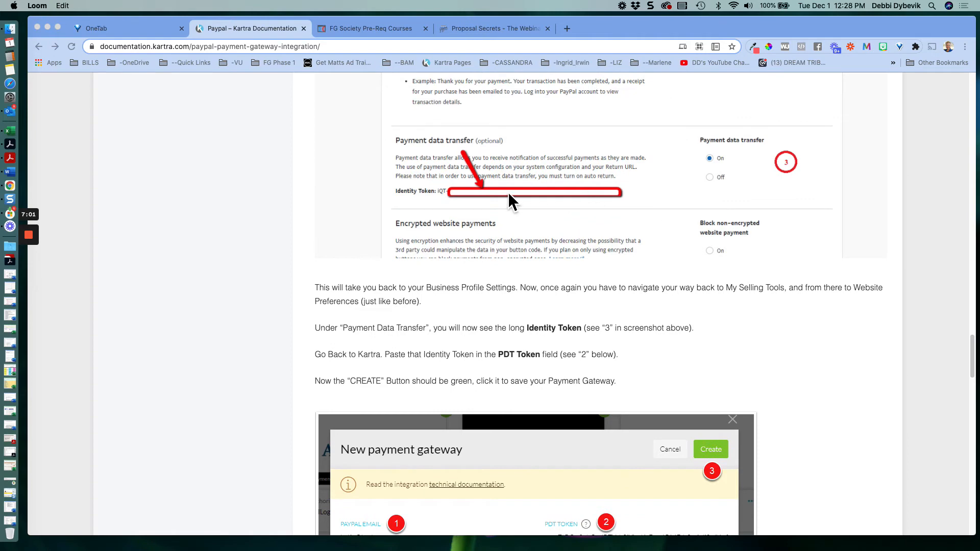
{"action": "mouse_move", "coordinate": [759, 335]}
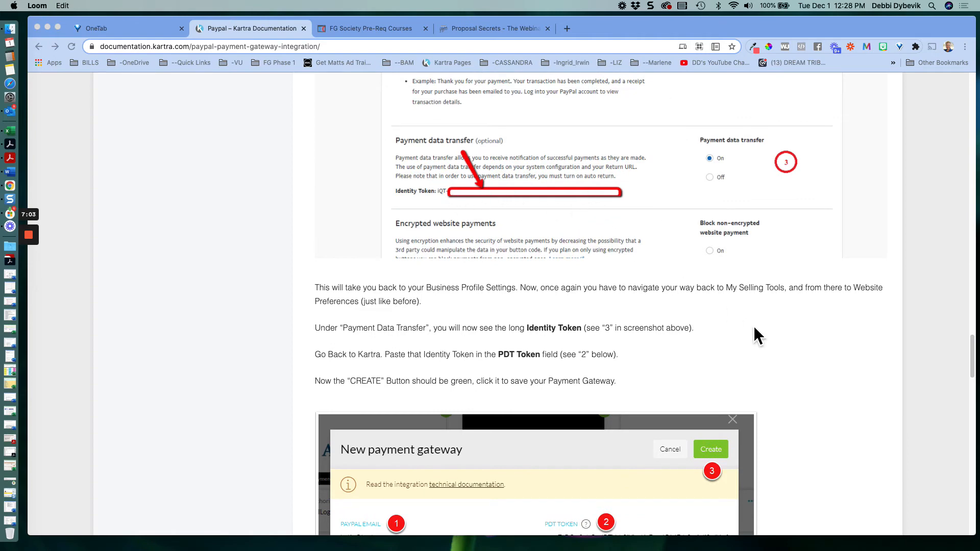
{"action": "scroll", "scroll_direction": "down", "scroll_amount": 3}
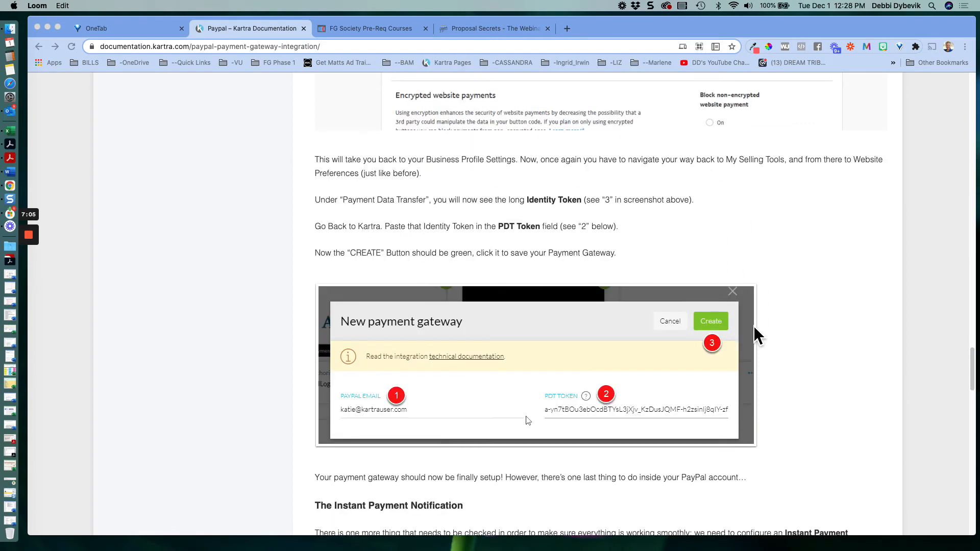
{"action": "scroll", "scroll_direction": "down", "scroll_amount": 3}
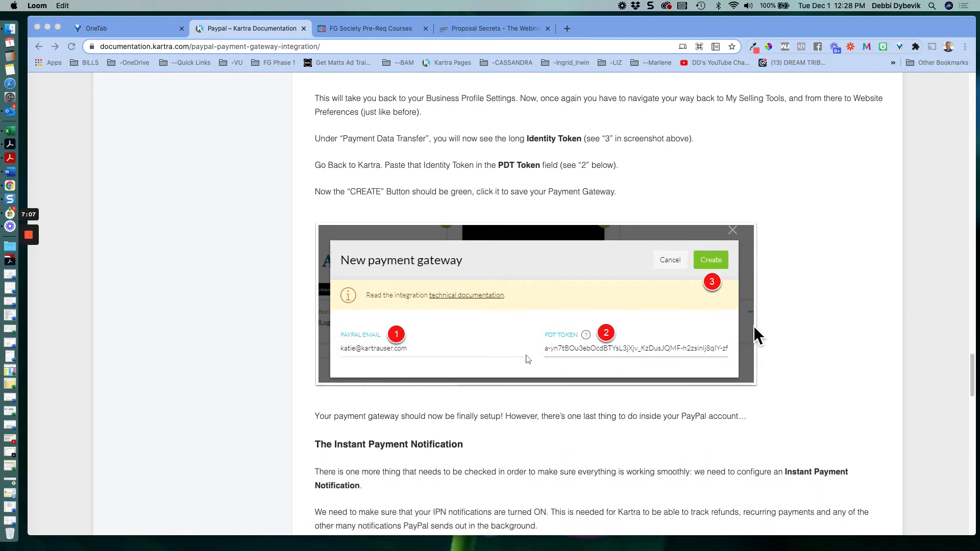
{"action": "scroll", "scroll_direction": "down", "scroll_amount": 3}
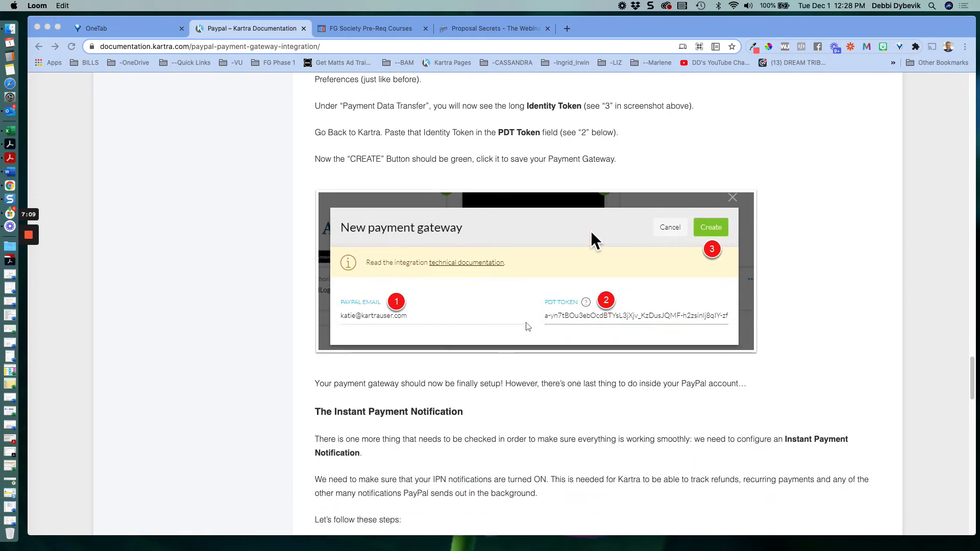
{"action": "mouse_move", "coordinate": [382, 318]}
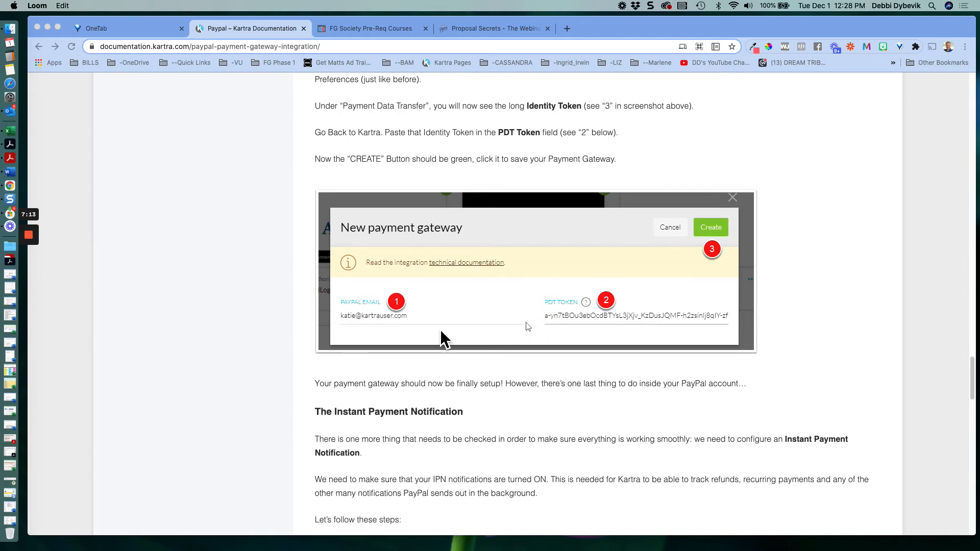
{"action": "mouse_move", "coordinate": [724, 330]}
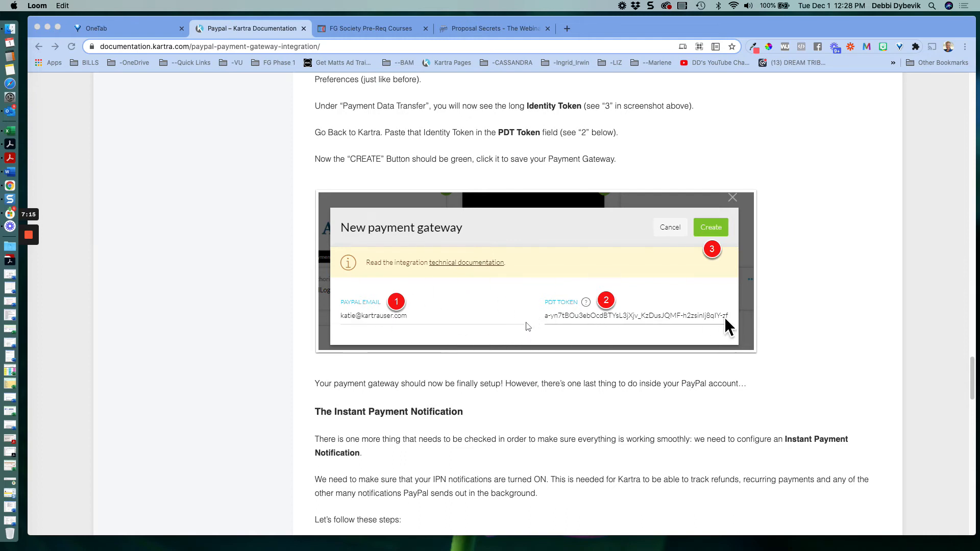
{"action": "mouse_move", "coordinate": [558, 331]}
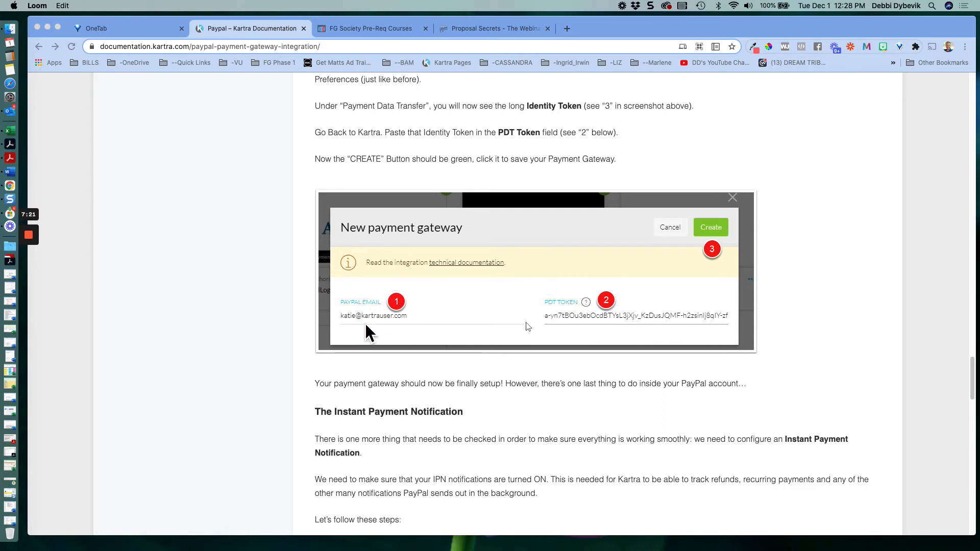
{"action": "mouse_move", "coordinate": [383, 337]}
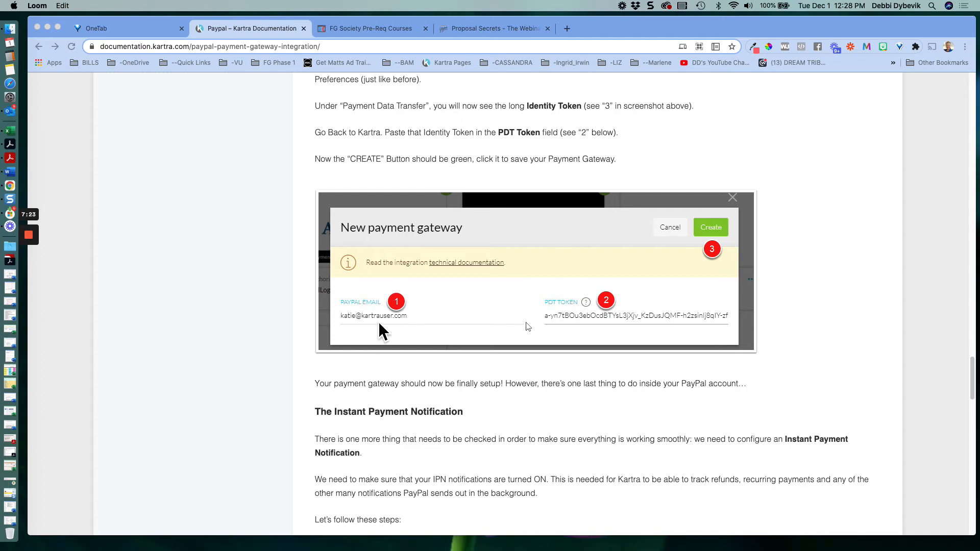
{"action": "mouse_move", "coordinate": [745, 382]}
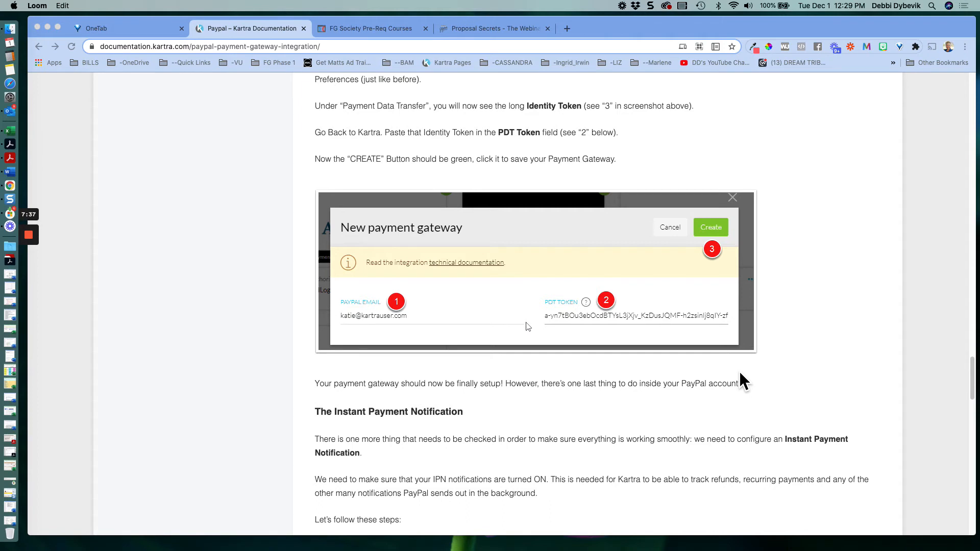
{"action": "mouse_move", "coordinate": [430, 310]}
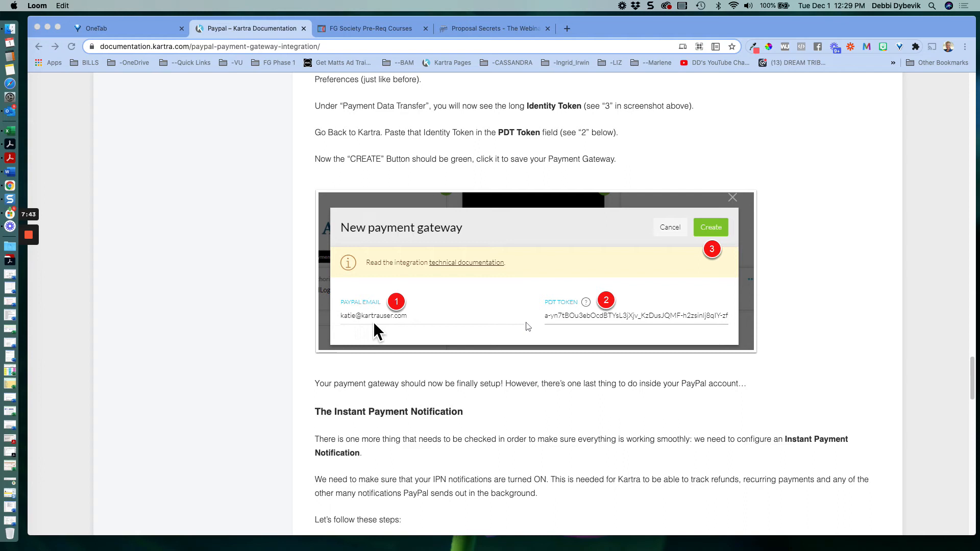
{"action": "mouse_move", "coordinate": [556, 347]}
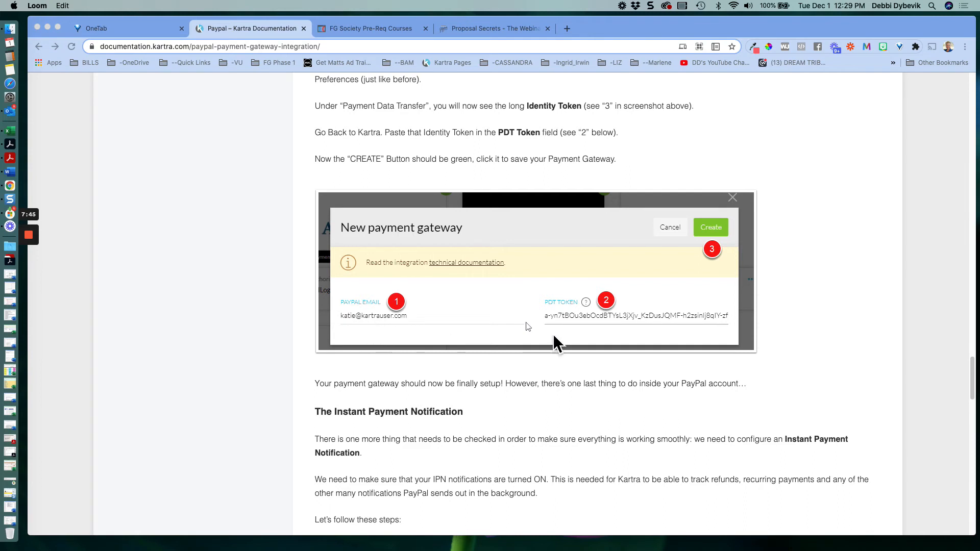
{"action": "mouse_move", "coordinate": [652, 330]}
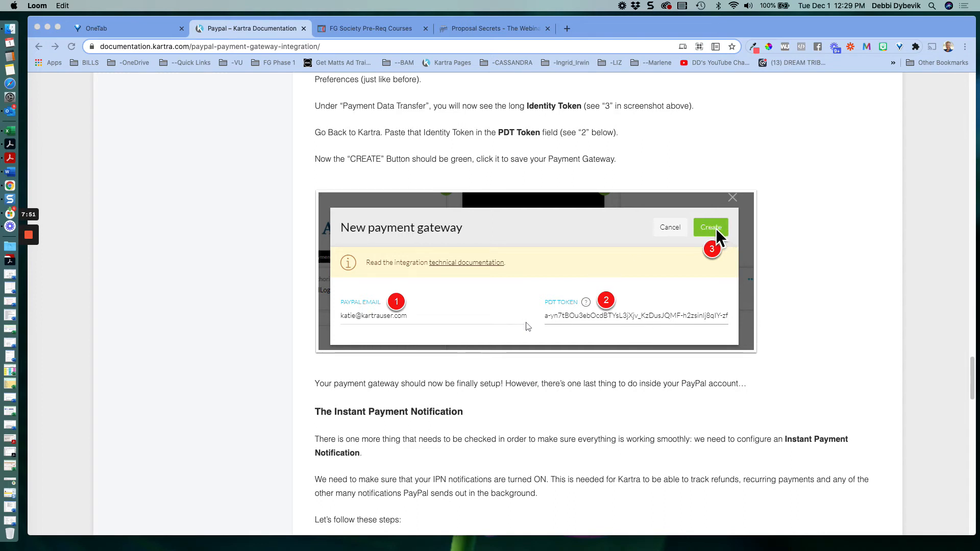
{"action": "mouse_move", "coordinate": [813, 300]}
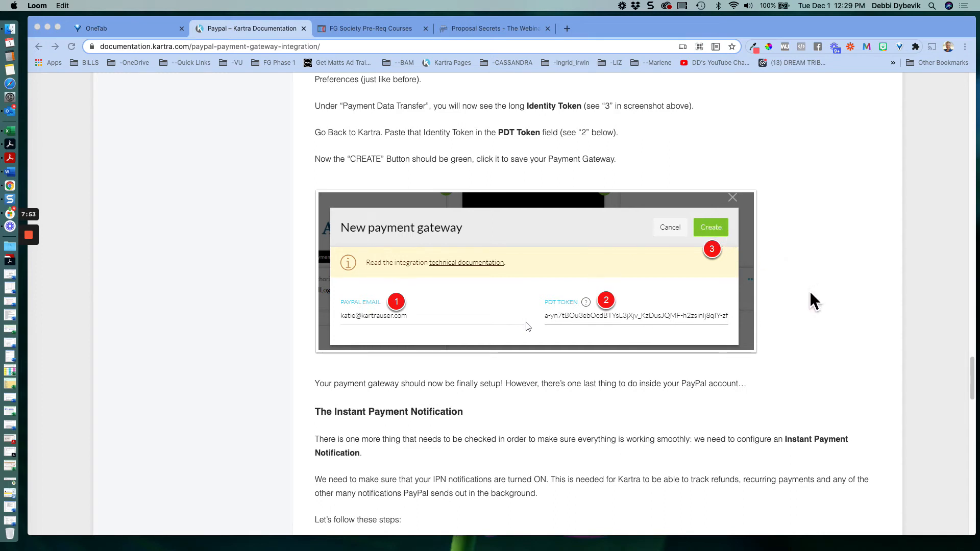
{"action": "scroll", "scroll_direction": "down", "scroll_amount": 3}
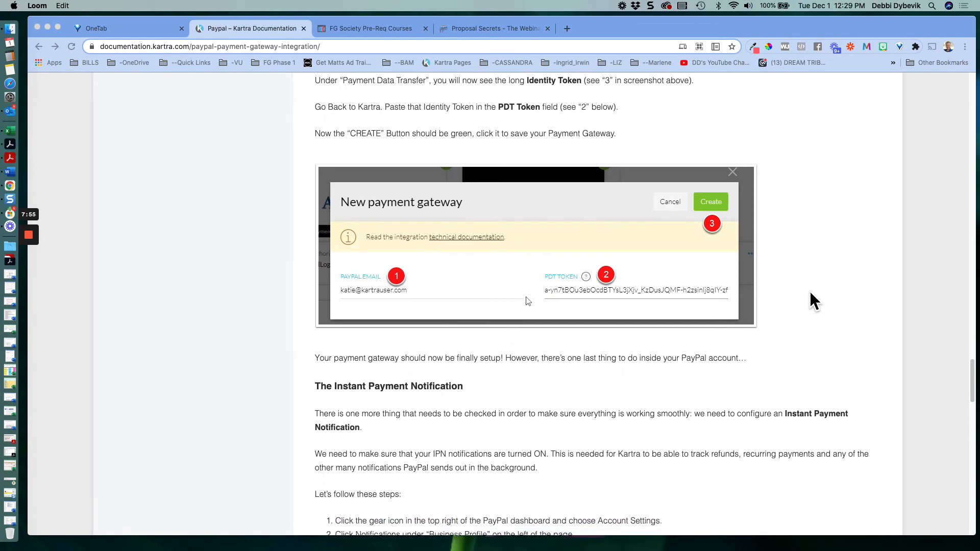
{"action": "scroll", "scroll_direction": "down", "scroll_amount": 3}
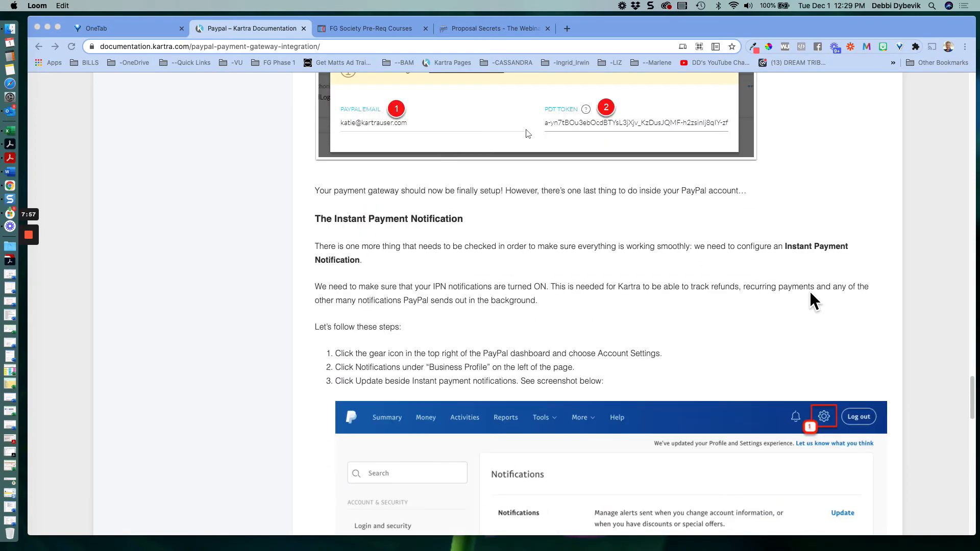
{"action": "mouse_move", "coordinate": [644, 320]}
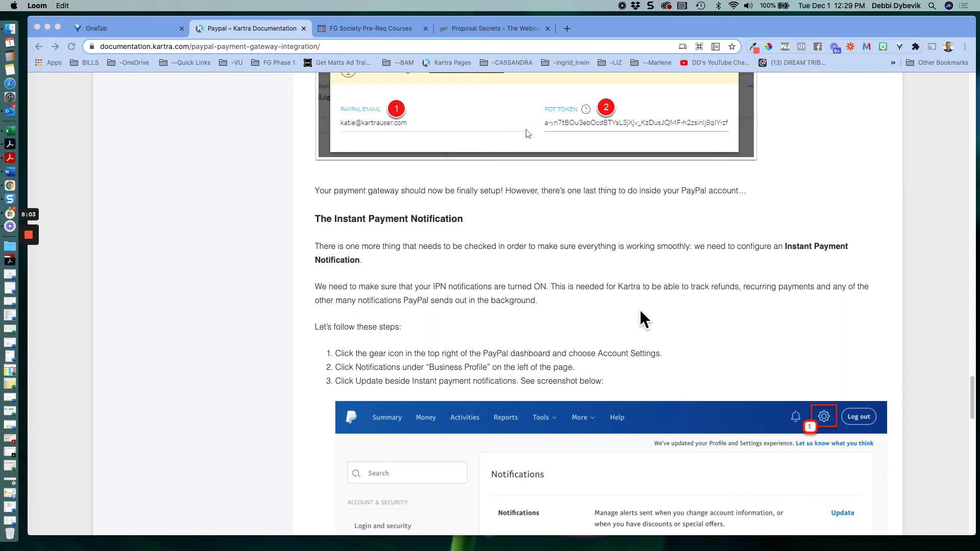
{"action": "mouse_move", "coordinate": [453, 236]}
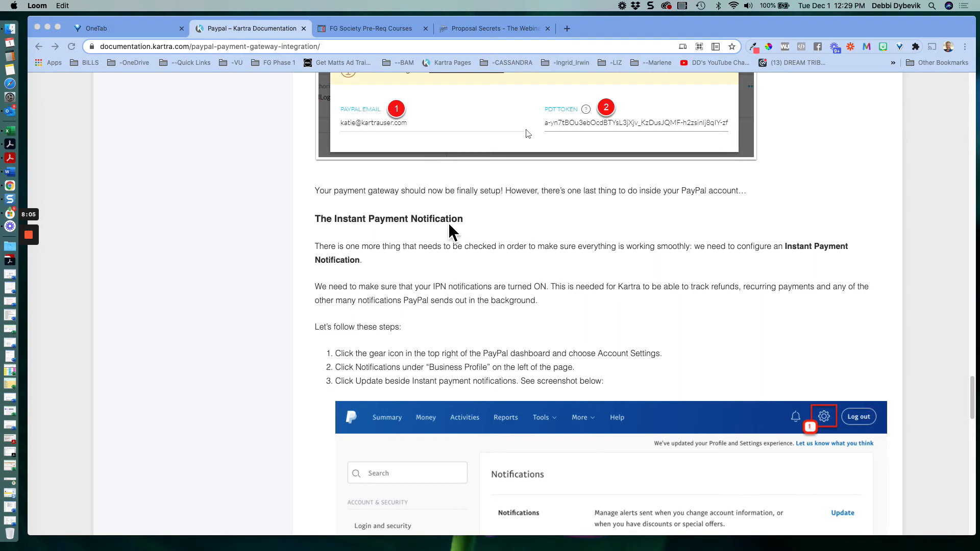
{"action": "mouse_move", "coordinate": [484, 237]}
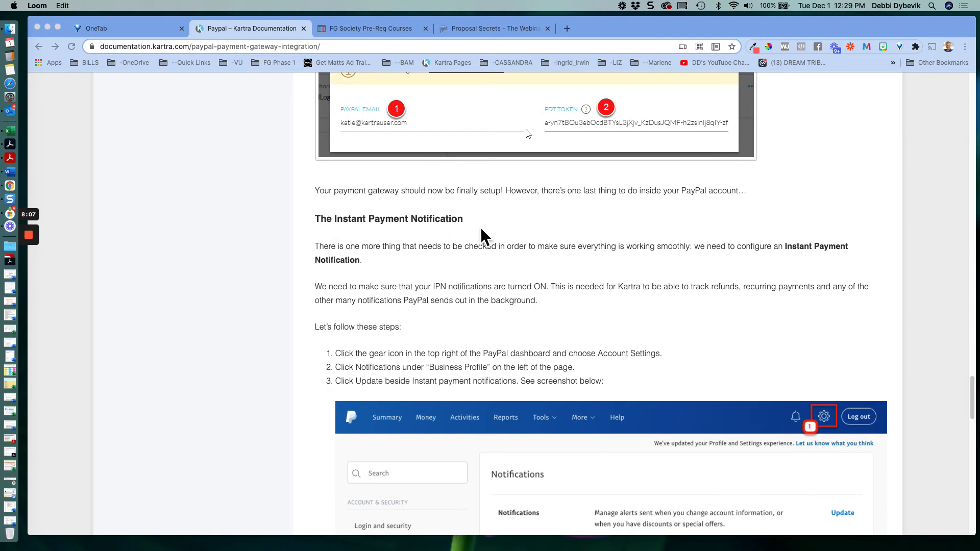
{"action": "scroll", "scroll_direction": "down", "scroll_amount": 3}
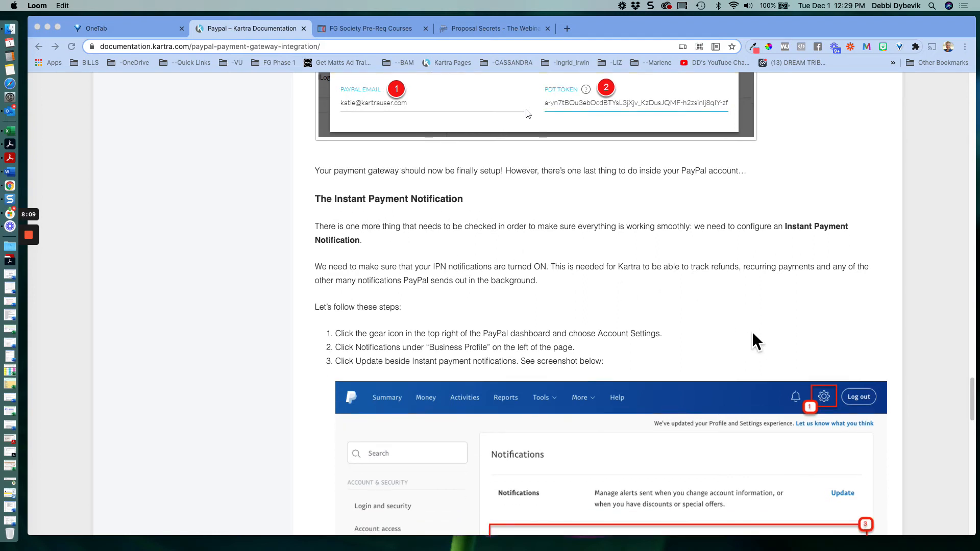
{"action": "scroll", "scroll_direction": "down", "scroll_amount": 3}
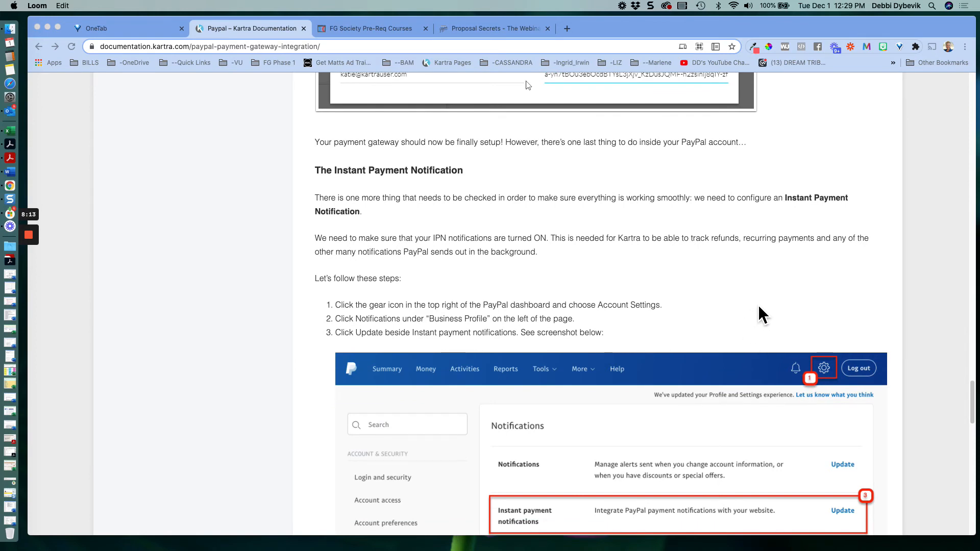
{"action": "scroll", "scroll_direction": "down", "scroll_amount": 3}
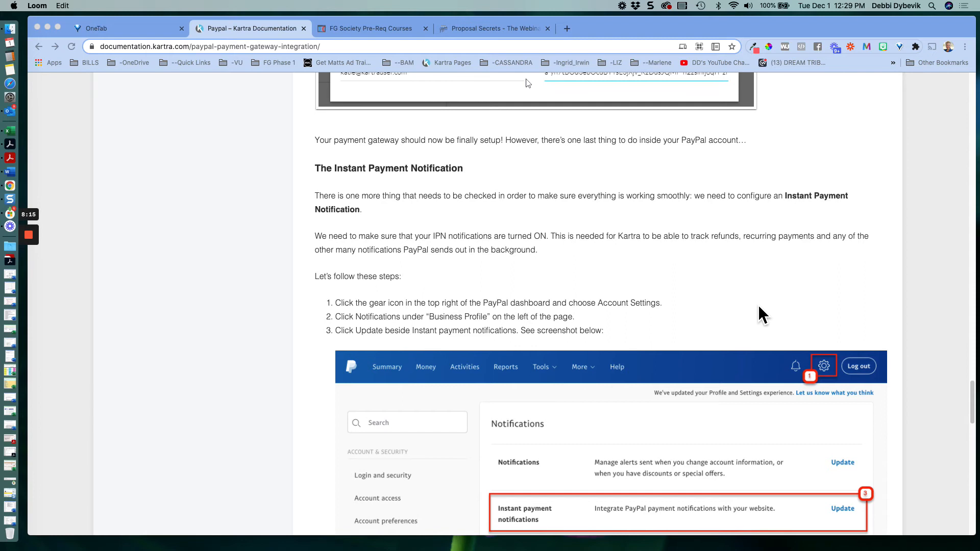
{"action": "scroll", "scroll_direction": "down", "scroll_amount": 3}
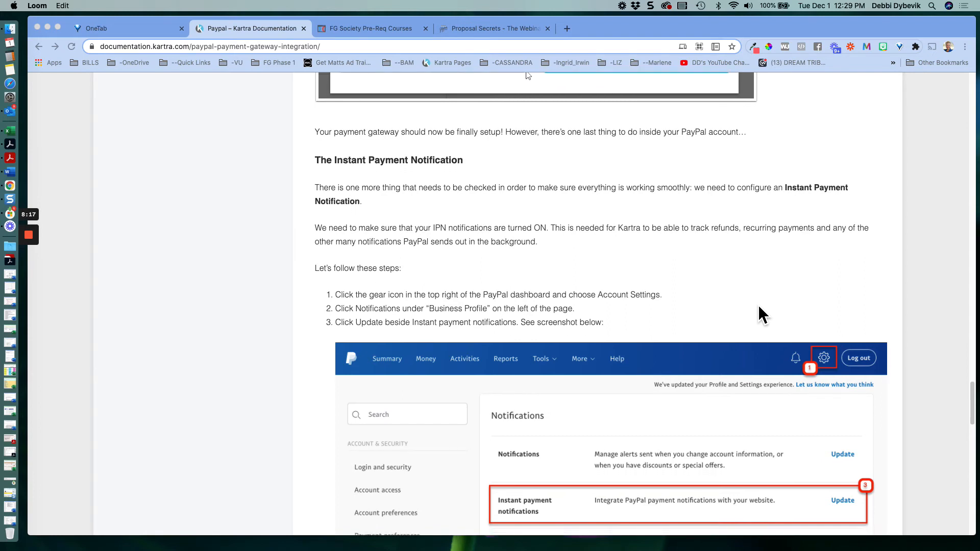
{"action": "scroll", "scroll_direction": "down", "scroll_amount": 3}
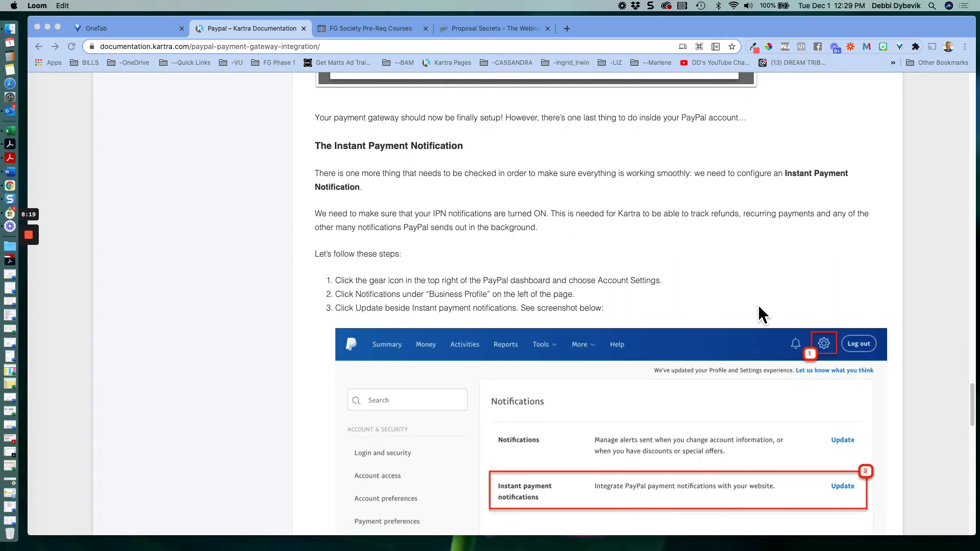
{"action": "scroll", "scroll_direction": "down", "scroll_amount": 3}
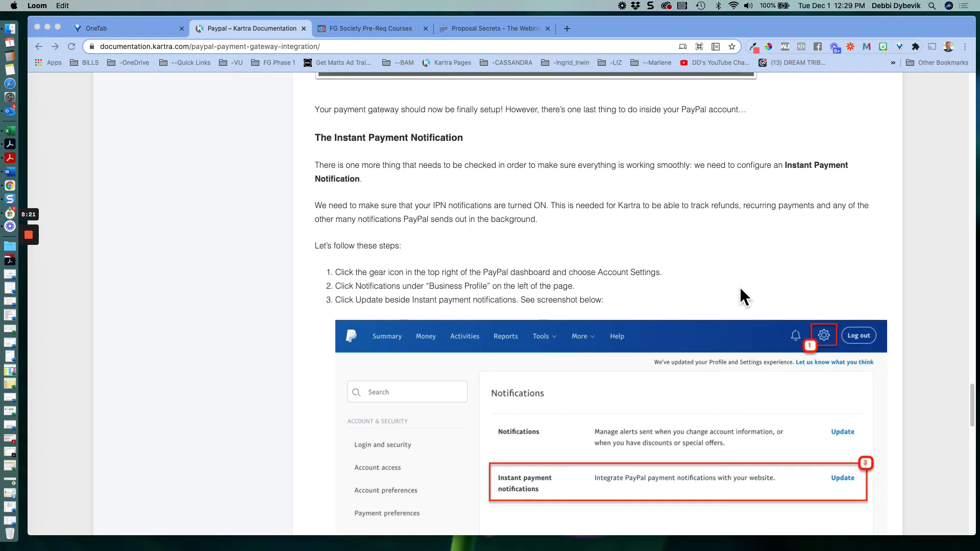
{"action": "scroll", "scroll_direction": "down", "scroll_amount": 3}
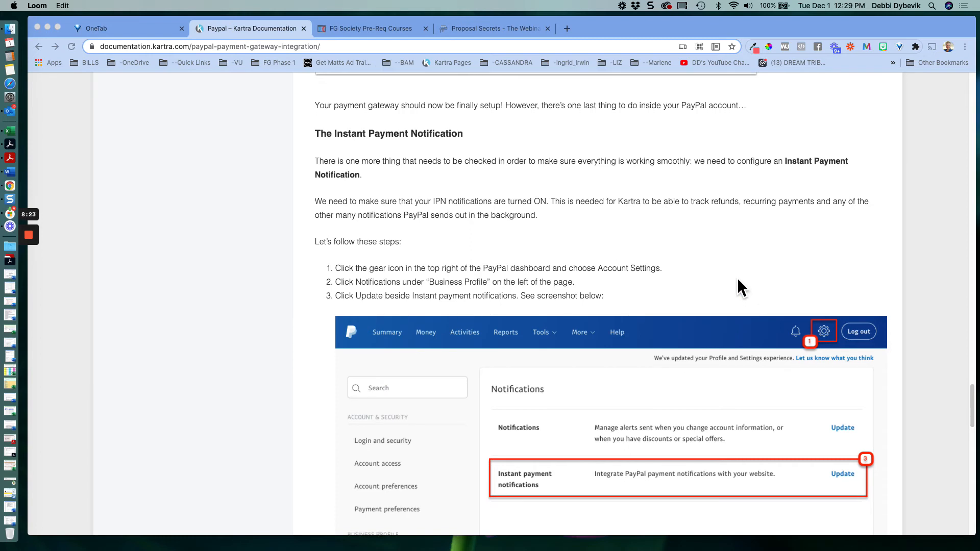
{"action": "scroll", "scroll_direction": "down", "scroll_amount": 3}
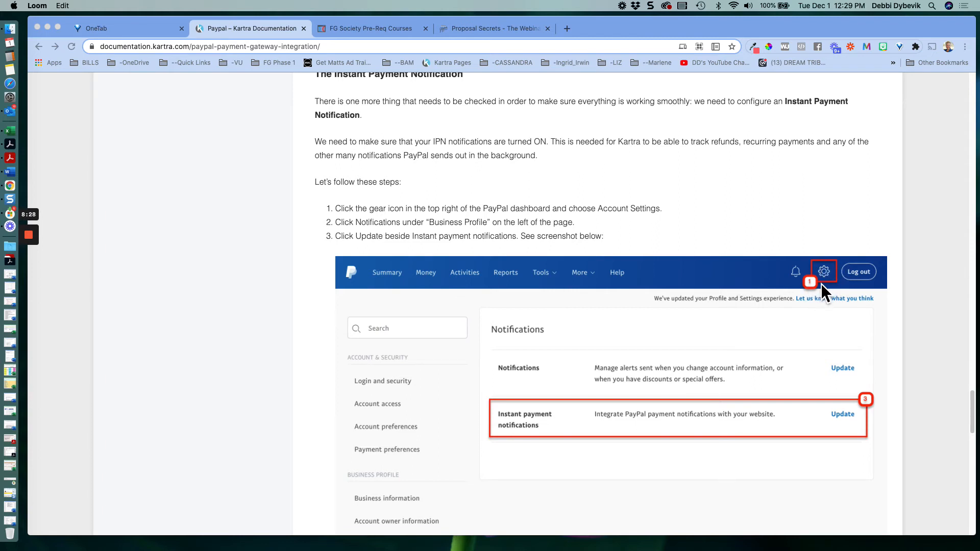
{"action": "mouse_move", "coordinate": [716, 284]}
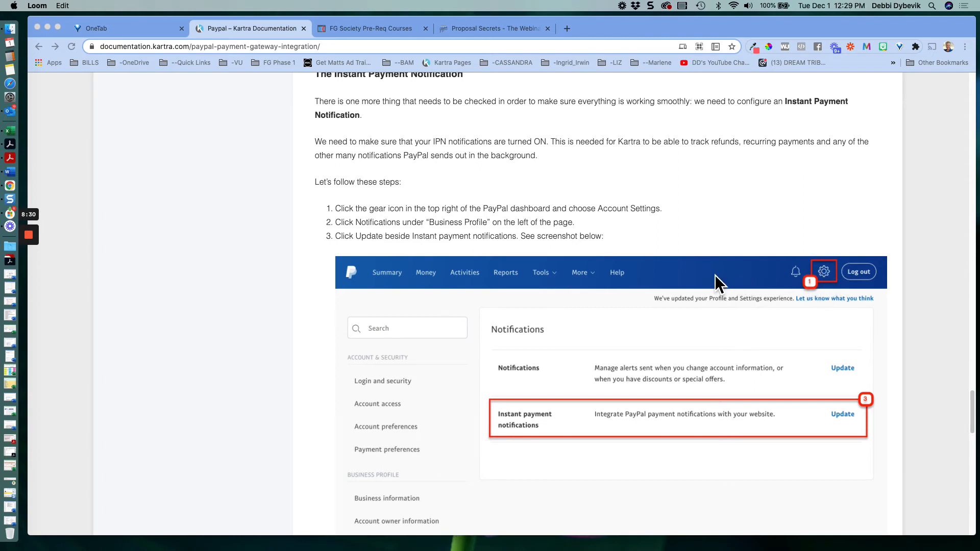
{"action": "scroll", "scroll_direction": "down", "scroll_amount": 3}
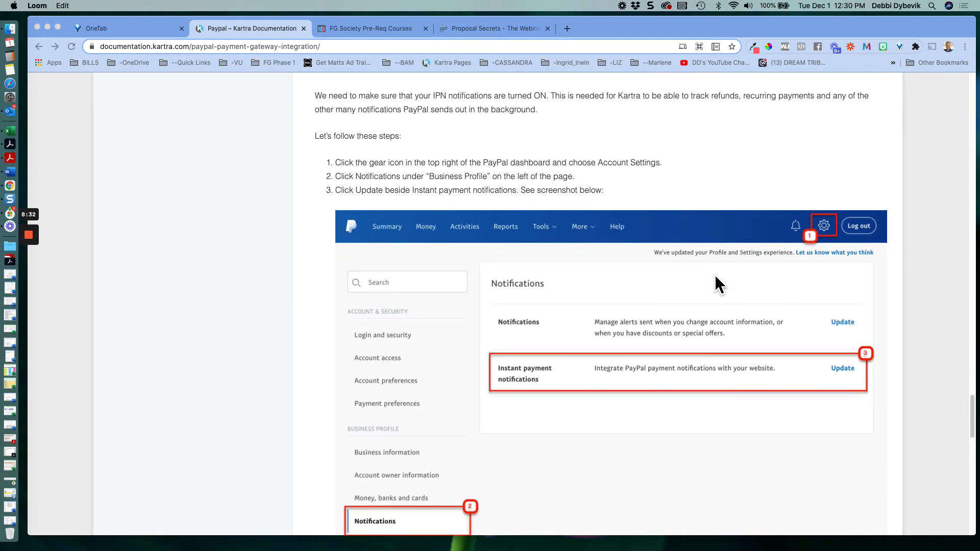
{"action": "scroll", "scroll_direction": "down", "scroll_amount": 3}
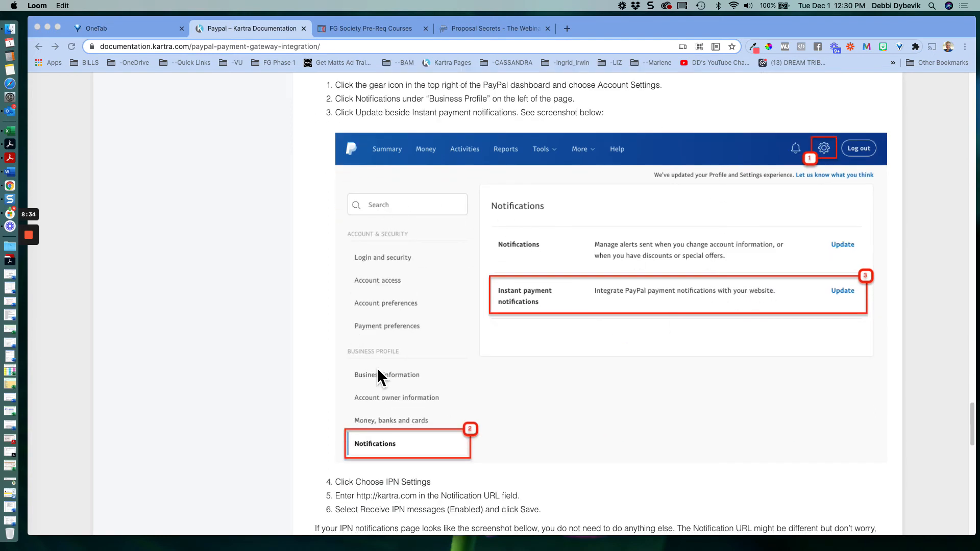
{"action": "mouse_move", "coordinate": [378, 368]}
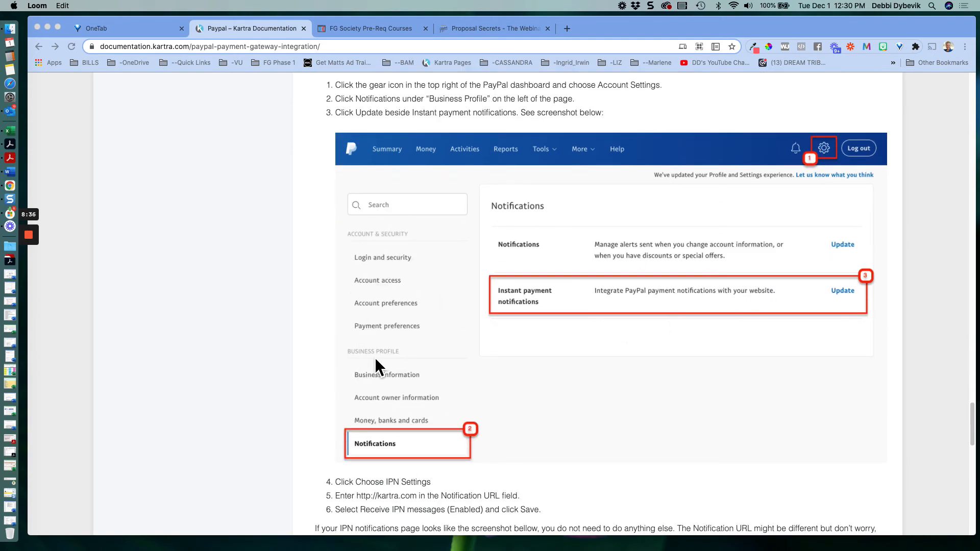
{"action": "mouse_move", "coordinate": [381, 413]}
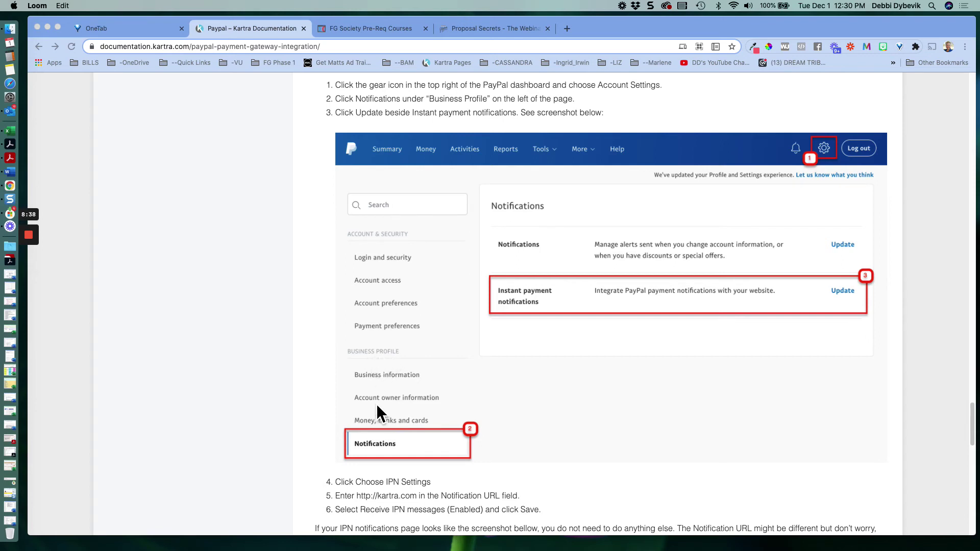
{"action": "mouse_move", "coordinate": [390, 464]}
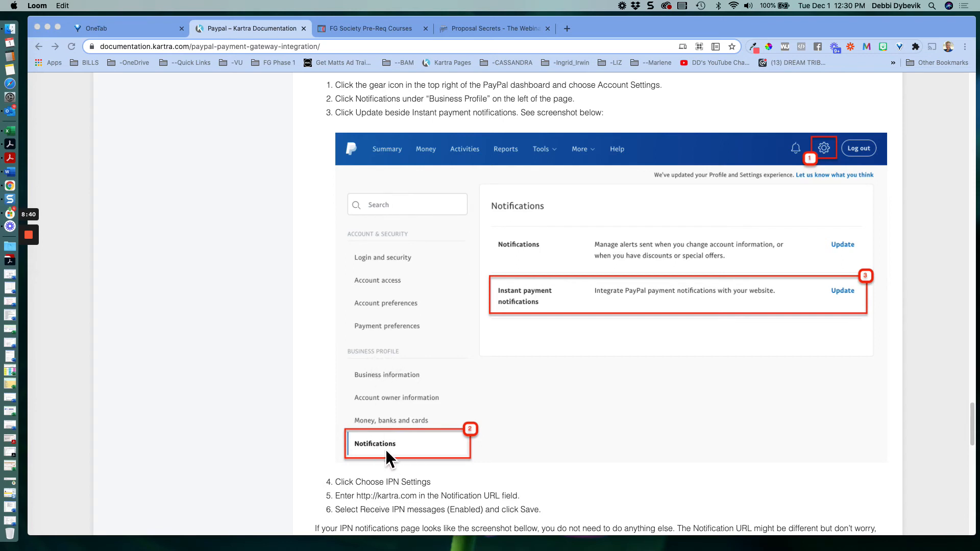
{"action": "mouse_move", "coordinate": [442, 388]}
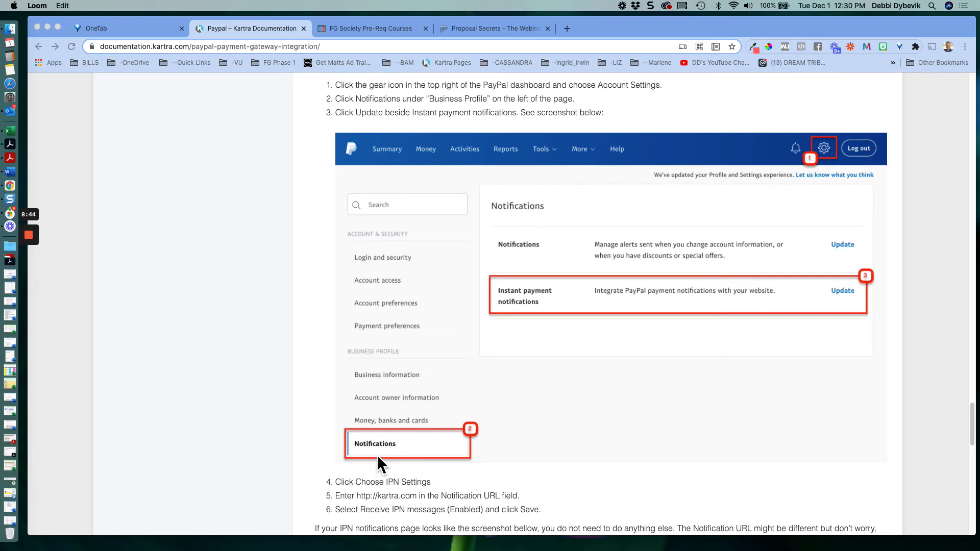
{"action": "mouse_move", "coordinate": [532, 308]}
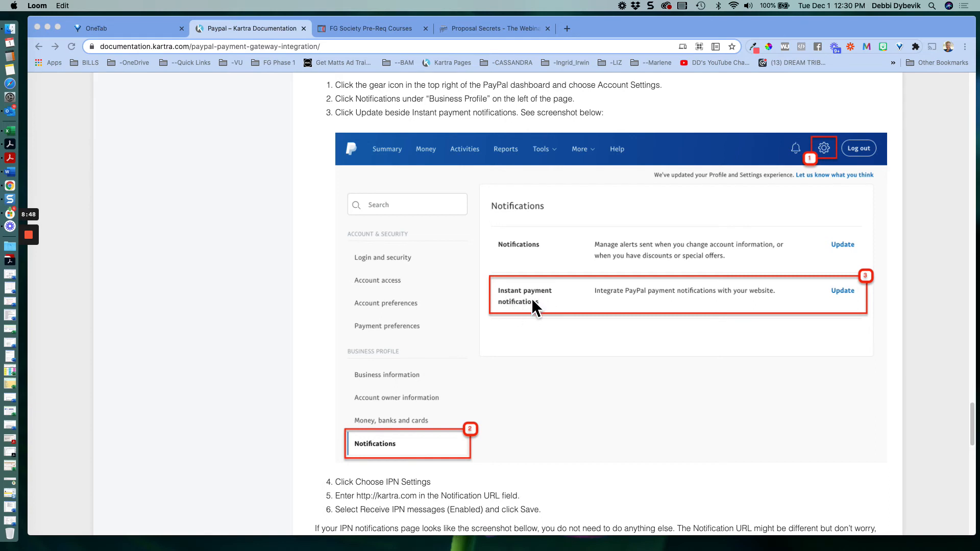
{"action": "mouse_move", "coordinate": [619, 308]}
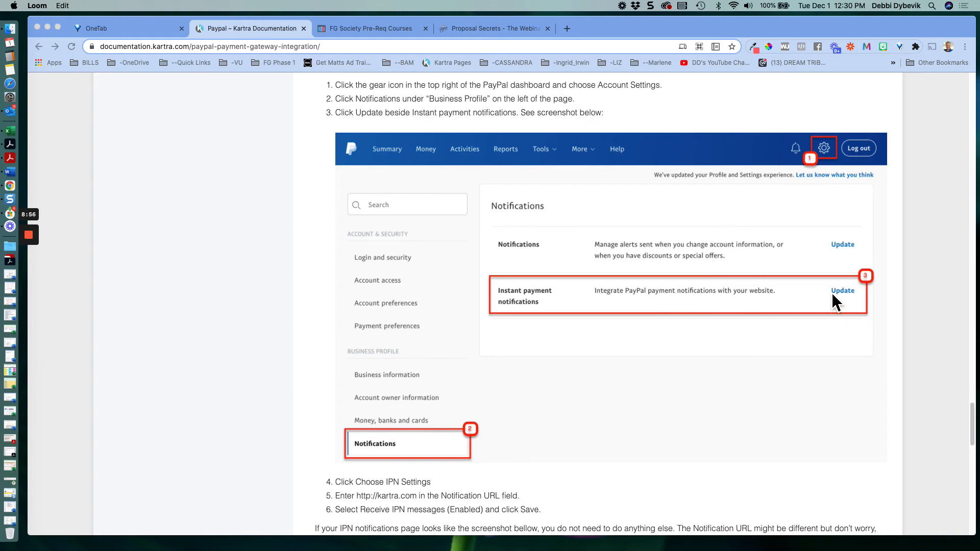
{"action": "scroll", "scroll_direction": "down", "scroll_amount": 3}
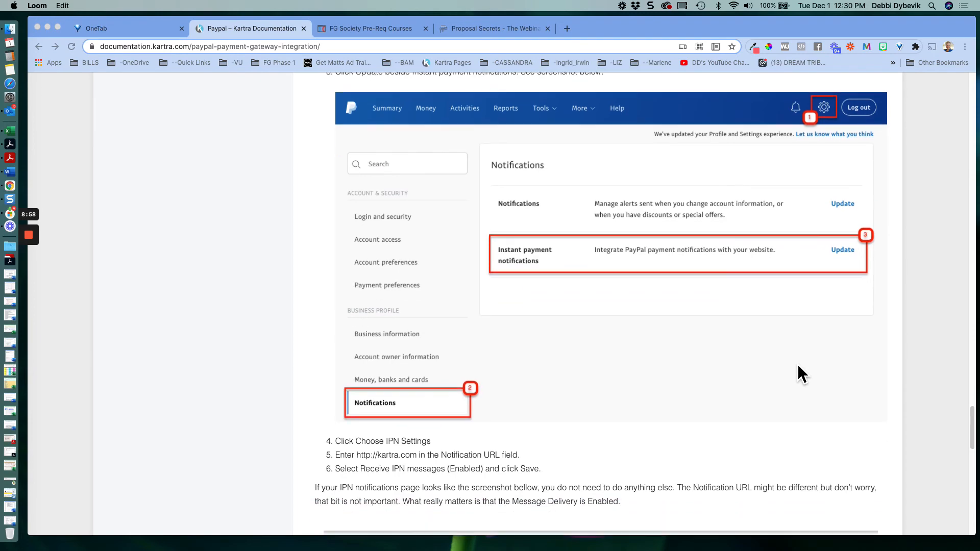
{"action": "scroll", "scroll_direction": "down", "scroll_amount": 3}
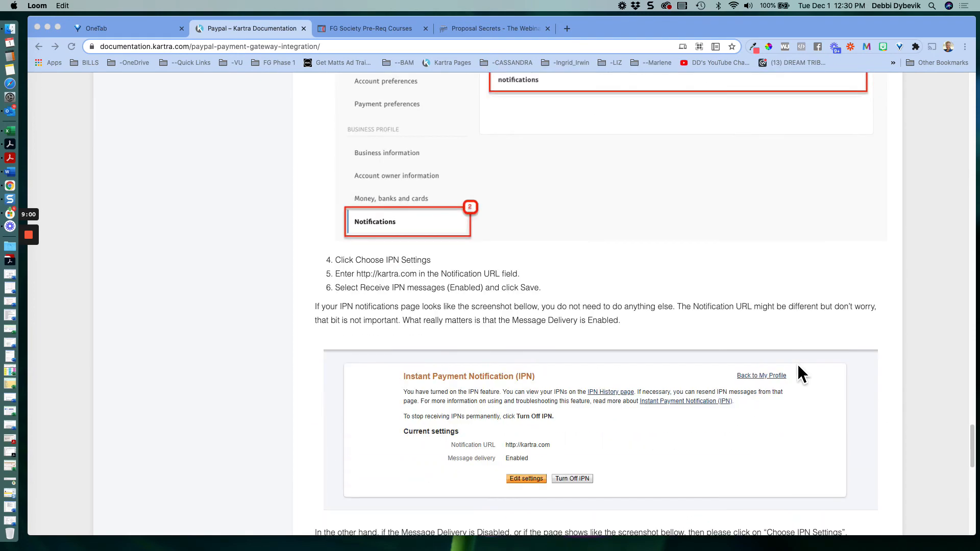
{"action": "scroll", "scroll_direction": "down", "scroll_amount": 3}
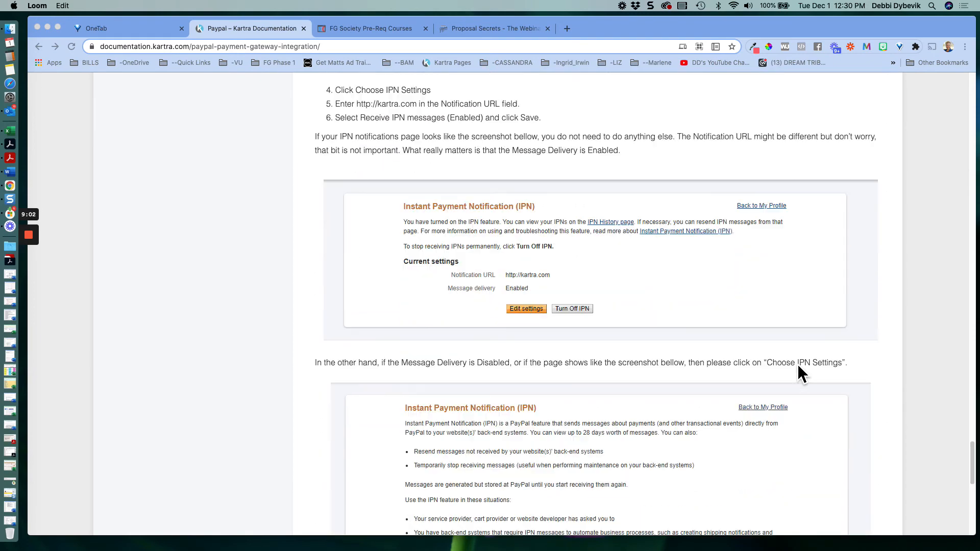
{"action": "scroll", "scroll_direction": "down", "scroll_amount": 3}
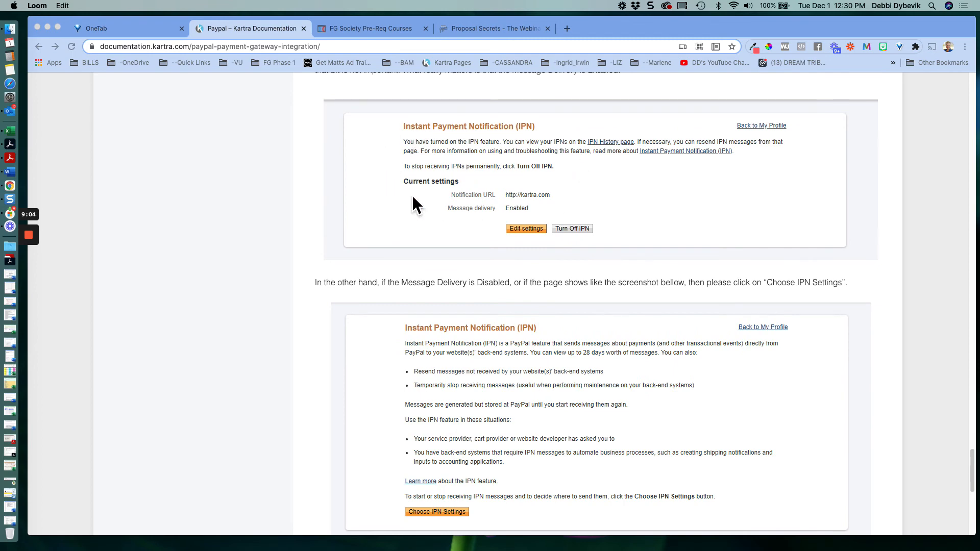
{"action": "mouse_move", "coordinate": [507, 208]}
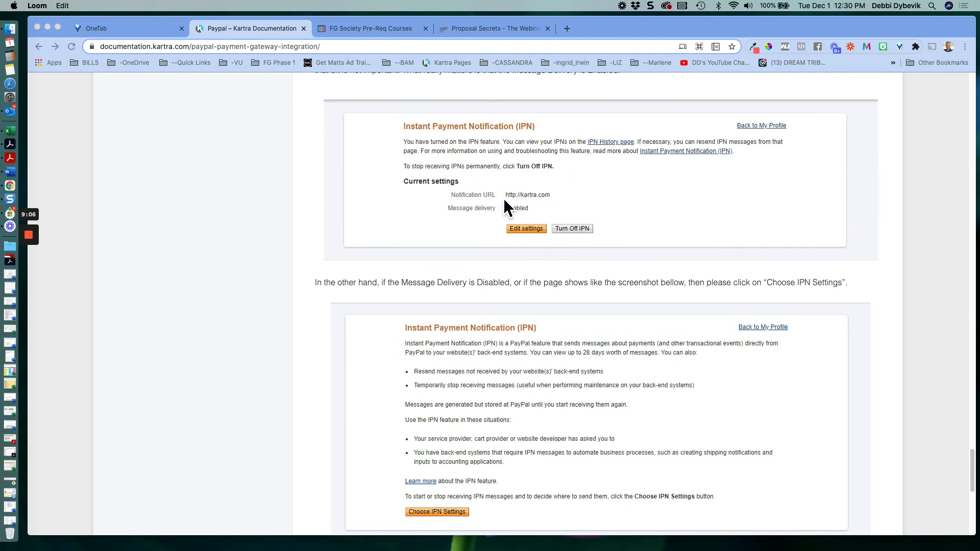
{"action": "scroll", "scroll_direction": "up", "scroll_amount": 3}
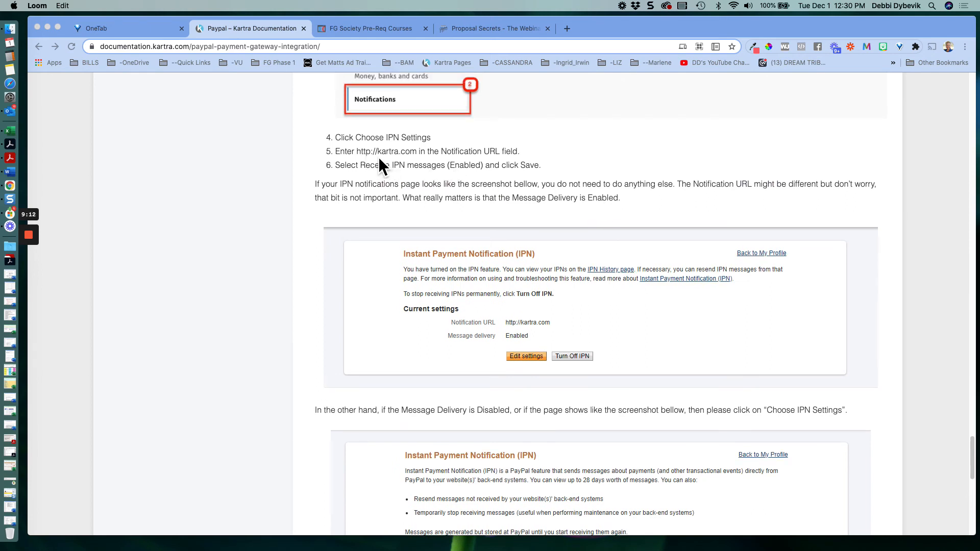
{"action": "mouse_move", "coordinate": [395, 164]}
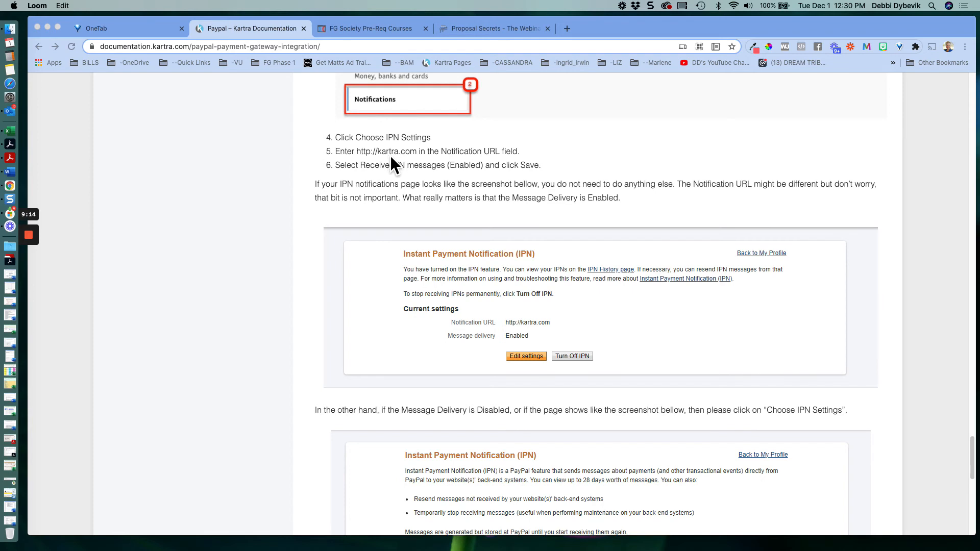
{"action": "mouse_move", "coordinate": [481, 166]}
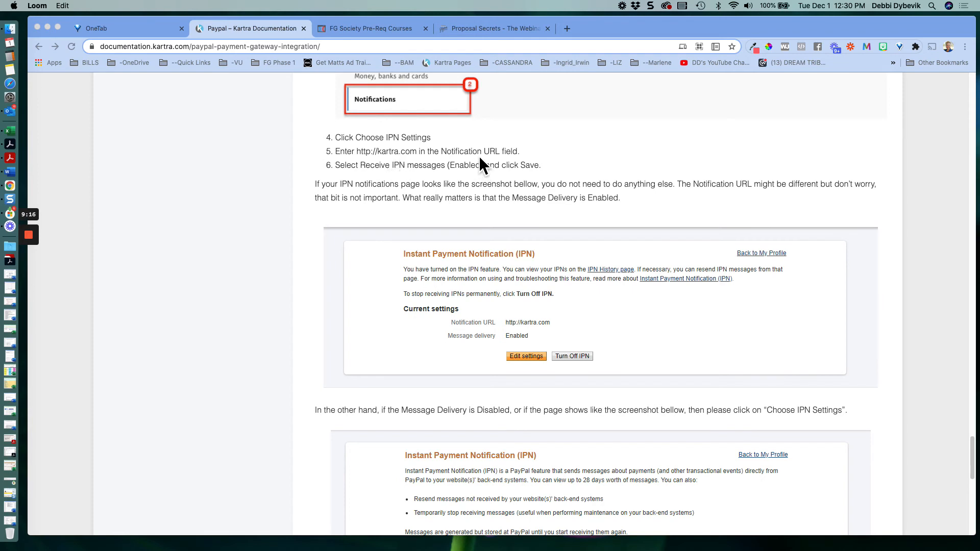
{"action": "mouse_move", "coordinate": [385, 176]}
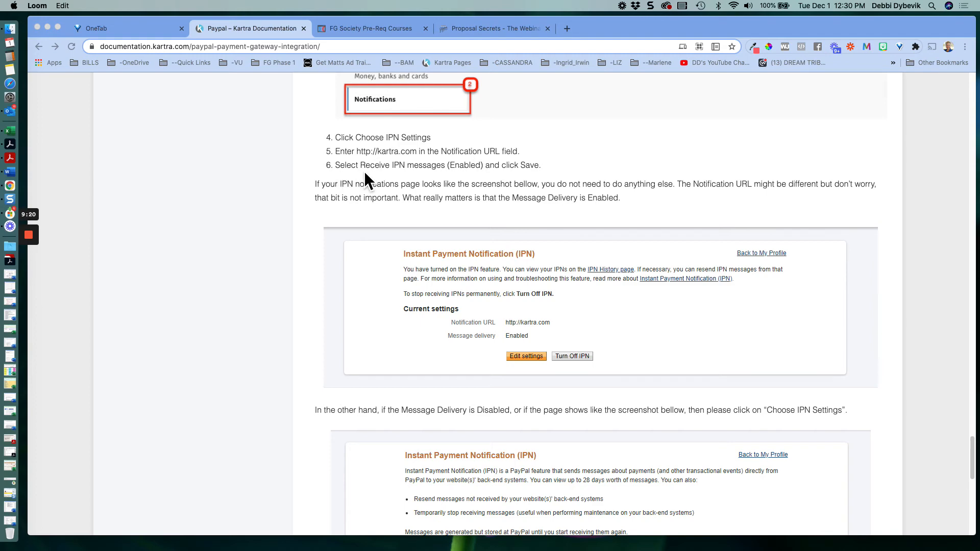
{"action": "mouse_move", "coordinate": [455, 178]}
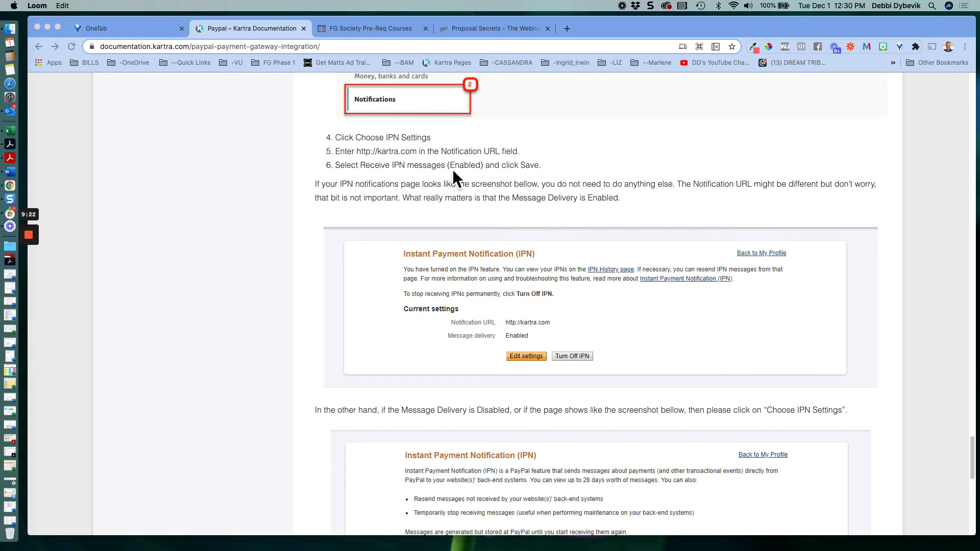
{"action": "scroll", "scroll_direction": "down", "scroll_amount": 3}
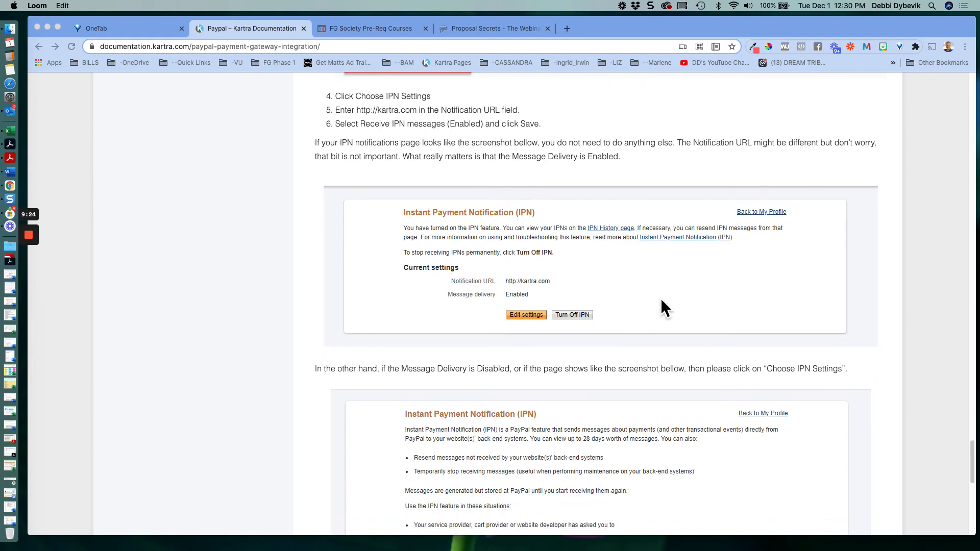
{"action": "scroll", "scroll_direction": "down", "scroll_amount": 3}
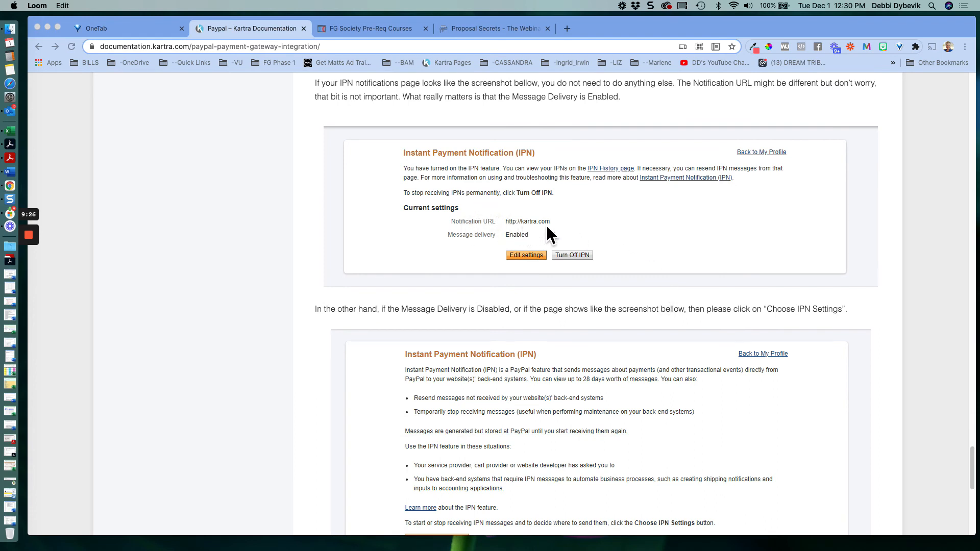
{"action": "mouse_move", "coordinate": [476, 251]}
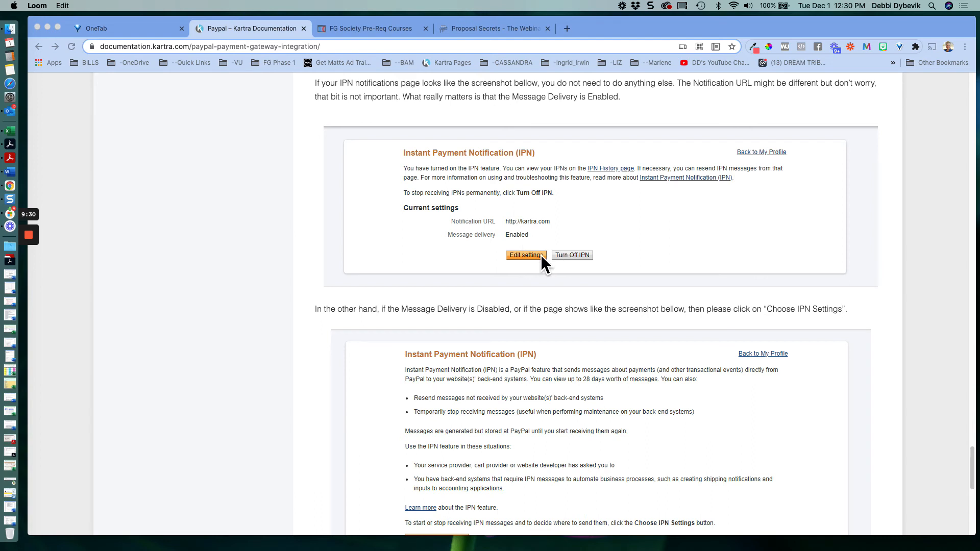
{"action": "mouse_move", "coordinate": [579, 246]}
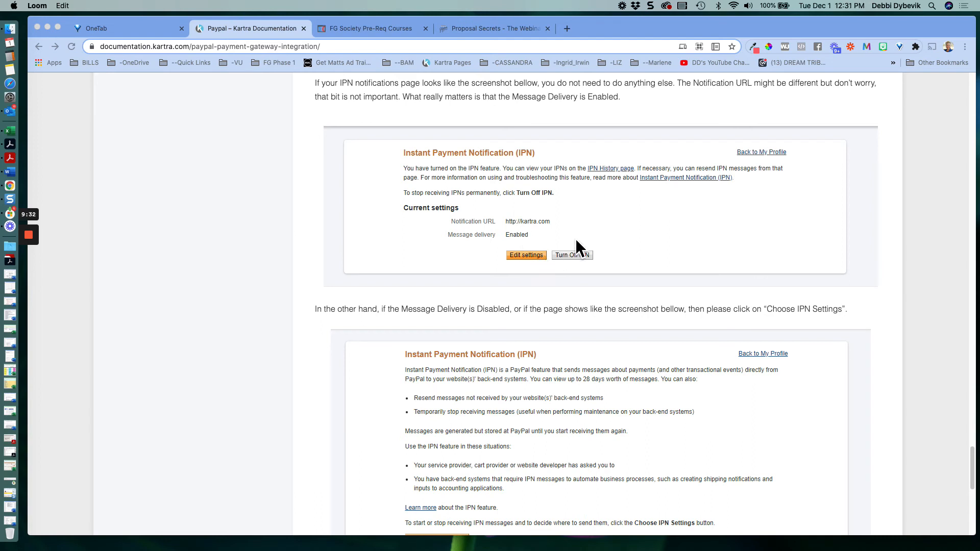
{"action": "scroll", "scroll_direction": "down", "scroll_amount": 3}
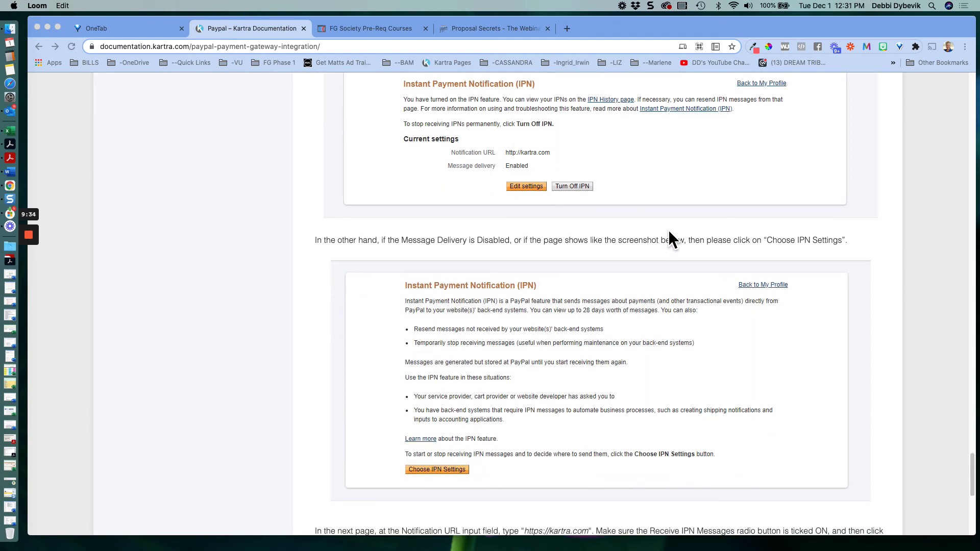
{"action": "scroll", "scroll_direction": "down", "scroll_amount": 3}
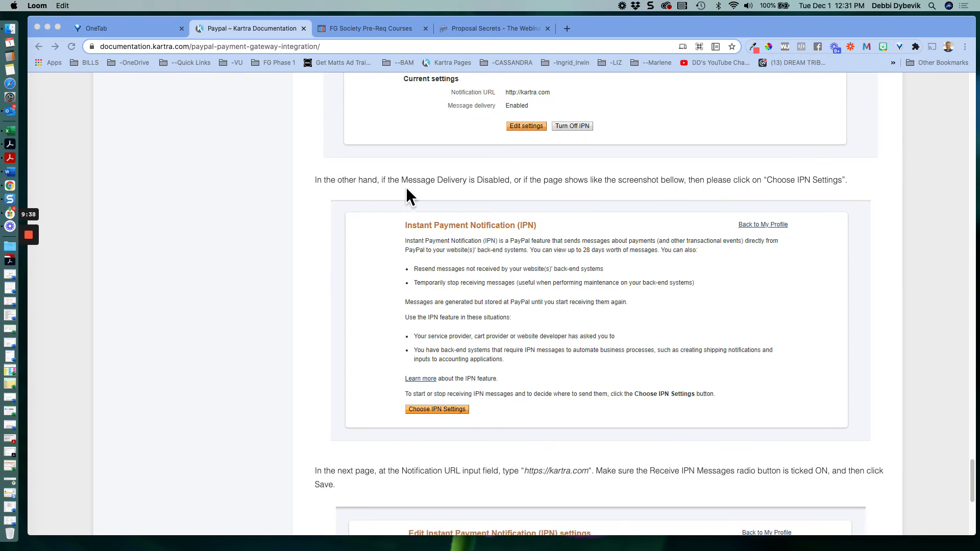
{"action": "mouse_move", "coordinate": [472, 196]}
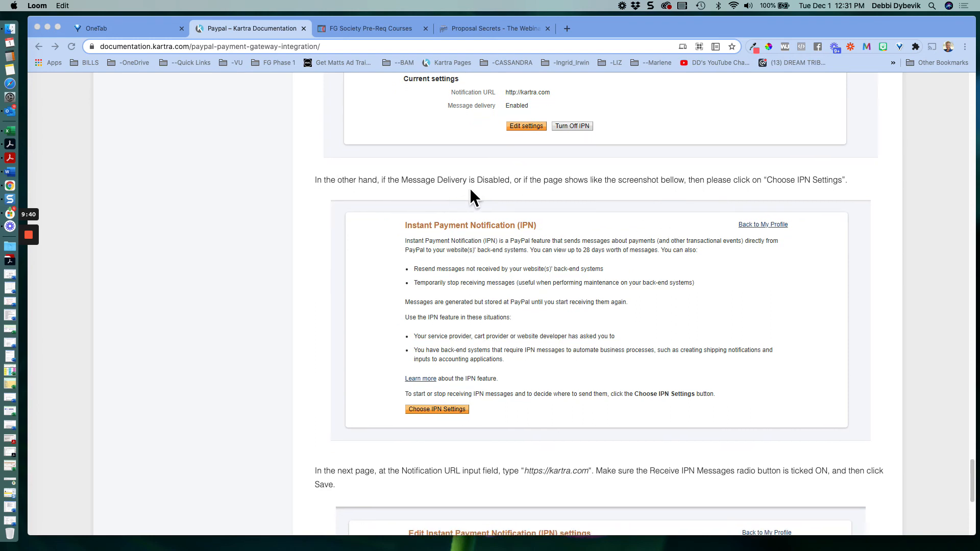
{"action": "mouse_move", "coordinate": [567, 196]}
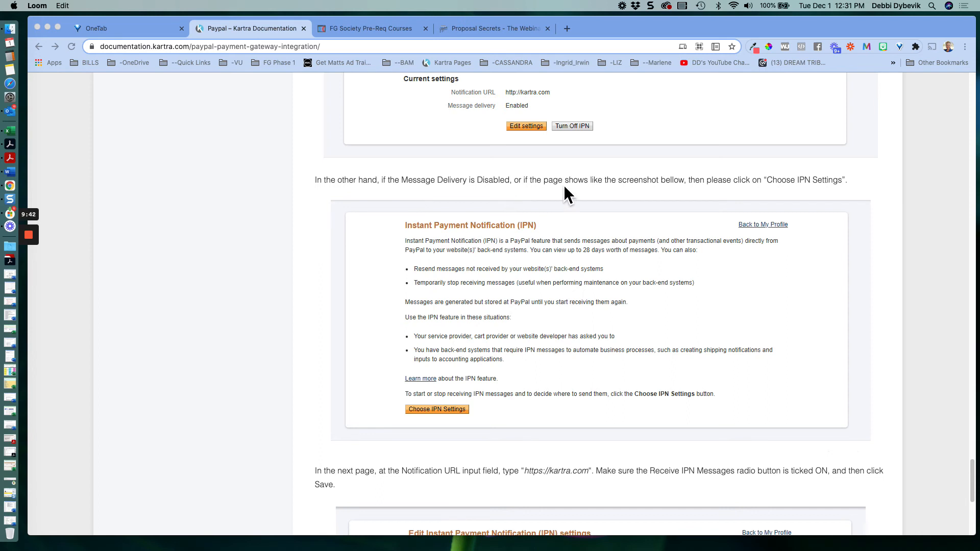
{"action": "mouse_move", "coordinate": [495, 331]}
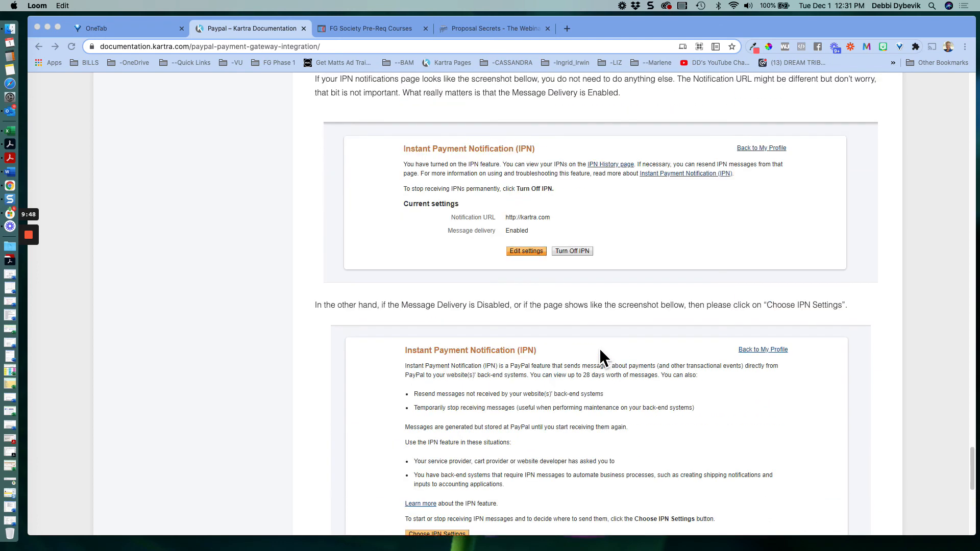
{"action": "mouse_move", "coordinate": [646, 312]}
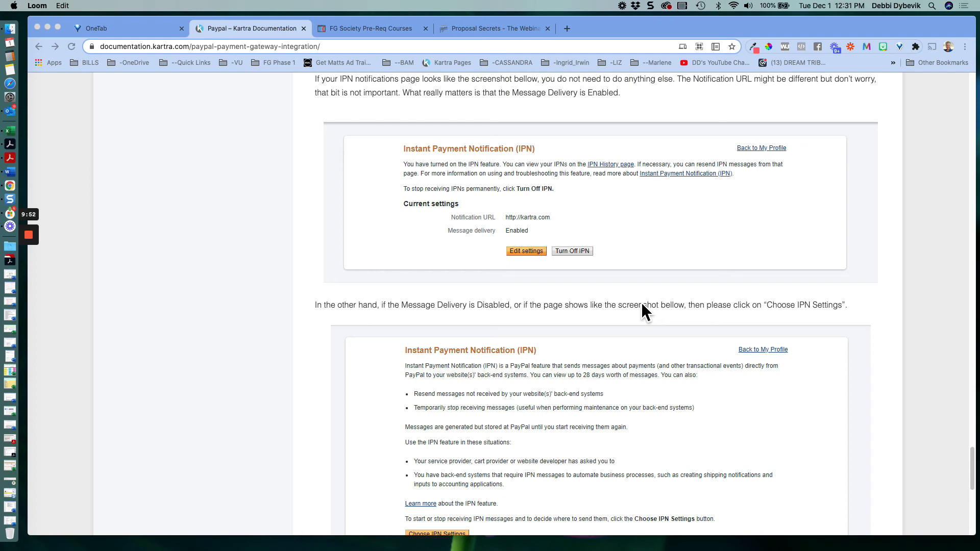
{"action": "scroll", "scroll_direction": "down", "scroll_amount": 3}
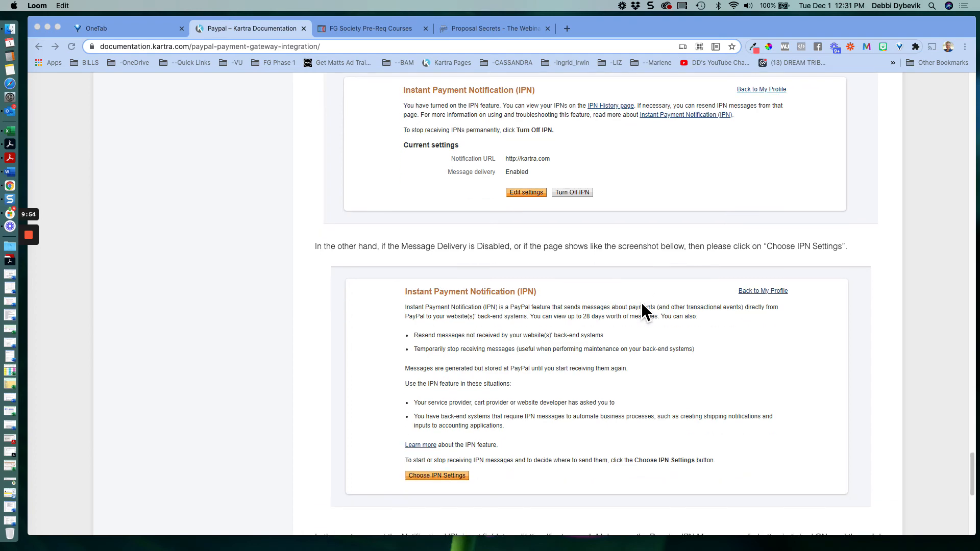
{"action": "scroll", "scroll_direction": "down", "scroll_amount": 3}
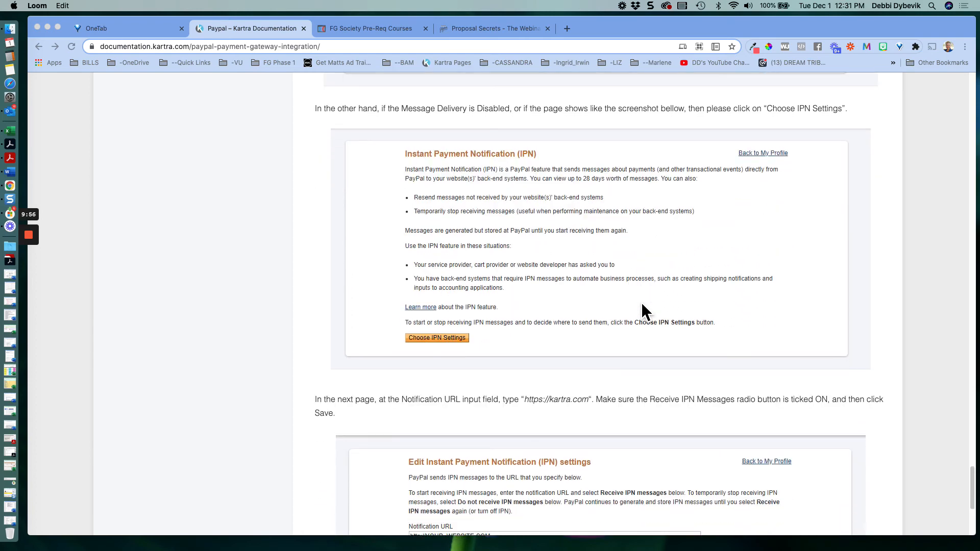
{"action": "scroll", "scroll_direction": "down", "scroll_amount": 3}
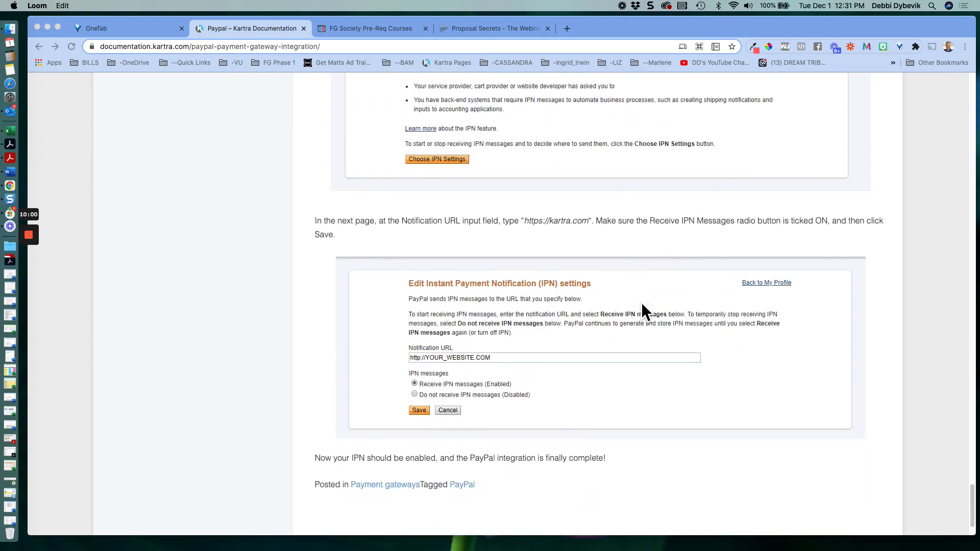
{"action": "scroll", "scroll_direction": "down", "scroll_amount": 3}
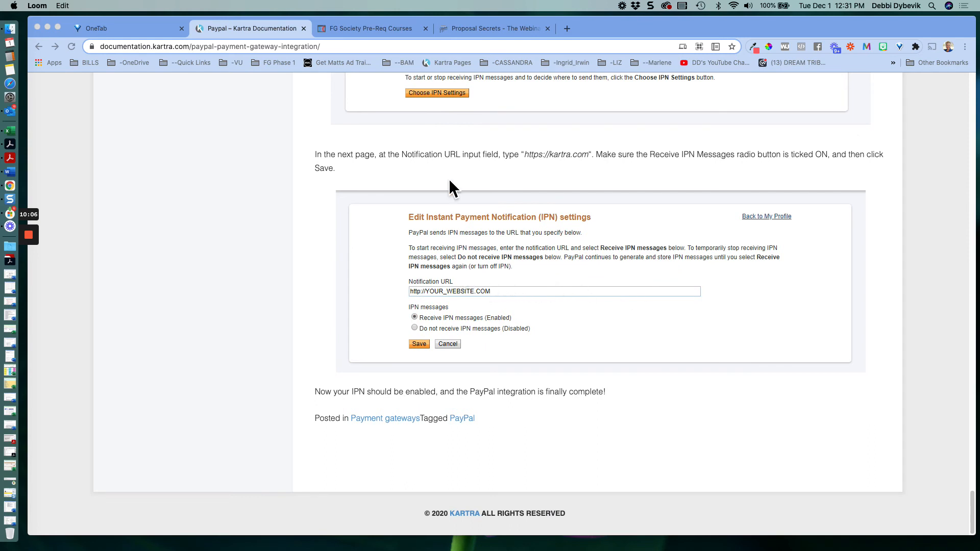
{"action": "mouse_move", "coordinate": [446, 169]}
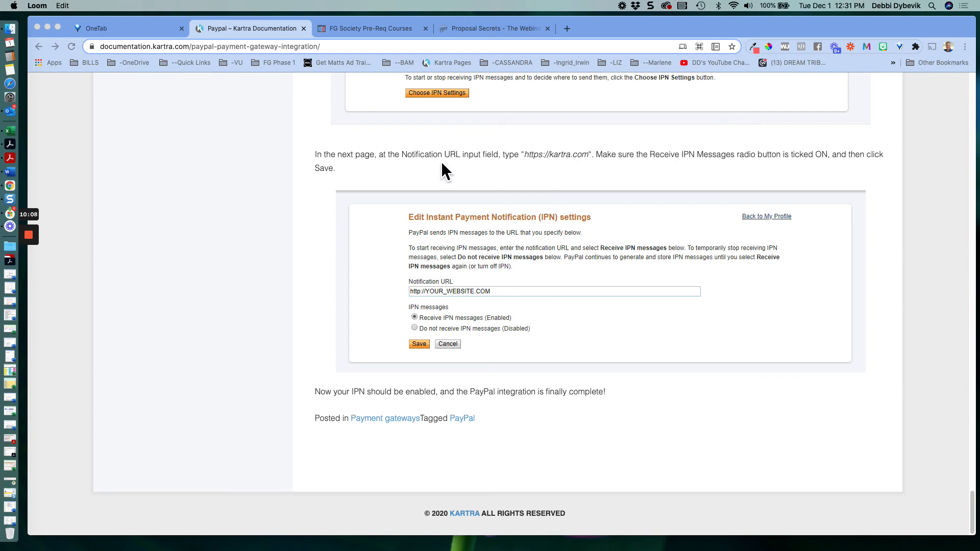
{"action": "mouse_move", "coordinate": [467, 181]}
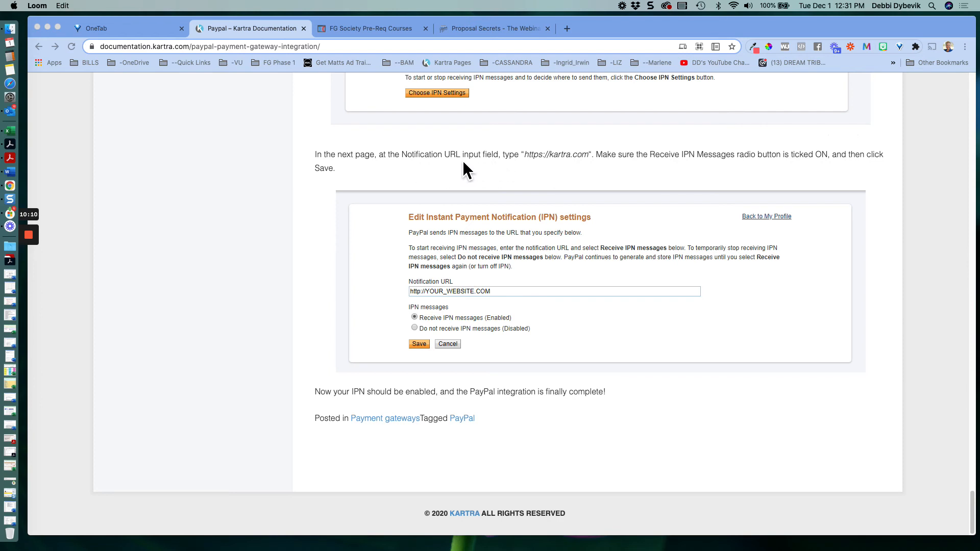
{"action": "mouse_move", "coordinate": [541, 169]}
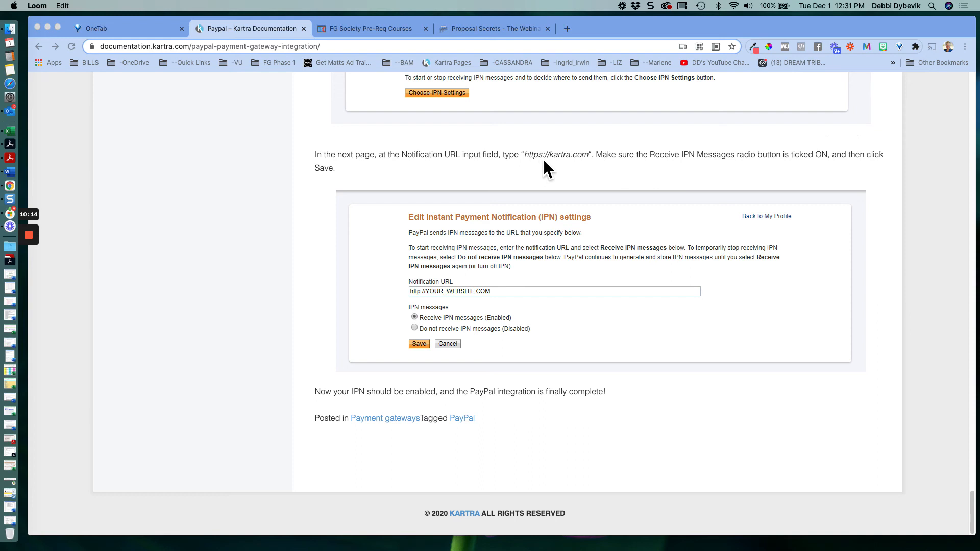
{"action": "mouse_move", "coordinate": [580, 168]}
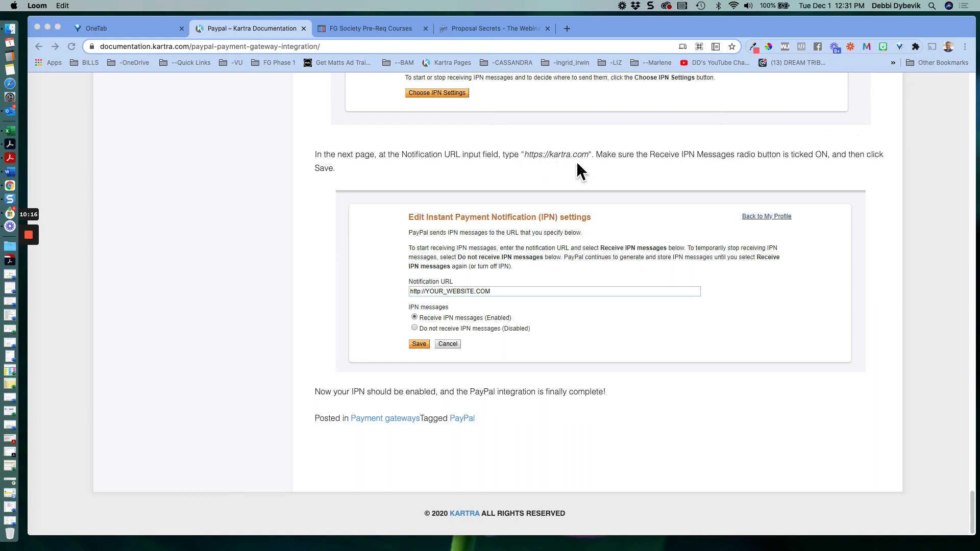
{"action": "mouse_move", "coordinate": [678, 169]}
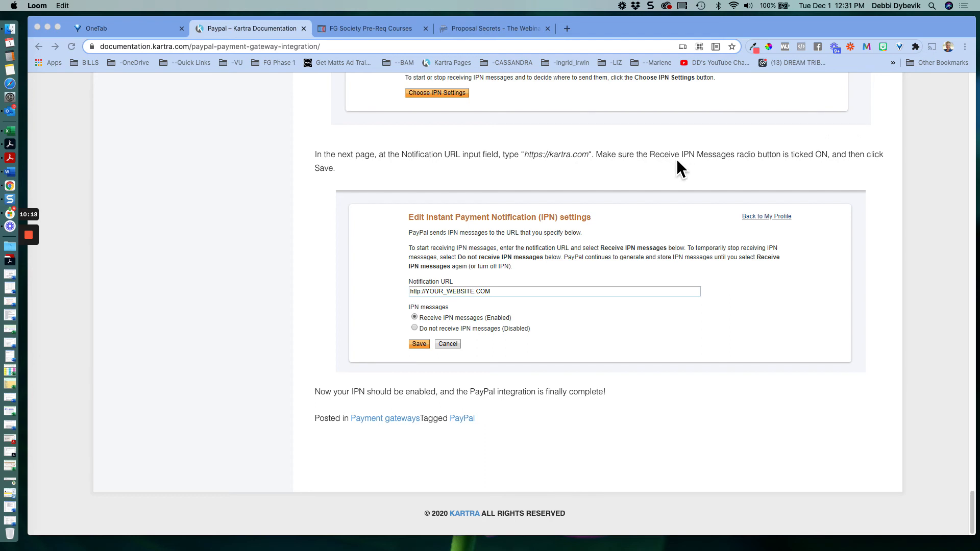
{"action": "mouse_move", "coordinate": [796, 168]}
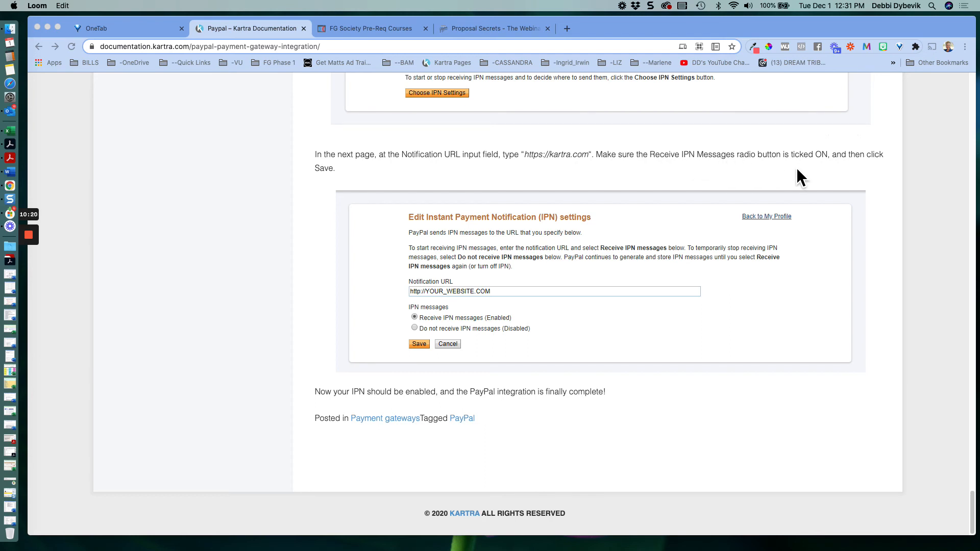
{"action": "mouse_move", "coordinate": [448, 189]}
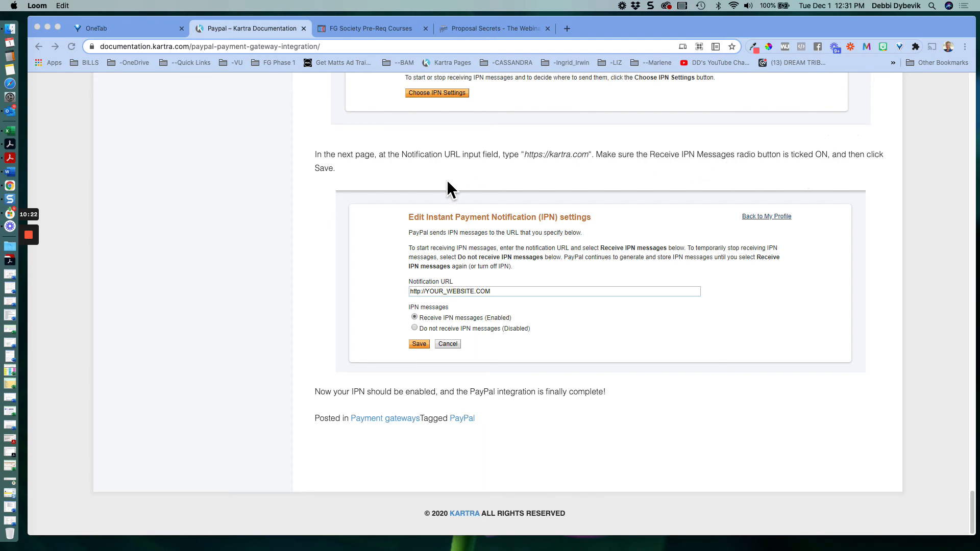
{"action": "mouse_move", "coordinate": [425, 307]}
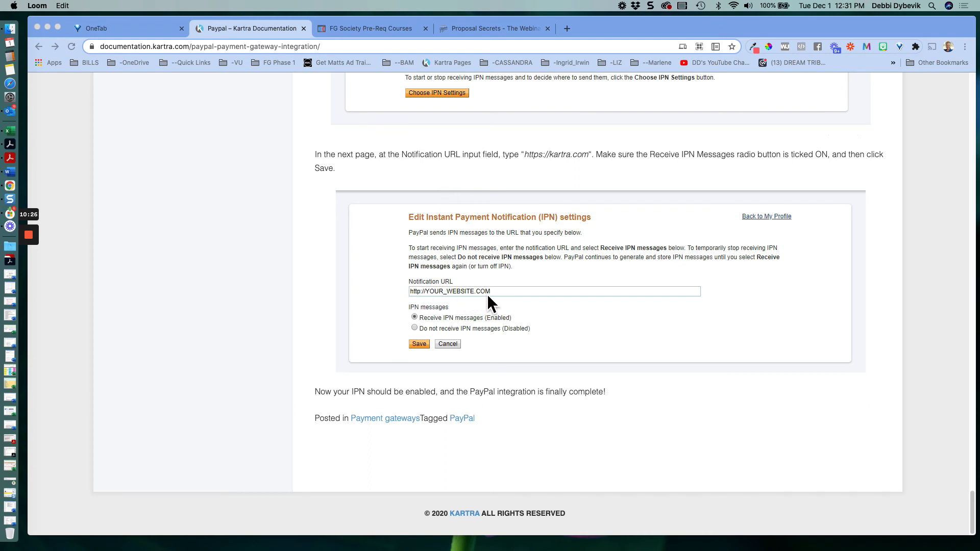
{"action": "mouse_move", "coordinate": [539, 303]}
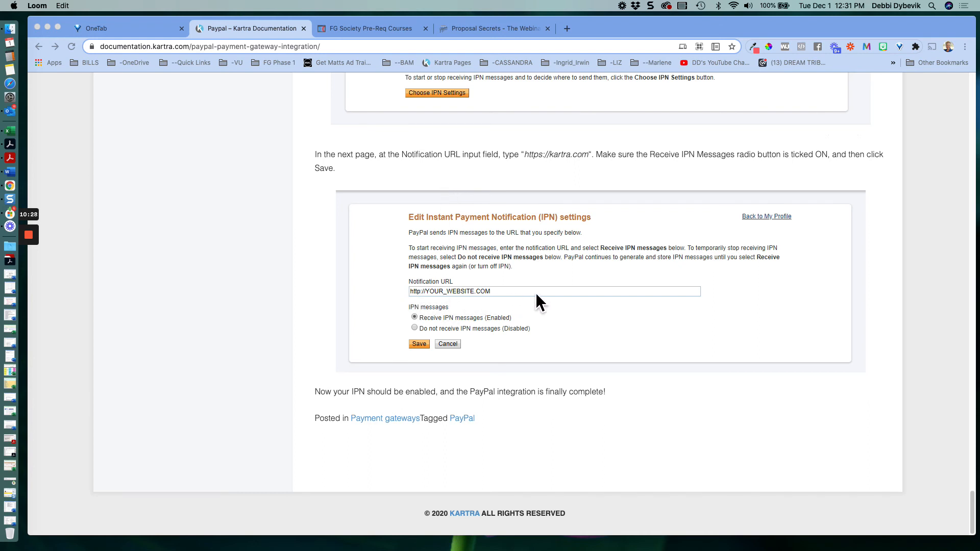
{"action": "mouse_move", "coordinate": [555, 371]}
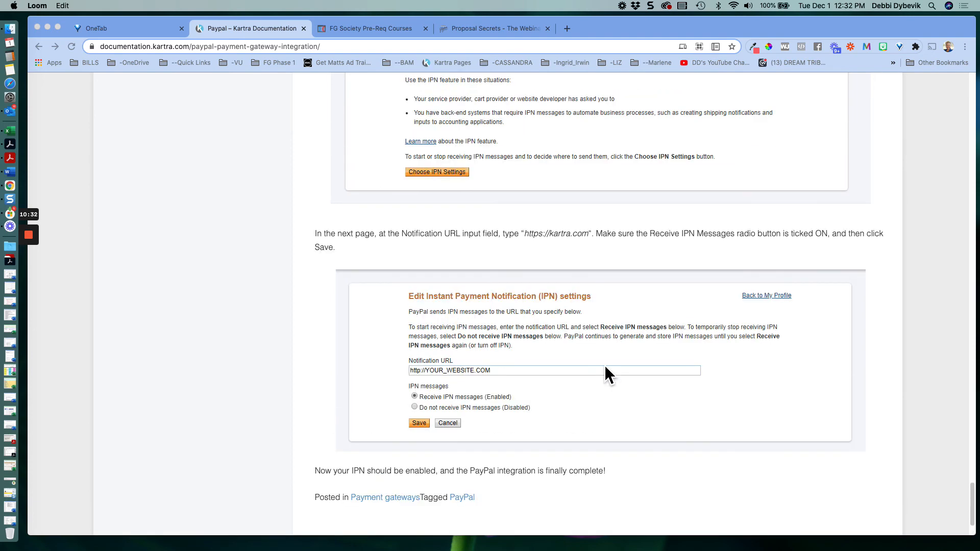
{"action": "scroll", "scroll_direction": "down", "scroll_amount": 3}
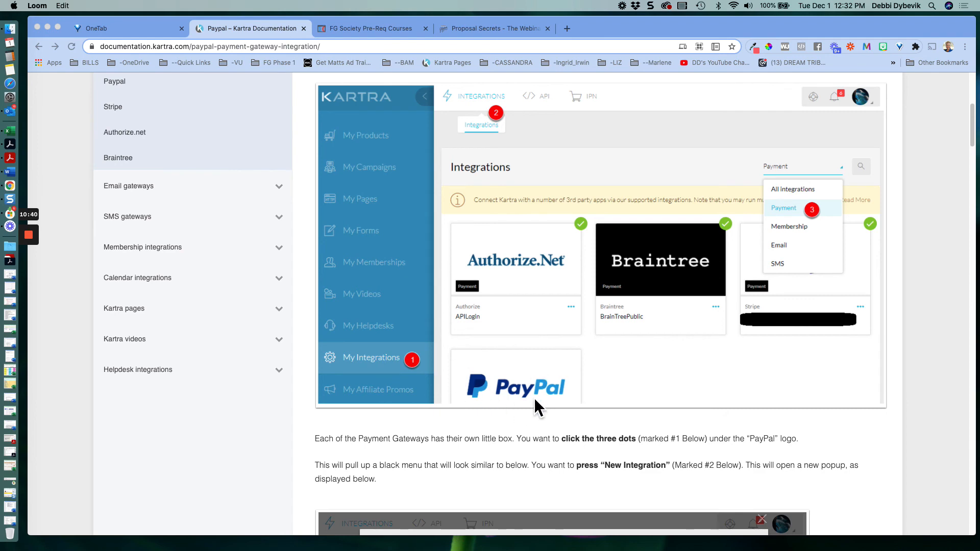
{"action": "mouse_move", "coordinate": [545, 399]}
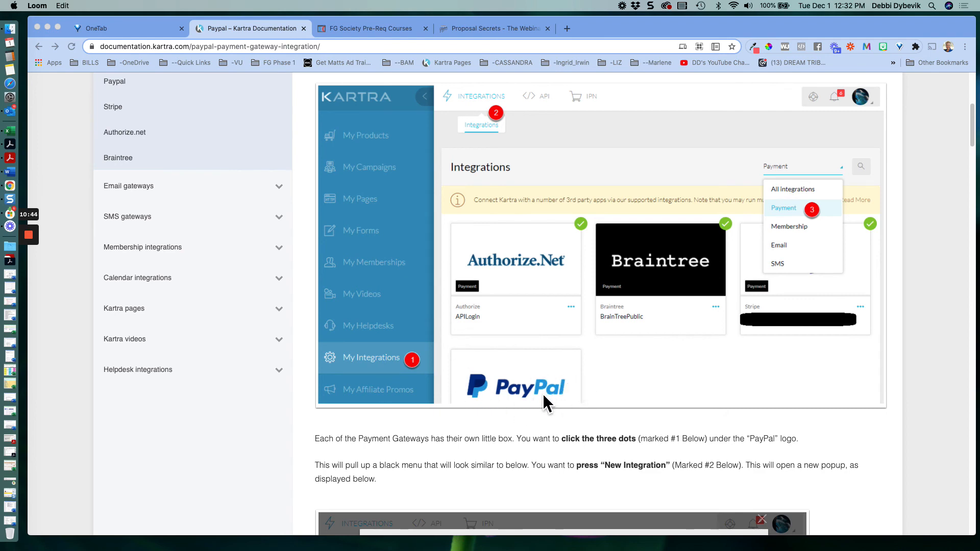
{"action": "scroll", "scroll_direction": "down", "scroll_amount": 3}
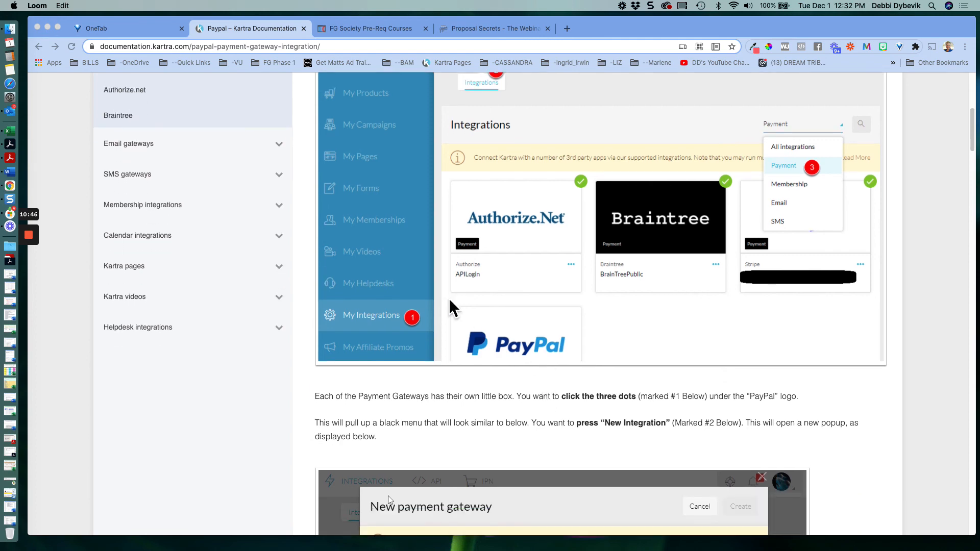
{"action": "mouse_move", "coordinate": [373, 334]}
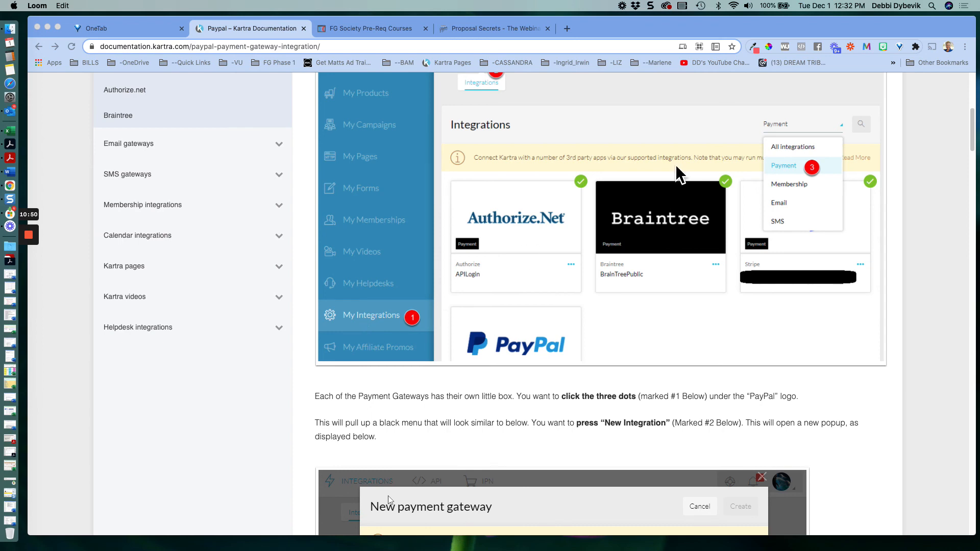
{"action": "mouse_move", "coordinate": [785, 183]}
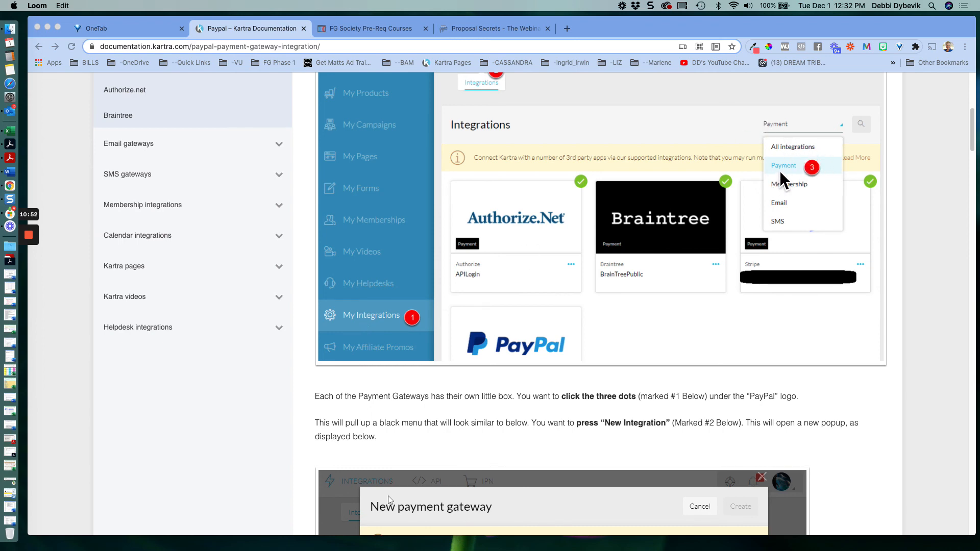
{"action": "scroll", "scroll_direction": "down", "scroll_amount": 3}
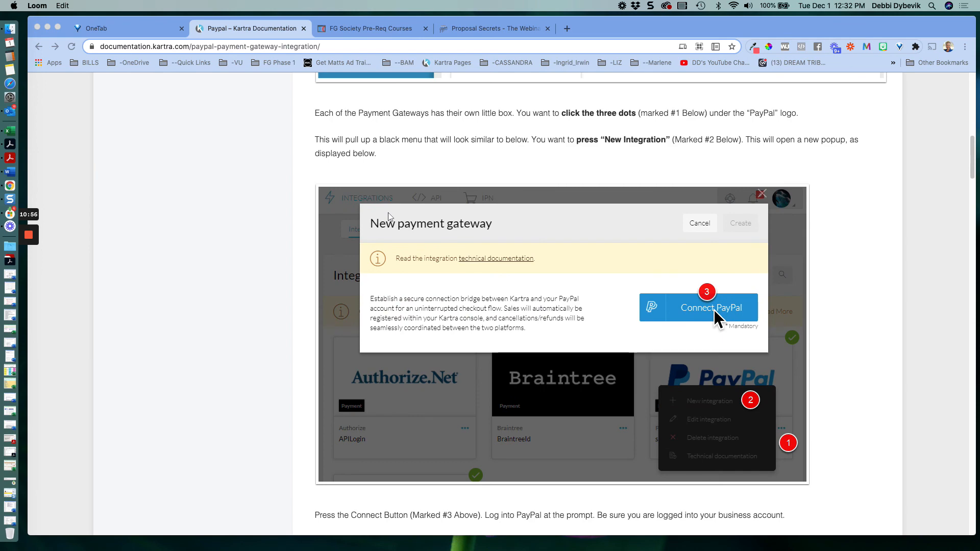
{"action": "scroll", "scroll_direction": "down", "scroll_amount": 3}
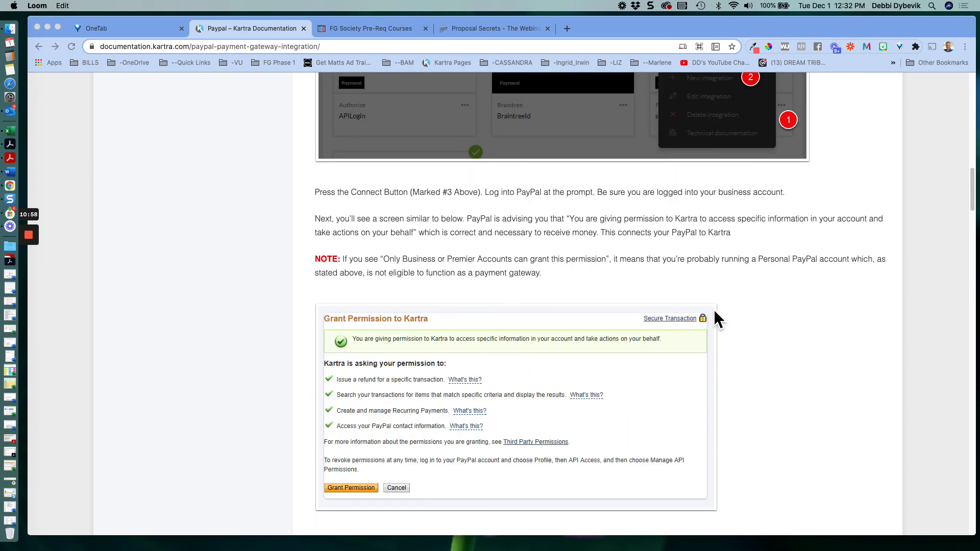
{"action": "scroll", "scroll_direction": "down", "scroll_amount": 3}
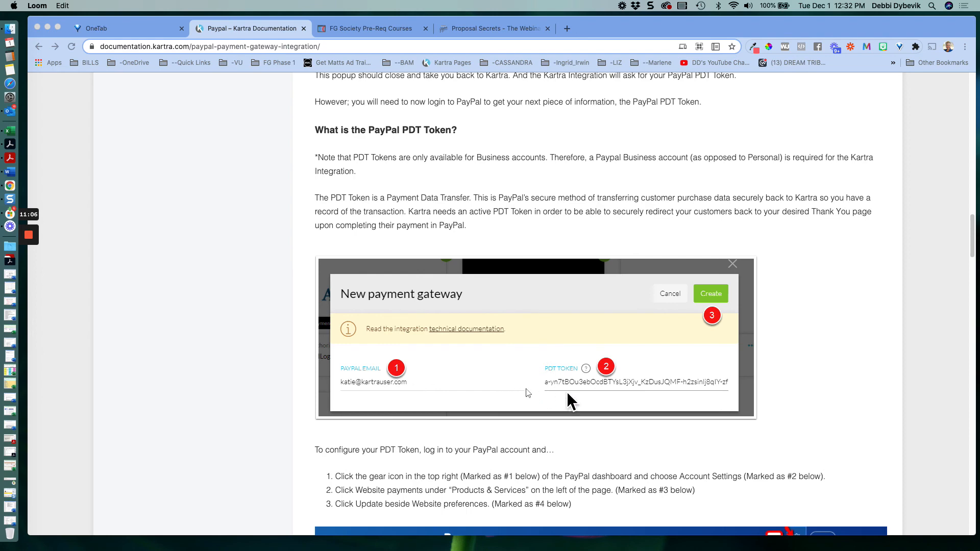
{"action": "mouse_move", "coordinate": [582, 401]}
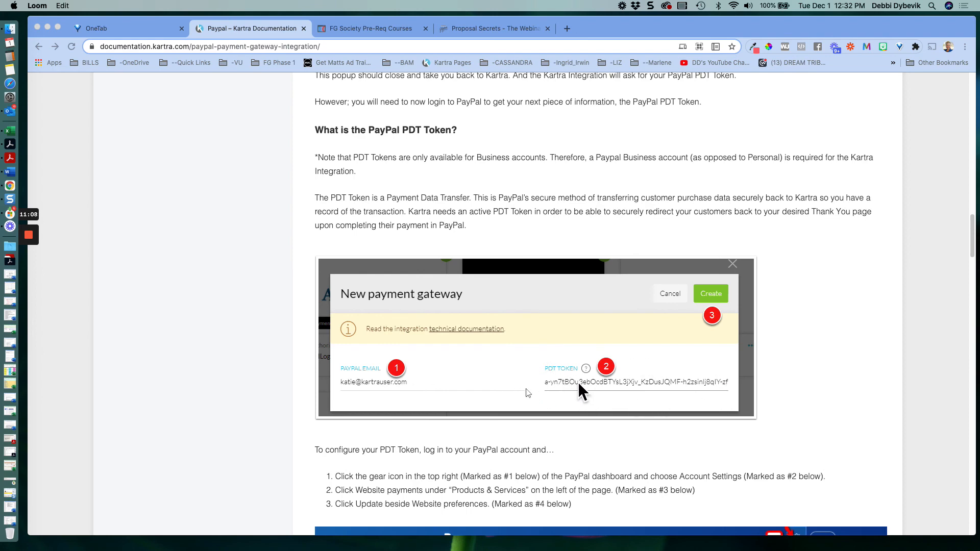
{"action": "scroll", "scroll_direction": "down", "scroll_amount": 3}
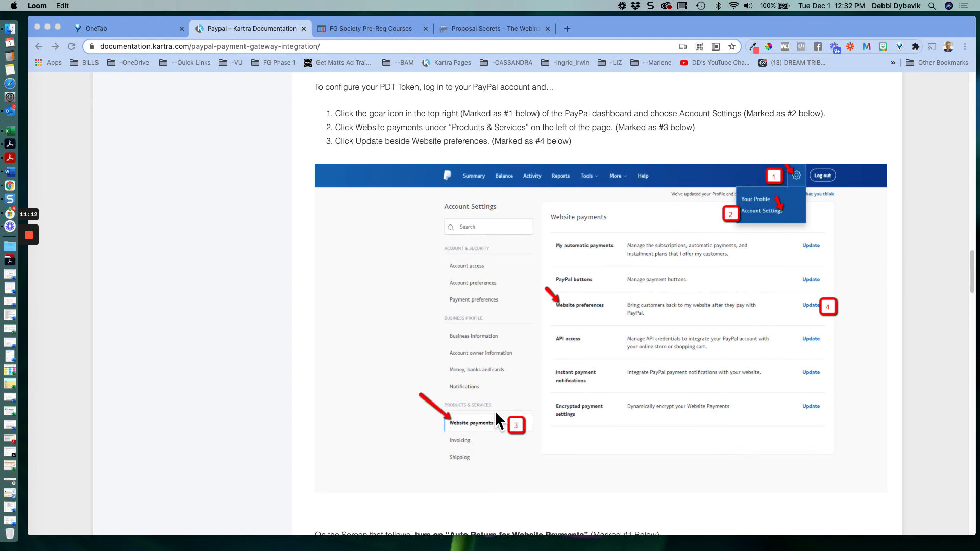
{"action": "mouse_move", "coordinate": [767, 247]}
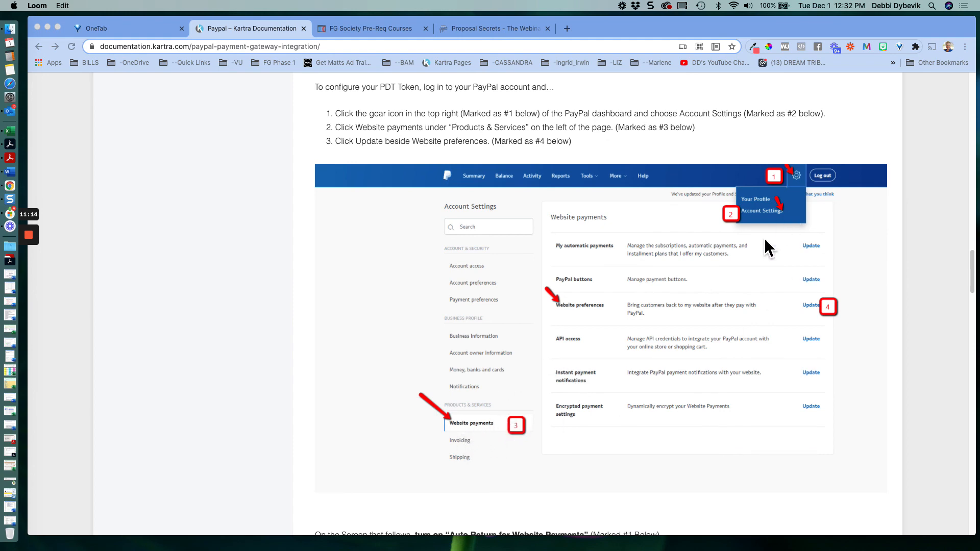
{"action": "scroll", "scroll_direction": "down", "scroll_amount": 3}
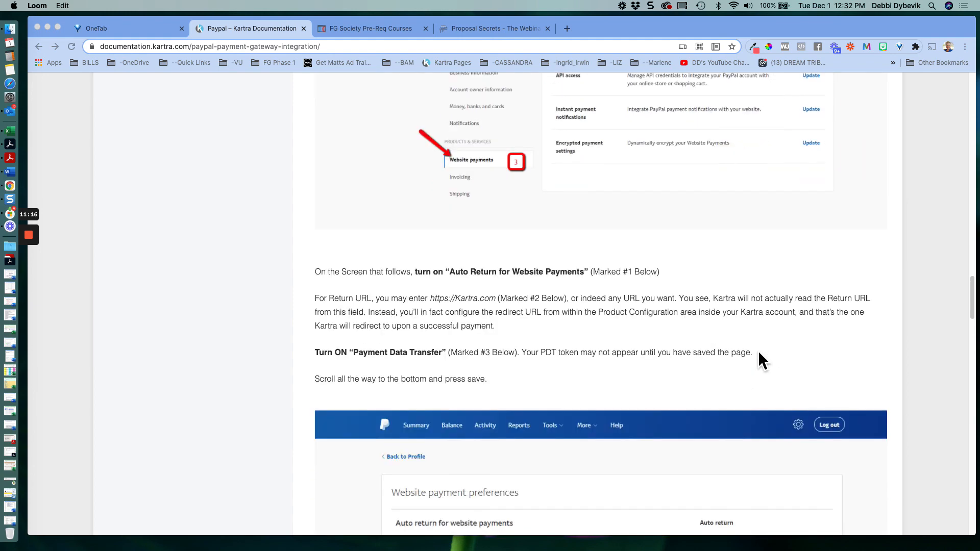
{"action": "scroll", "scroll_direction": "down", "scroll_amount": 3}
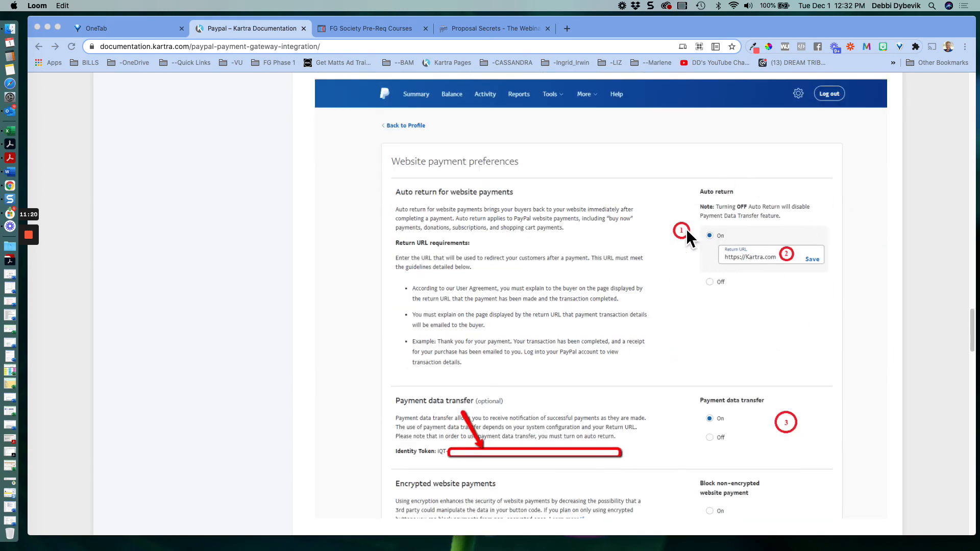
{"action": "mouse_move", "coordinate": [762, 273]}
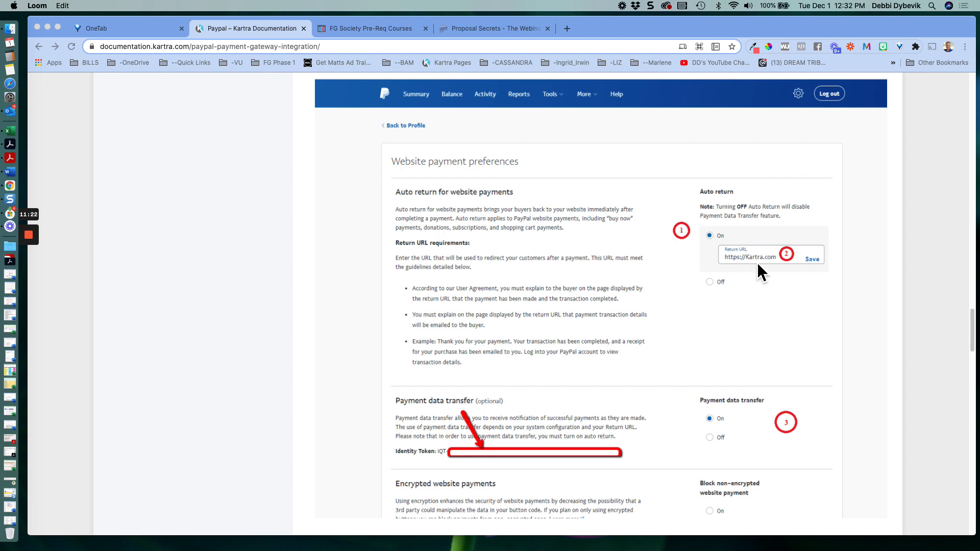
{"action": "mouse_move", "coordinate": [774, 277]}
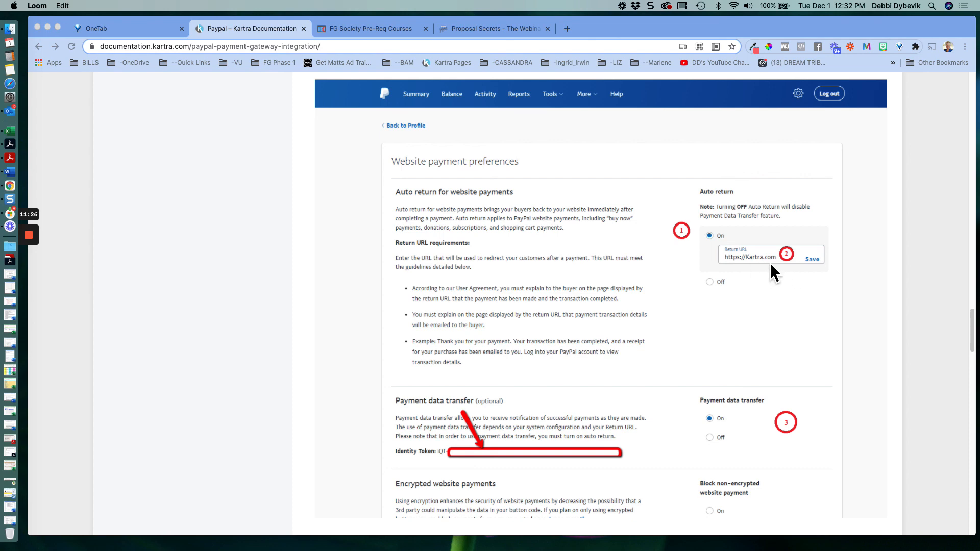
{"action": "scroll", "scroll_direction": "down", "scroll_amount": 3}
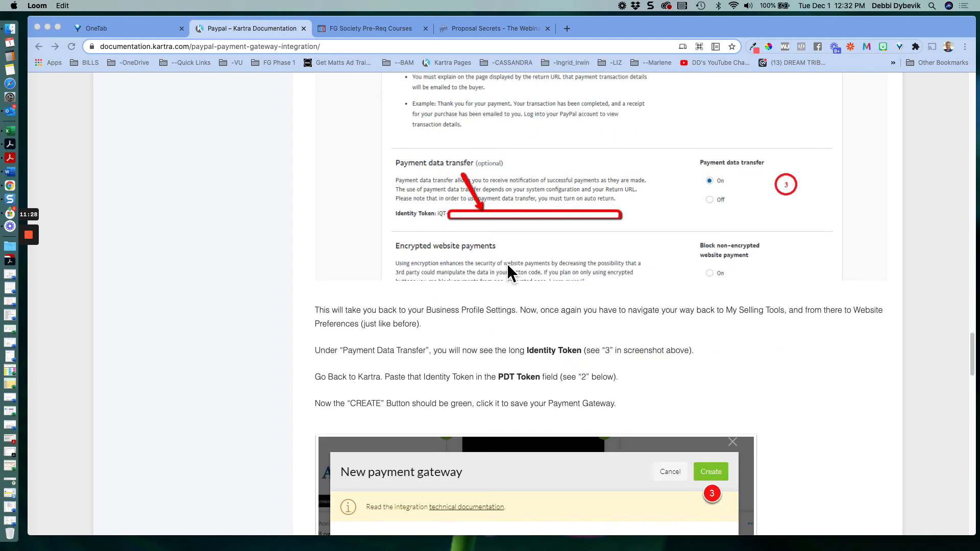
{"action": "scroll", "scroll_direction": "down", "scroll_amount": 3}
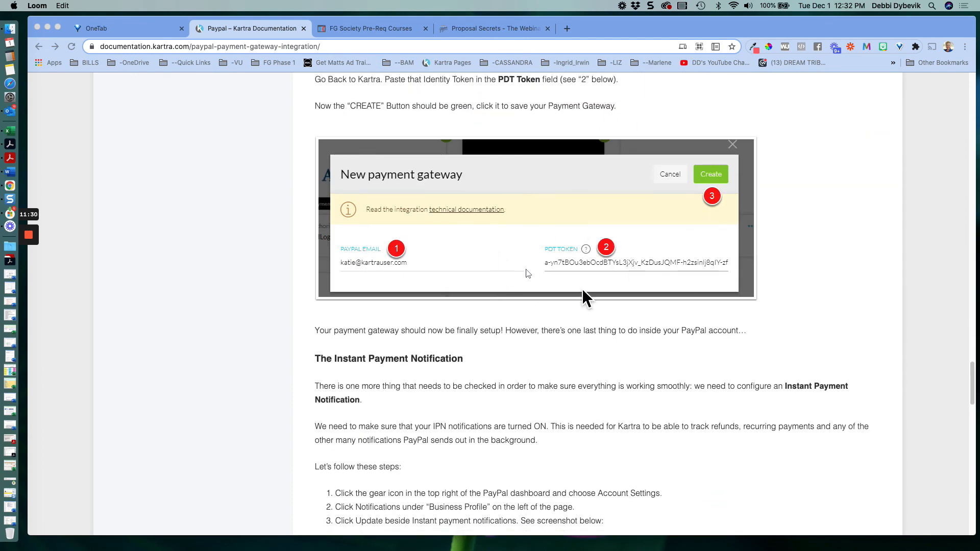
{"action": "mouse_move", "coordinate": [660, 298]}
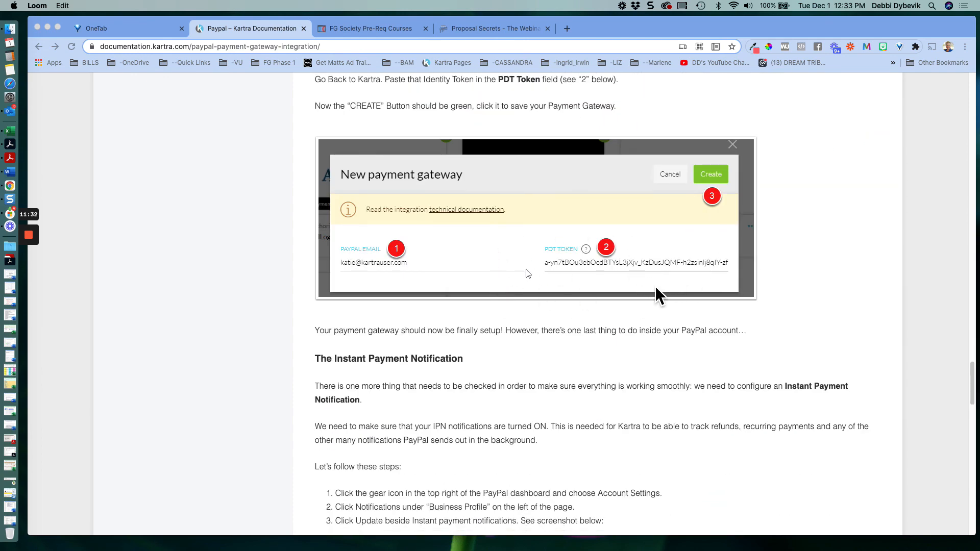
{"action": "mouse_move", "coordinate": [653, 284]}
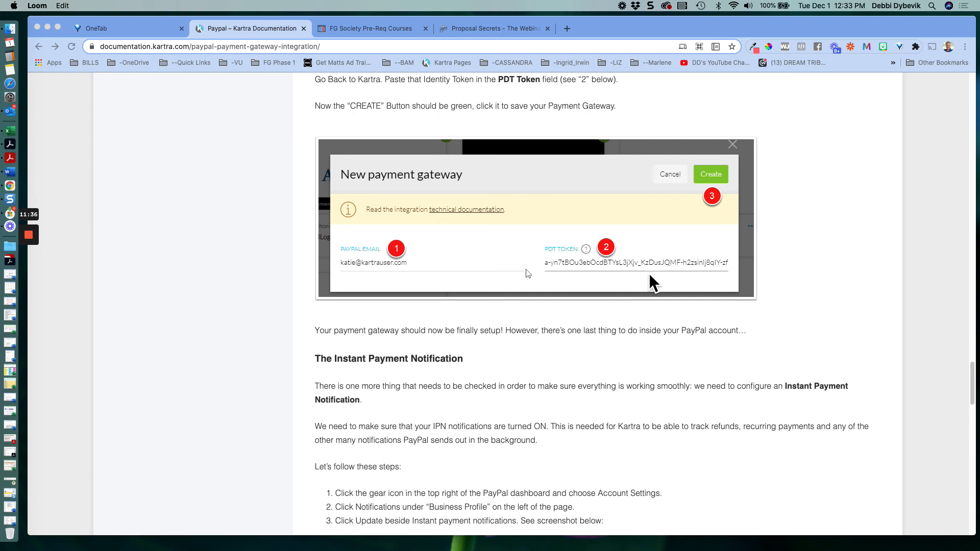
{"action": "scroll", "scroll_direction": "down", "scroll_amount": 3}
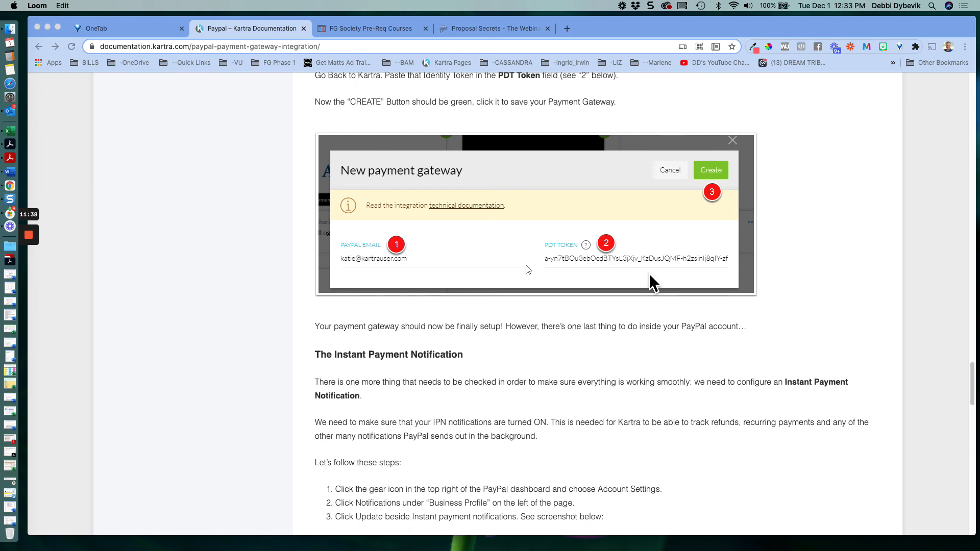
{"action": "scroll", "scroll_direction": "down", "scroll_amount": 3}
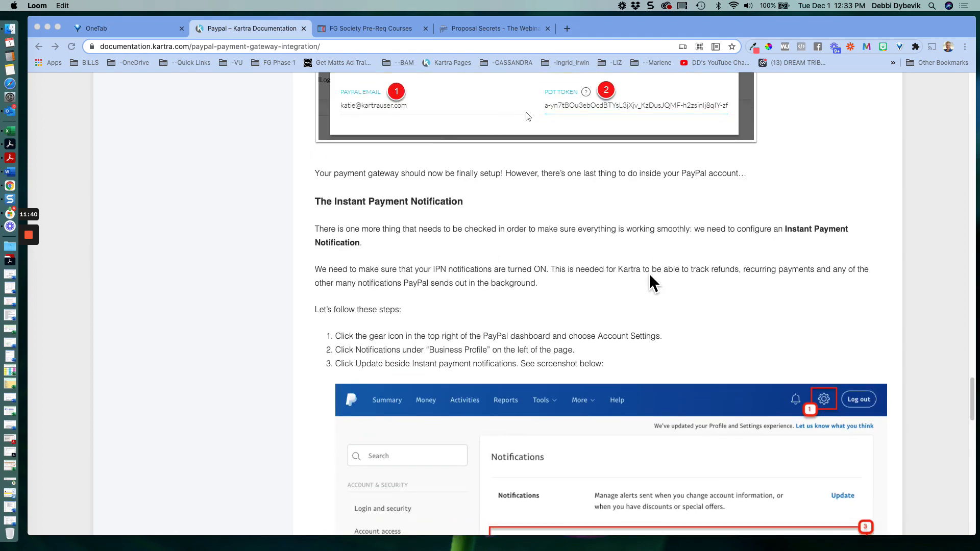
{"action": "scroll", "scroll_direction": "down", "scroll_amount": 3}
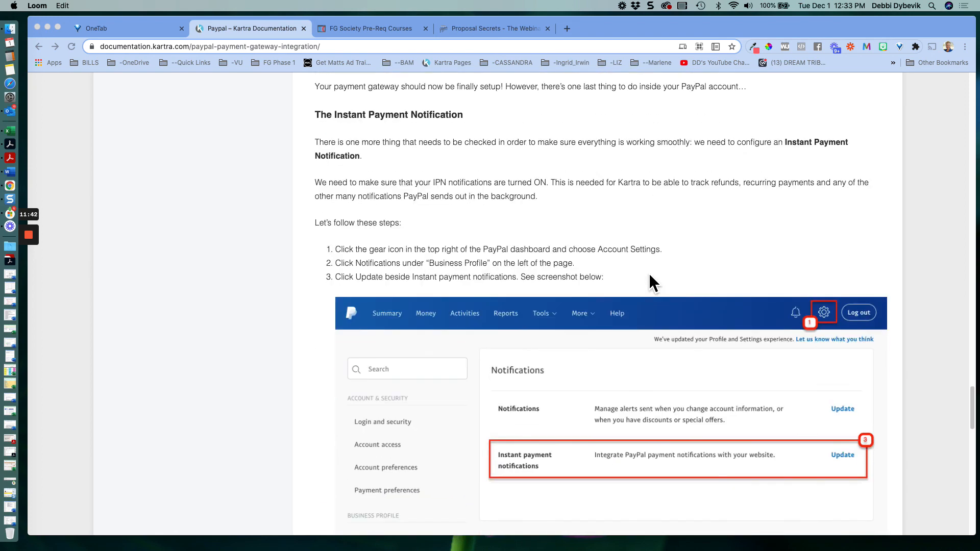
{"action": "scroll", "scroll_direction": "down", "scroll_amount": 3}
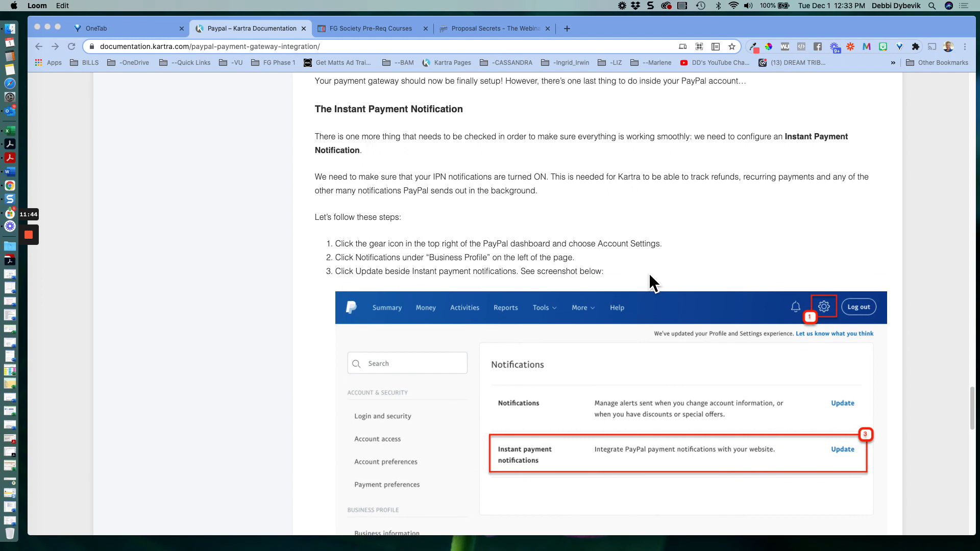
{"action": "scroll", "scroll_direction": "down", "scroll_amount": 3}
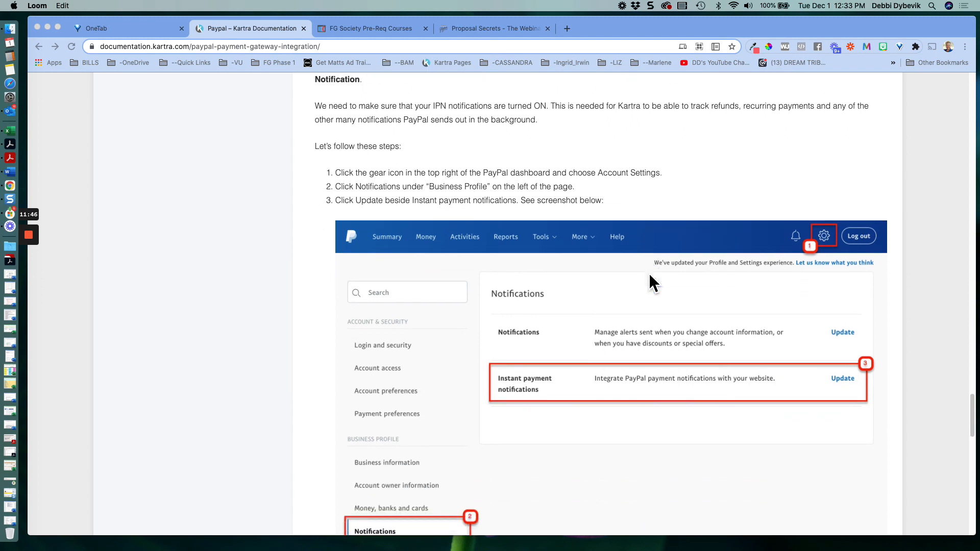
{"action": "scroll", "scroll_direction": "down", "scroll_amount": 3}
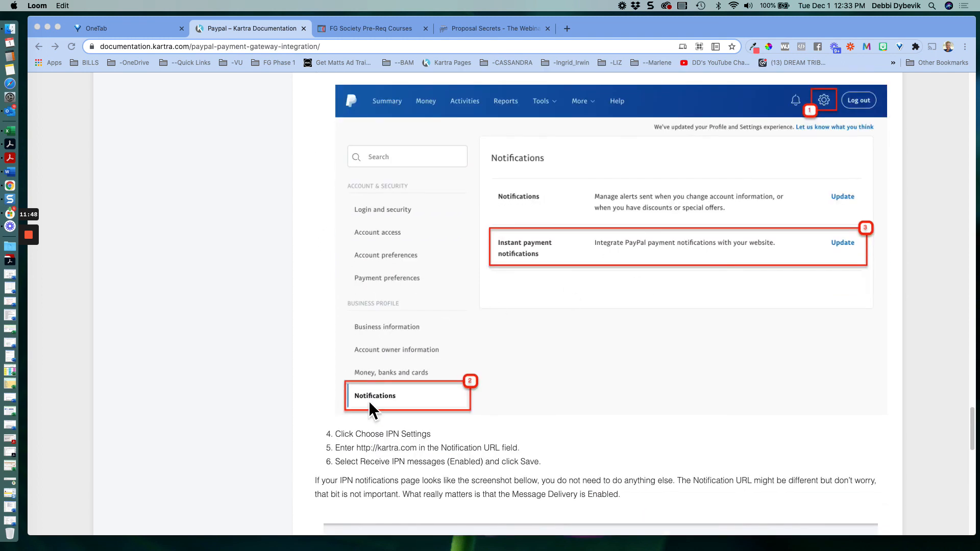
{"action": "mouse_move", "coordinate": [374, 415]}
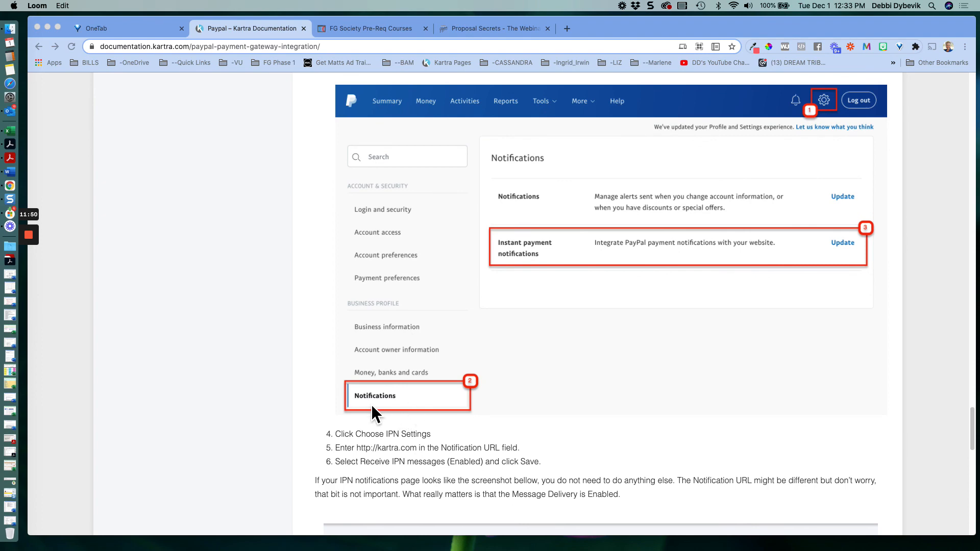
{"action": "scroll", "scroll_direction": "down", "scroll_amount": 3}
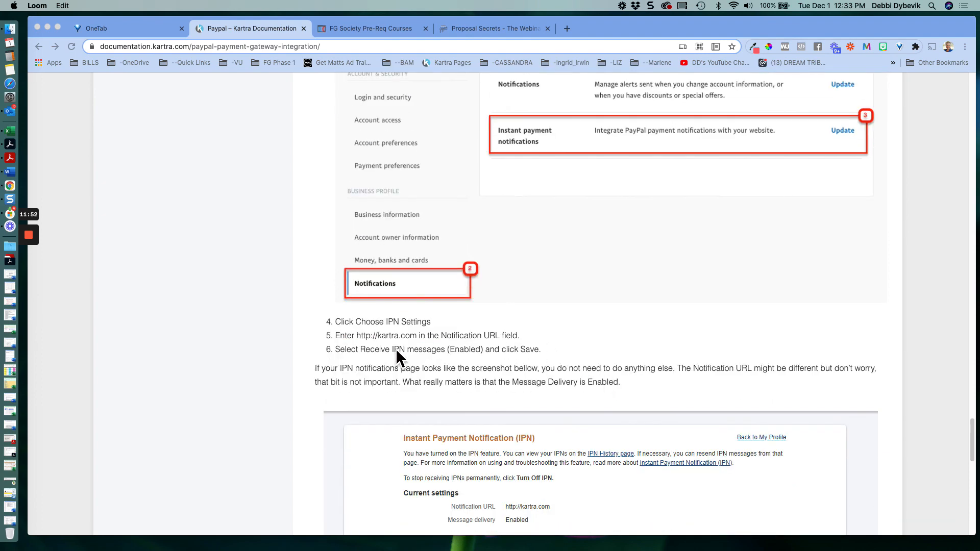
{"action": "scroll", "scroll_direction": "down", "scroll_amount": 3}
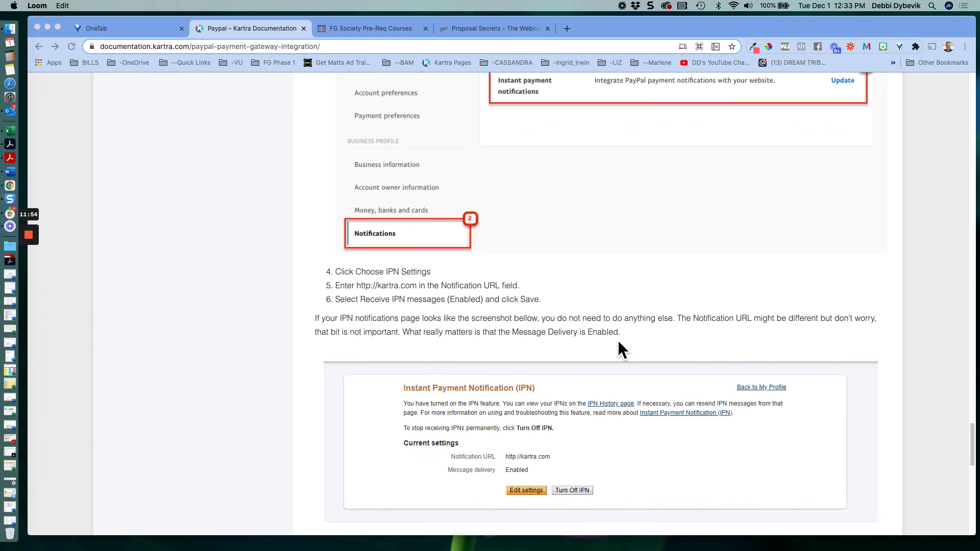
{"action": "scroll", "scroll_direction": "down", "scroll_amount": 3}
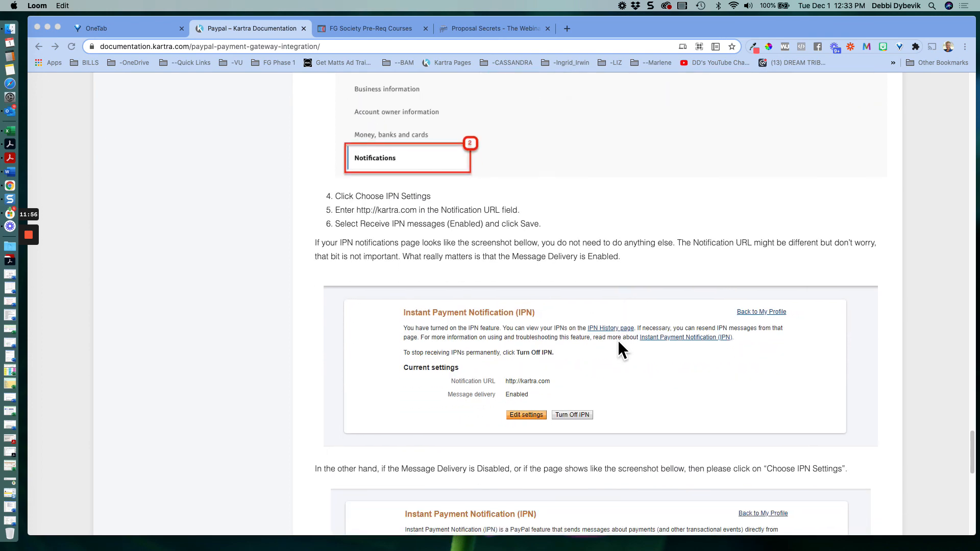
{"action": "scroll", "scroll_direction": "down", "scroll_amount": 3}
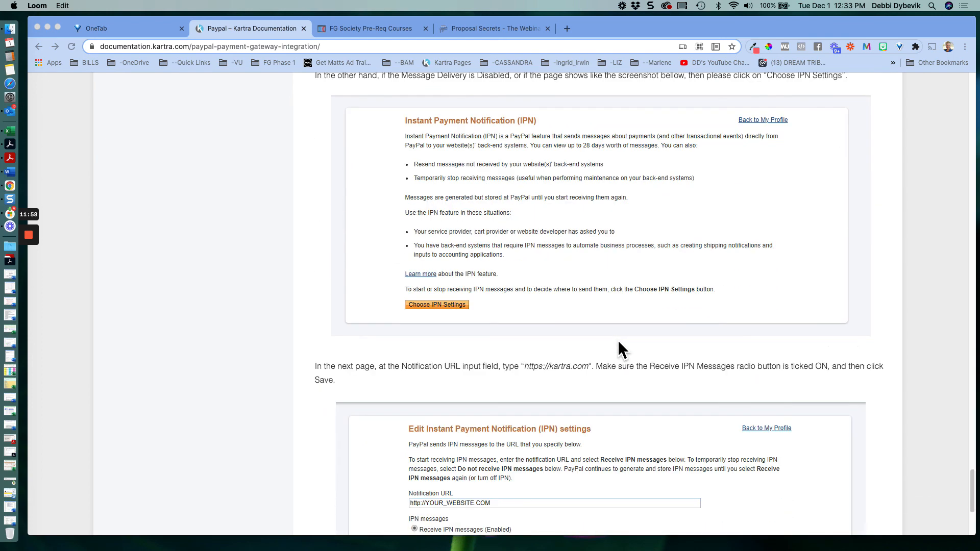
{"action": "mouse_move", "coordinate": [598, 323]}
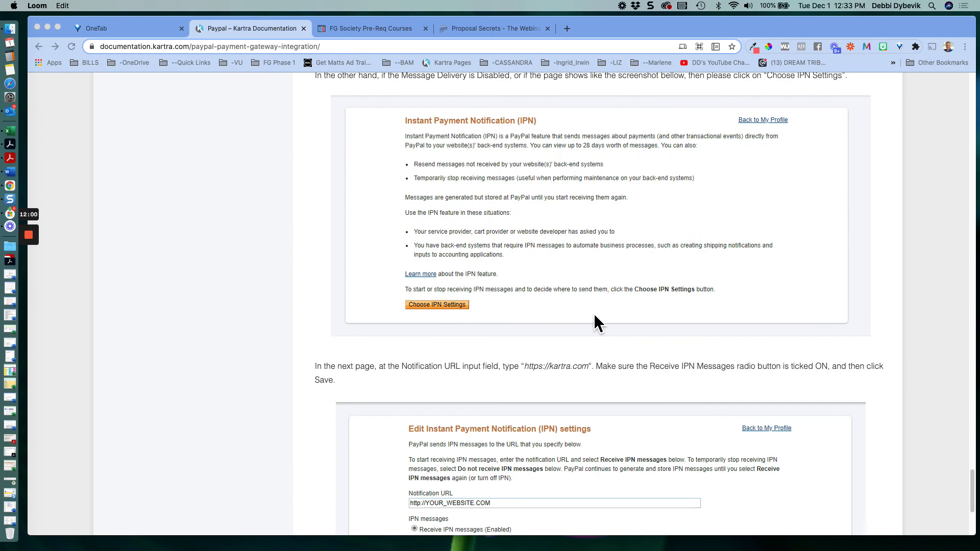
{"action": "scroll", "scroll_direction": "down", "scroll_amount": 3}
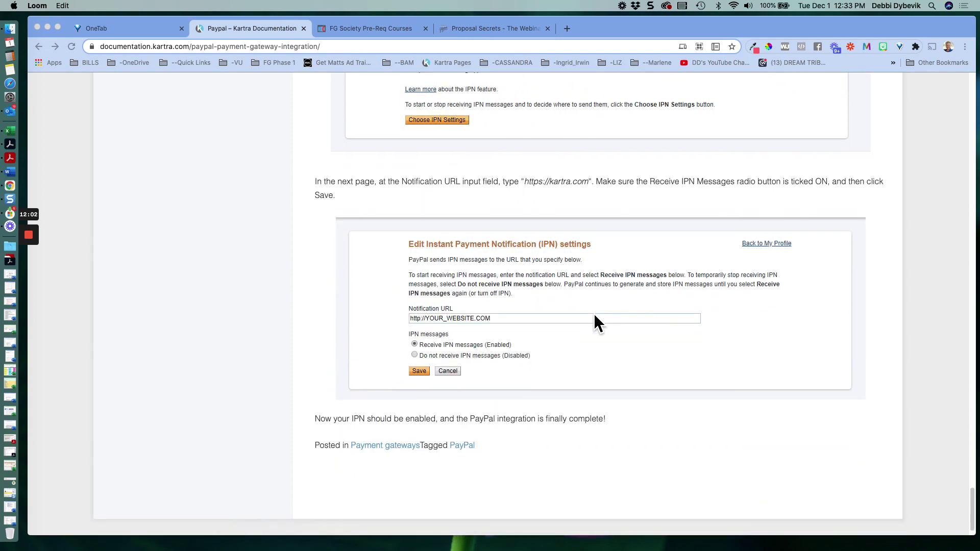
{"action": "scroll", "scroll_direction": "down", "scroll_amount": 3}
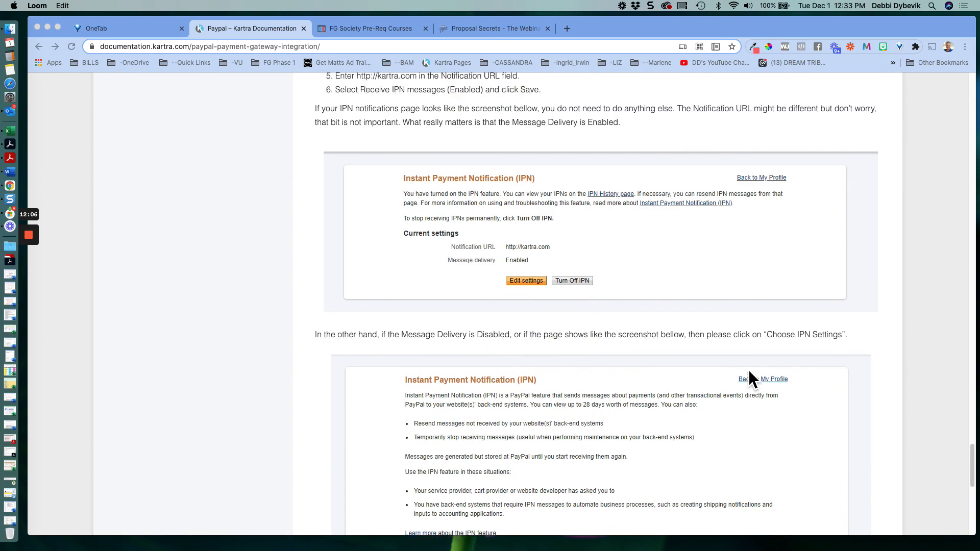
{"action": "scroll", "scroll_direction": "down", "scroll_amount": 3}
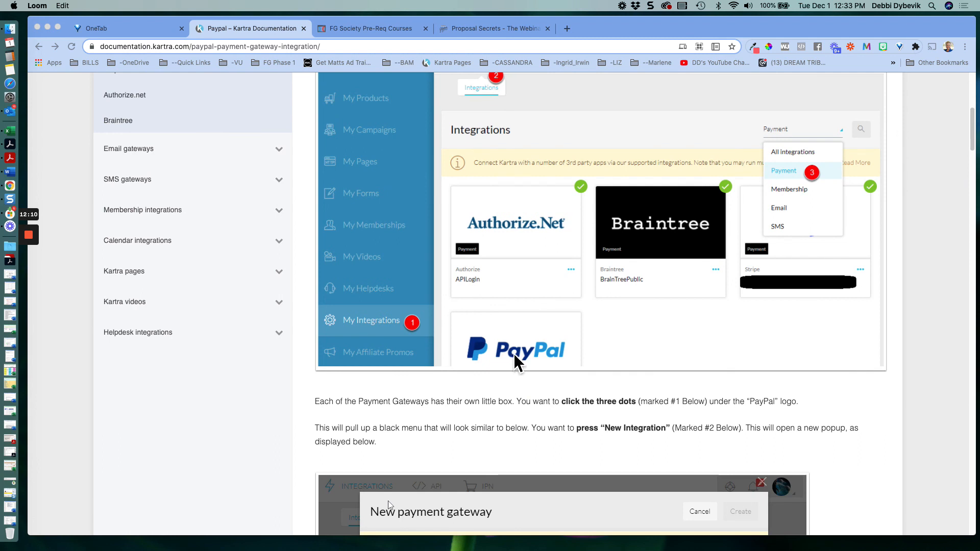
{"action": "mouse_move", "coordinate": [647, 343]}
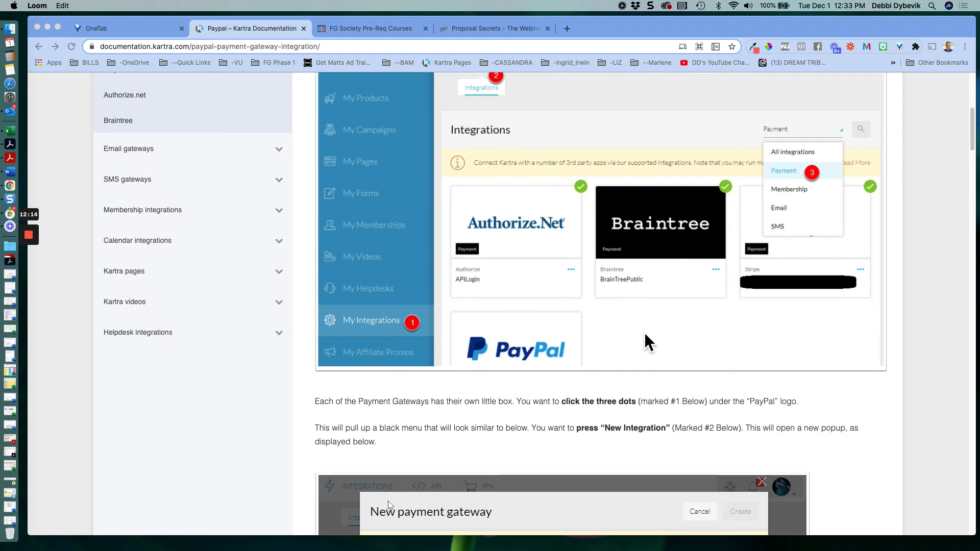
{"action": "mouse_move", "coordinate": [189, 202]}
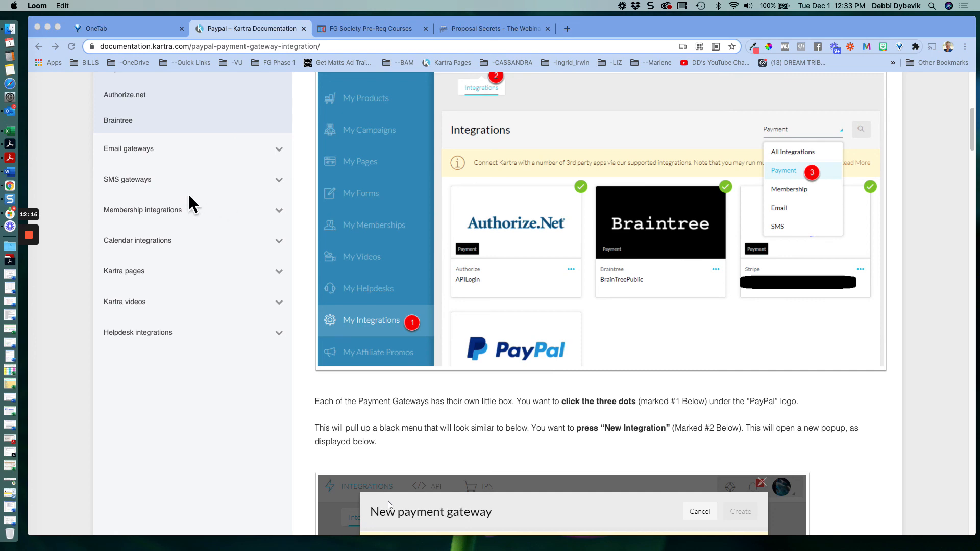